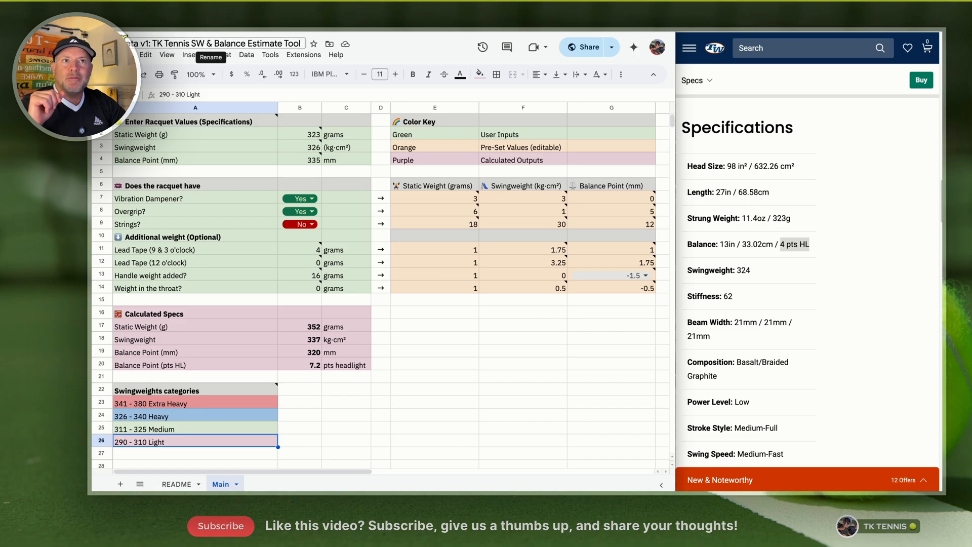
Point out the calculated static weight and balance rows, then switch to the README notes sheet
left_click(287, 43)
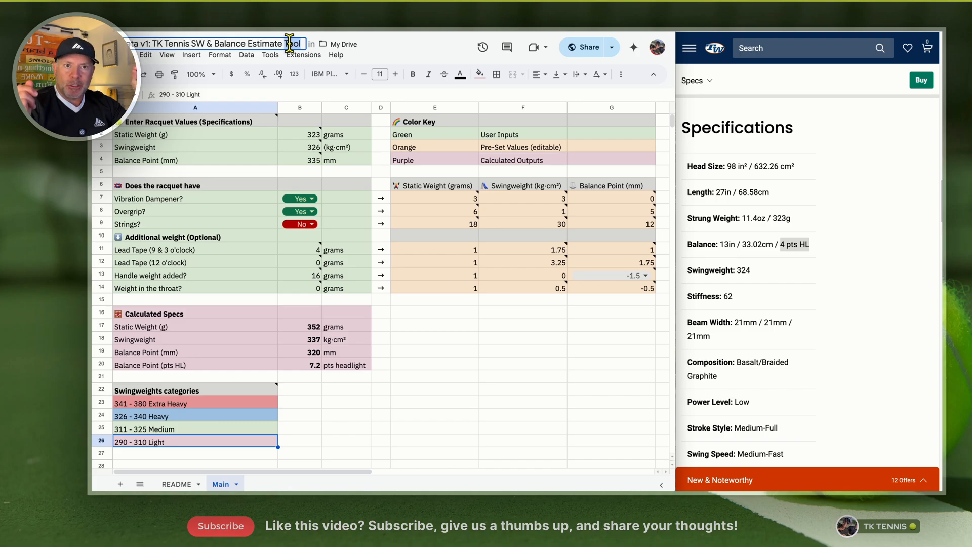
mouse_move(289, 287)
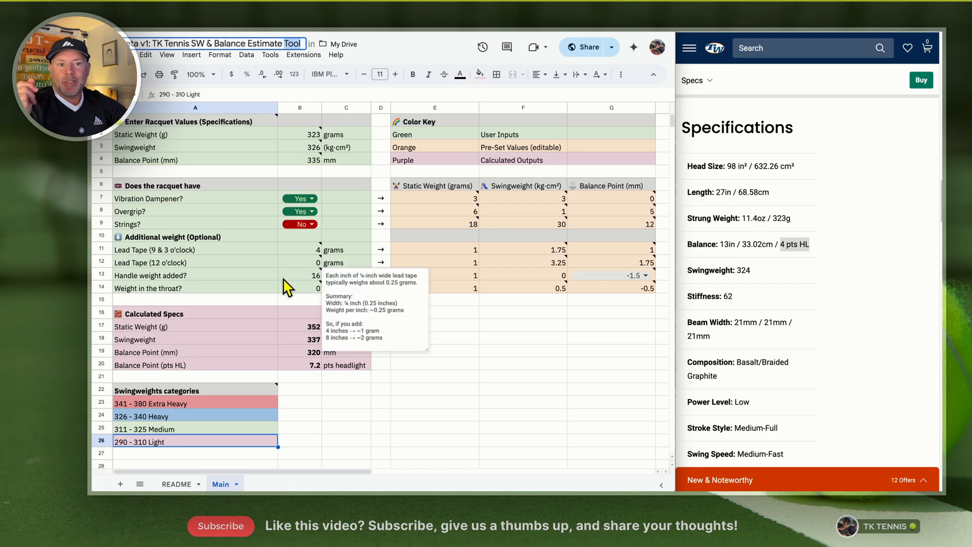
left_click(152, 339)
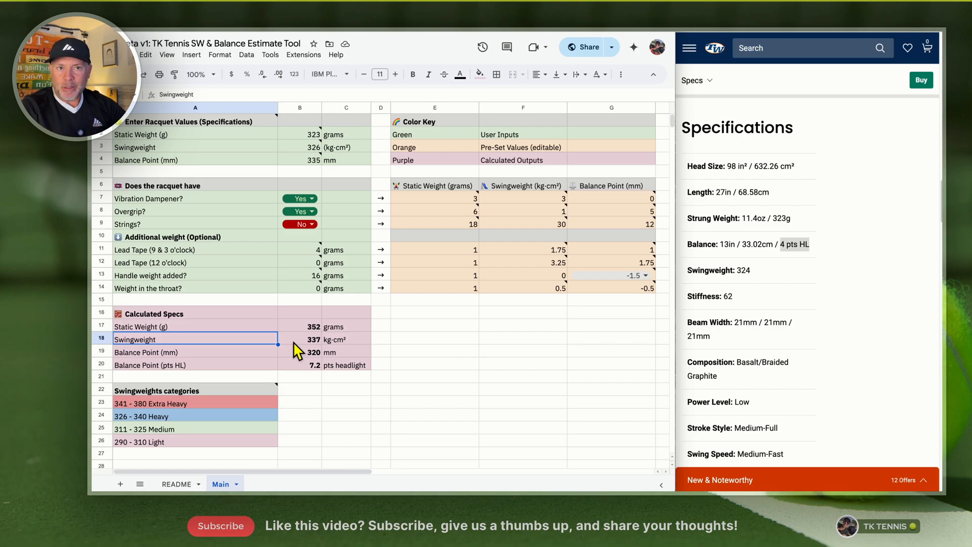
mouse_move(251, 354)
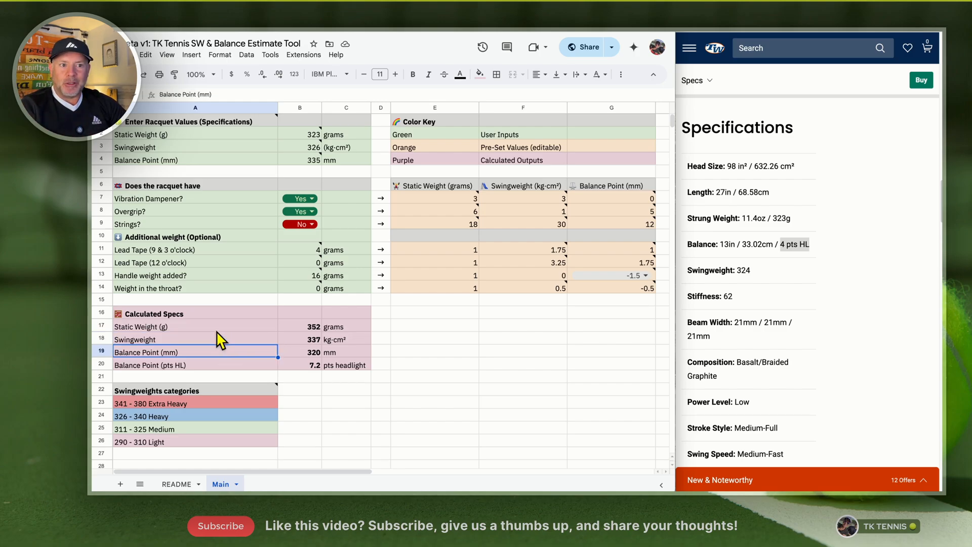
left_click(165, 326)
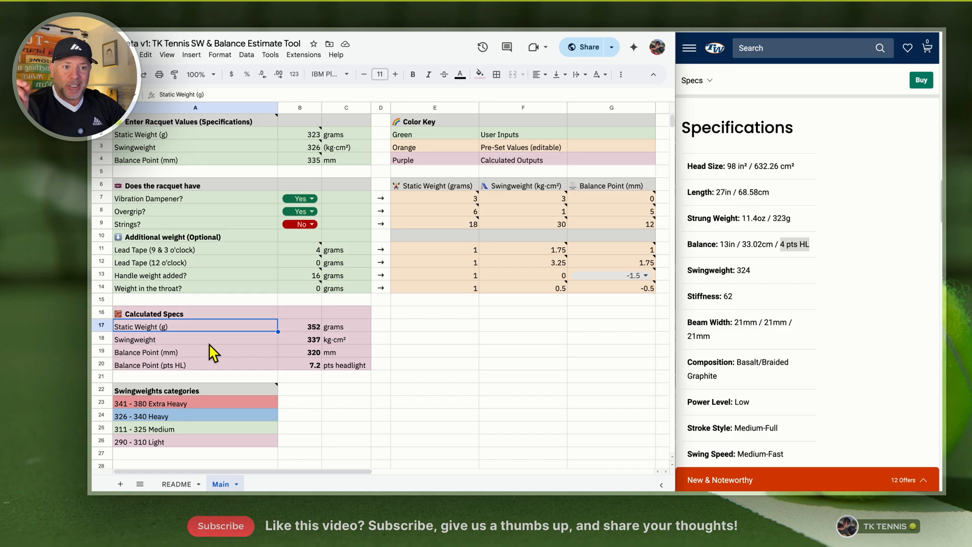
left_click(165, 353)
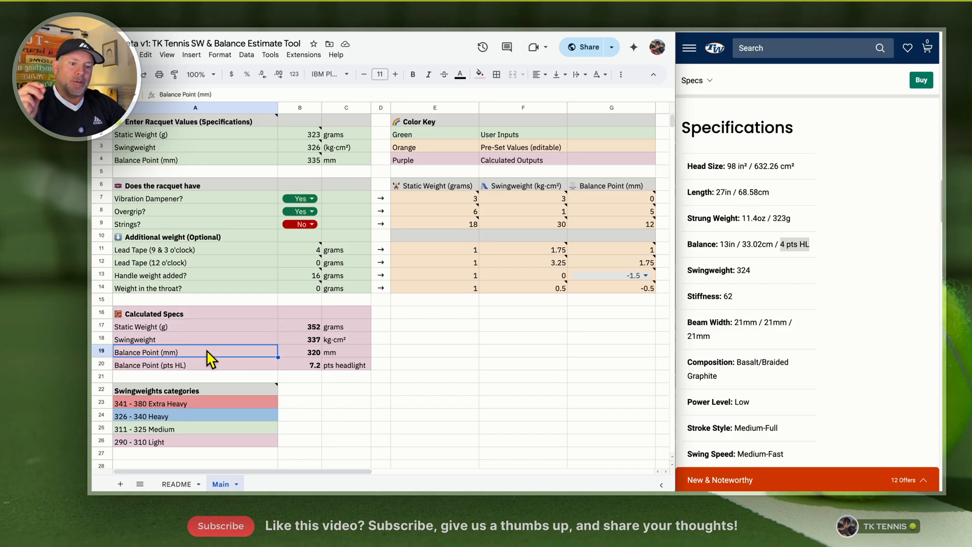
left_click(177, 484)
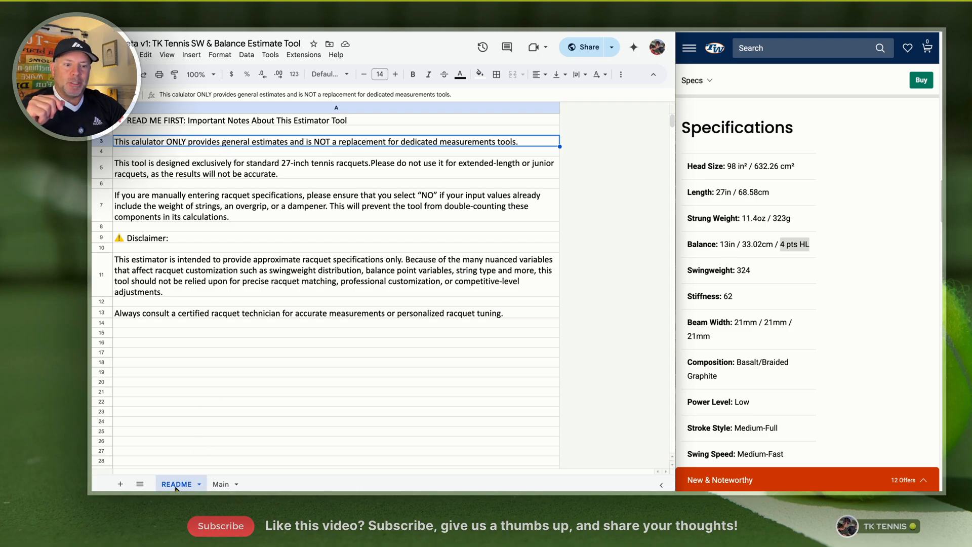
Switch to the Main sheet showing 352 g, 337 swingweight and 7.2 pts headlight
left_click(220, 484)
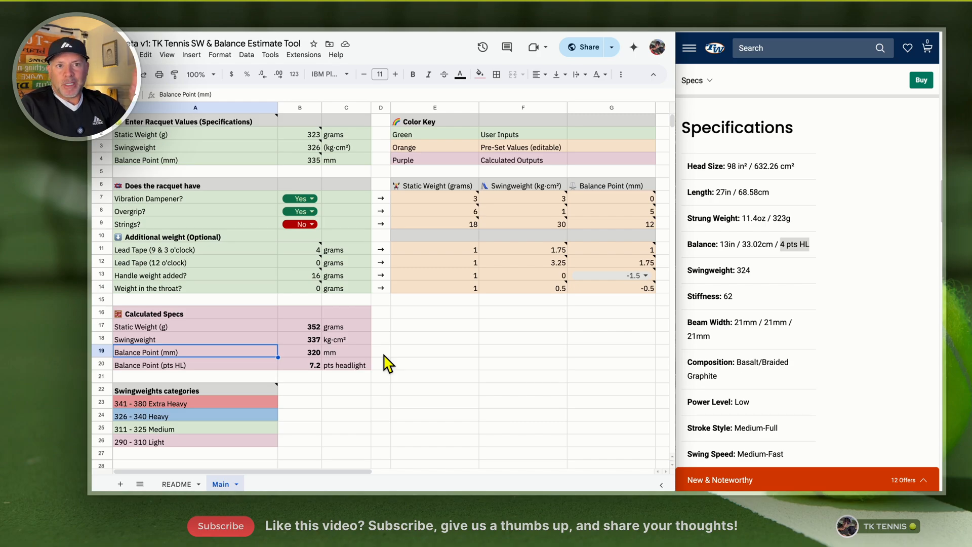
left_click(434, 363)
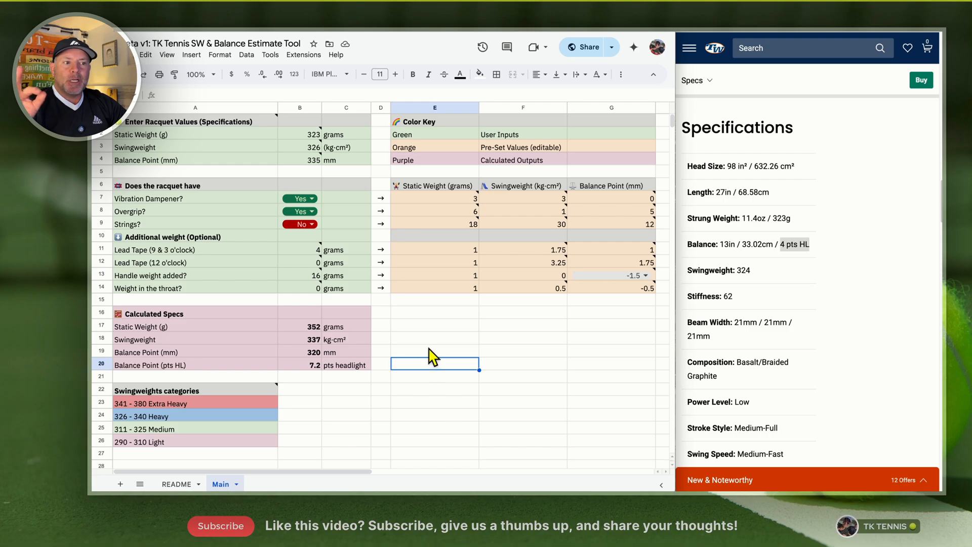
left_click(434, 338)
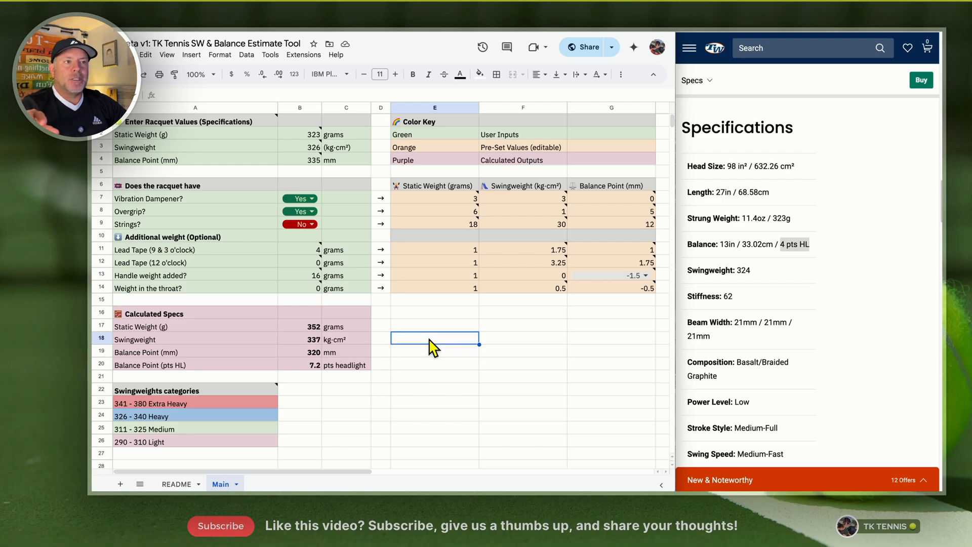
mouse_move(418, 339)
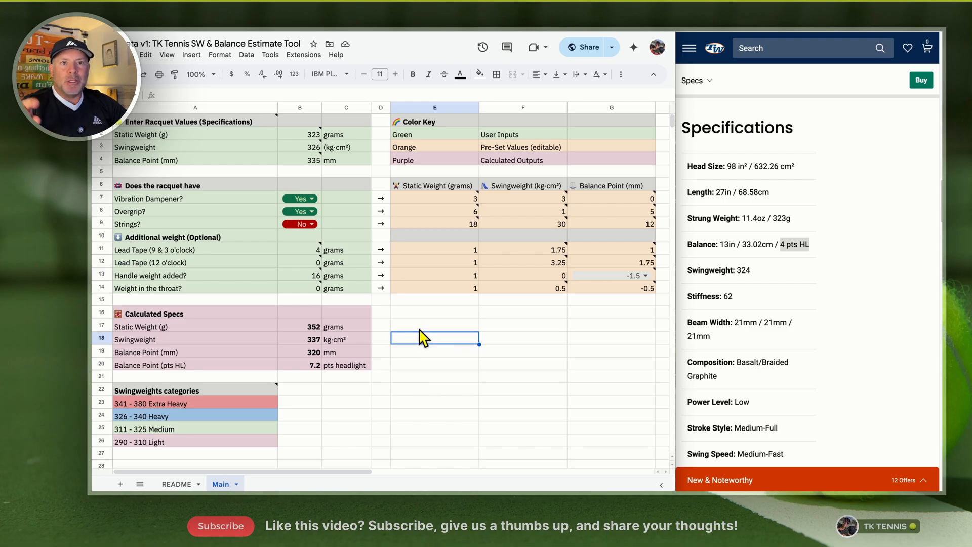
mouse_move(424, 322)
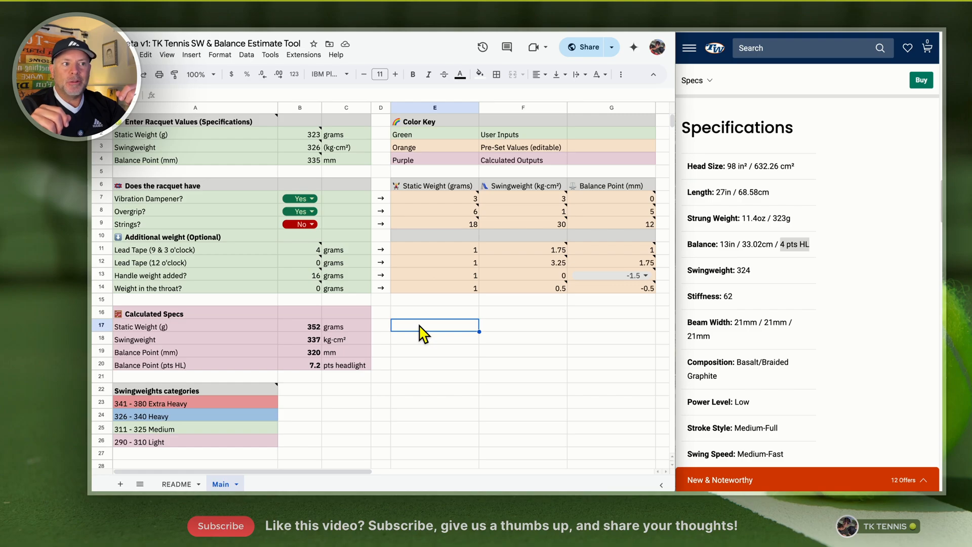
left_click(434, 134)
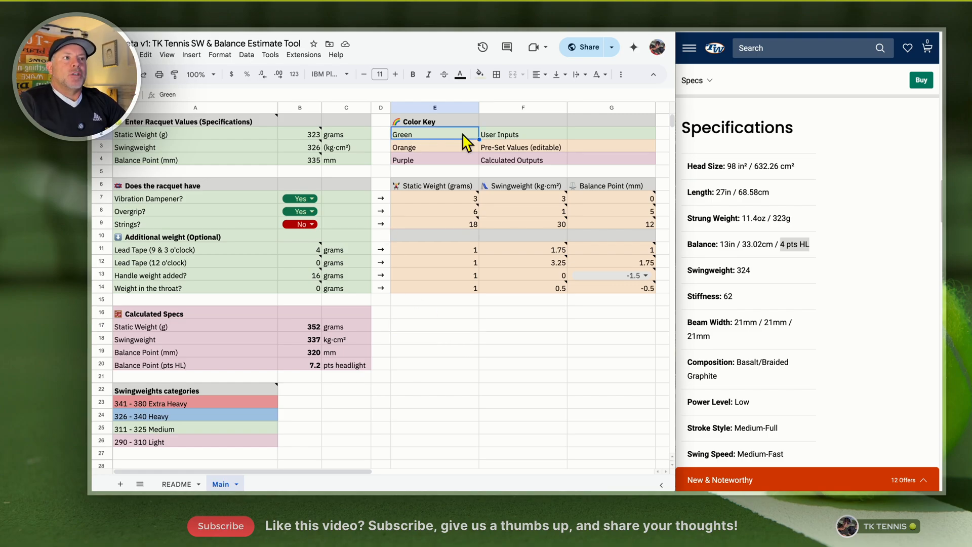
mouse_move(430, 125)
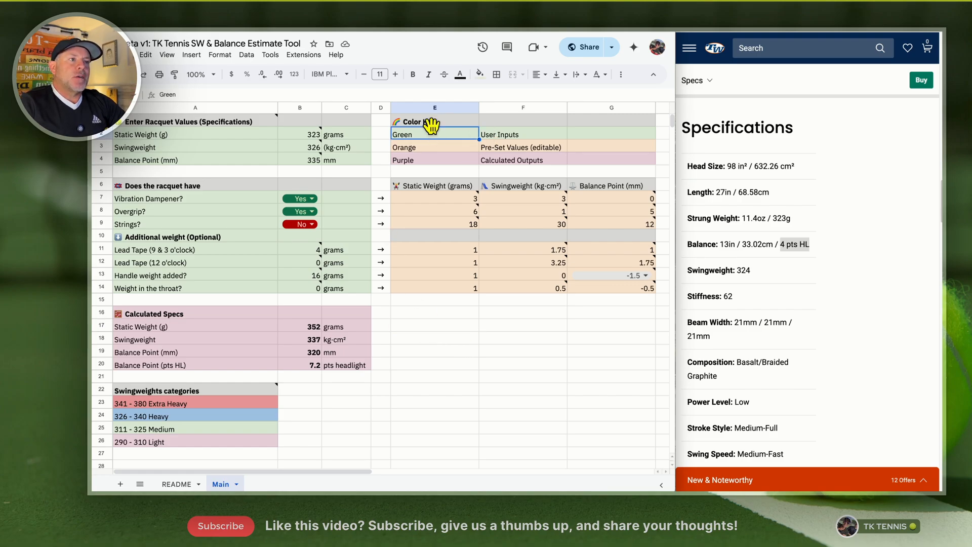
left_click(522, 135)
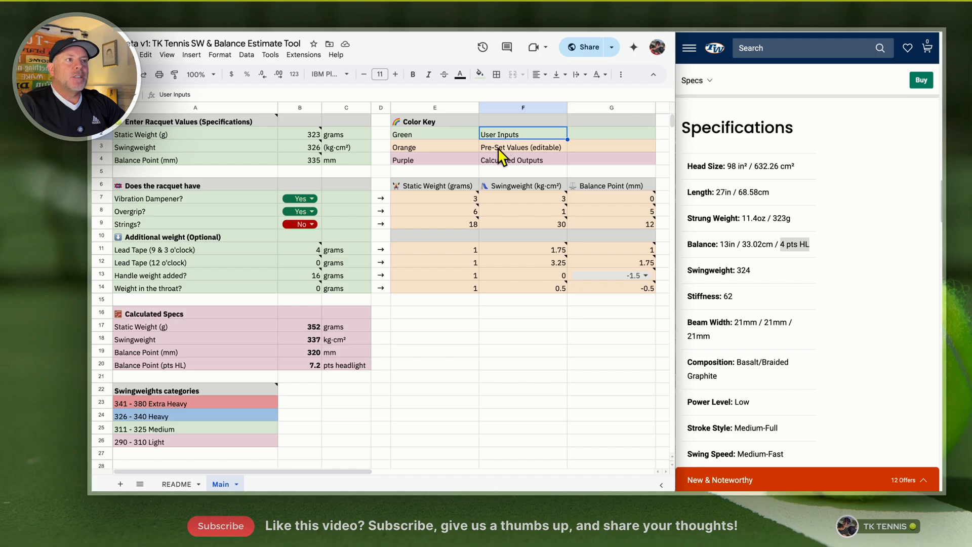
left_click(523, 148)
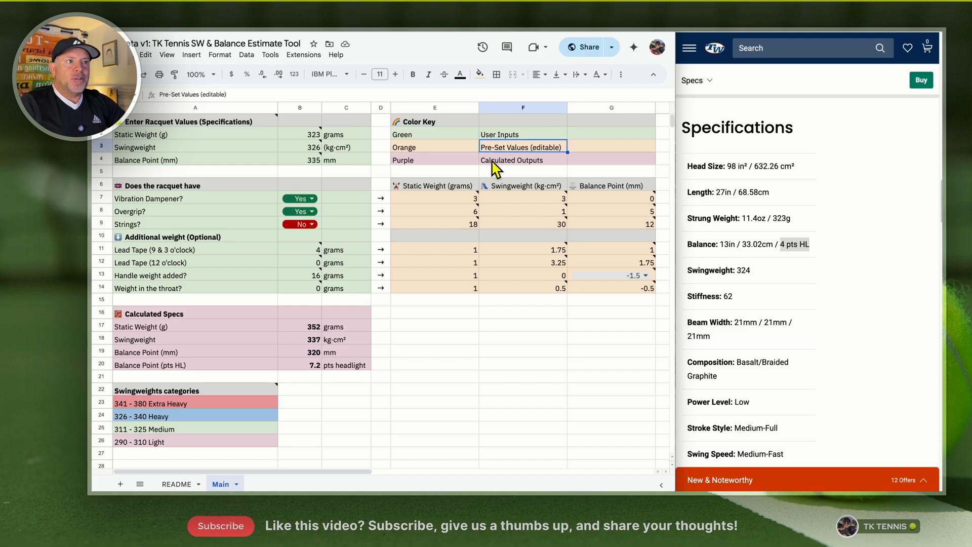
left_click(512, 160)
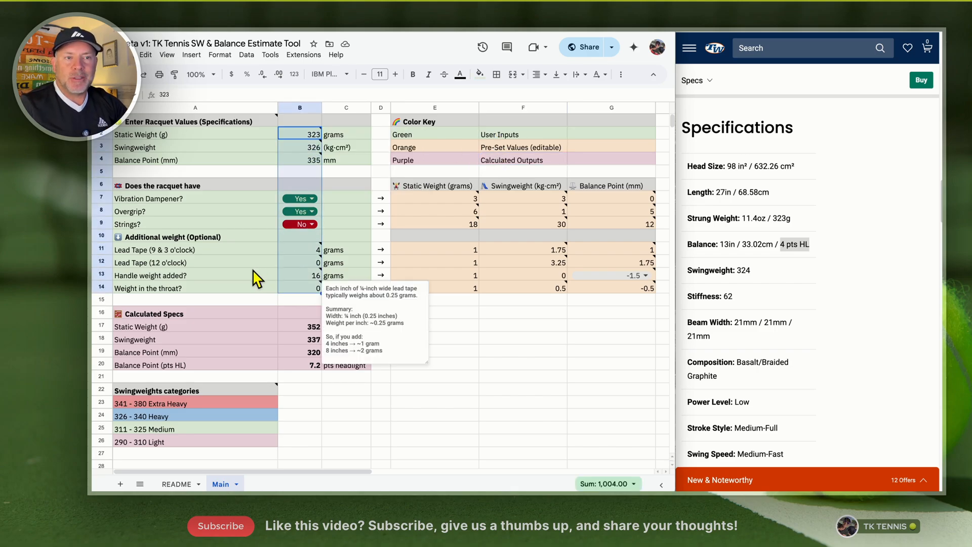
left_click(522, 147)
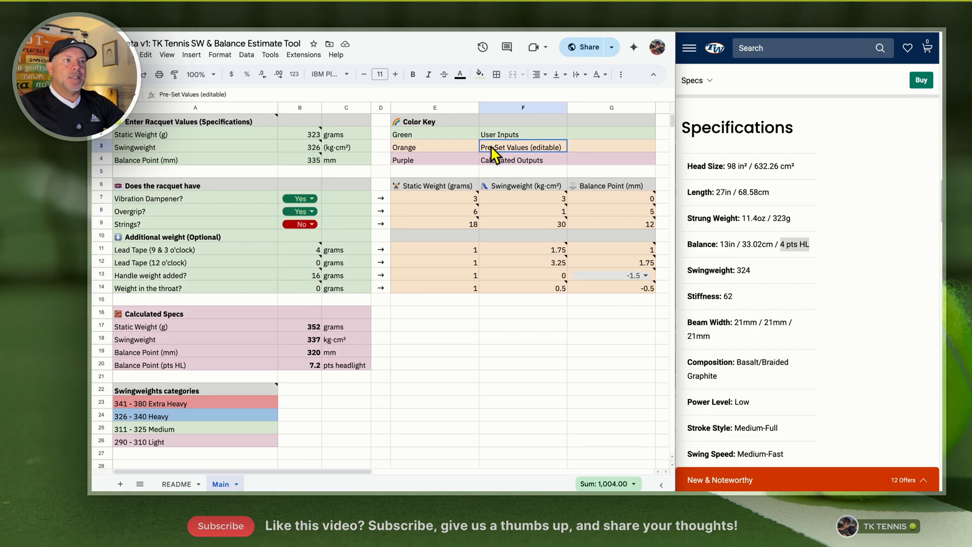
left_click(434, 199)
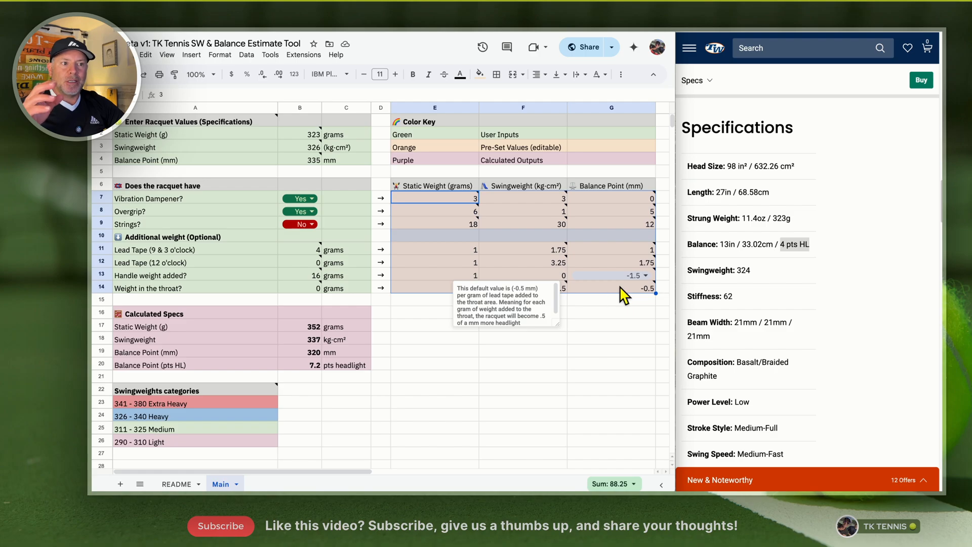
mouse_move(309, 331)
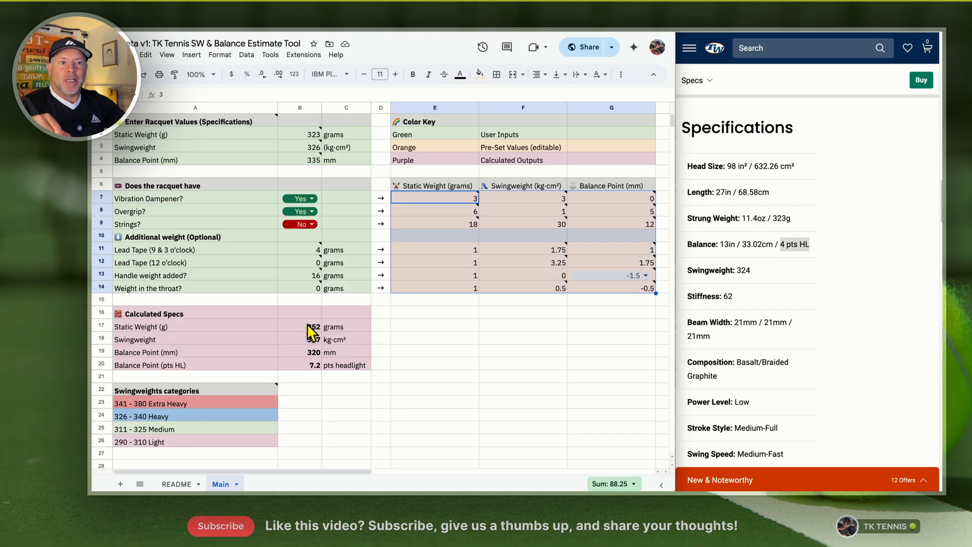
left_click(152, 314)
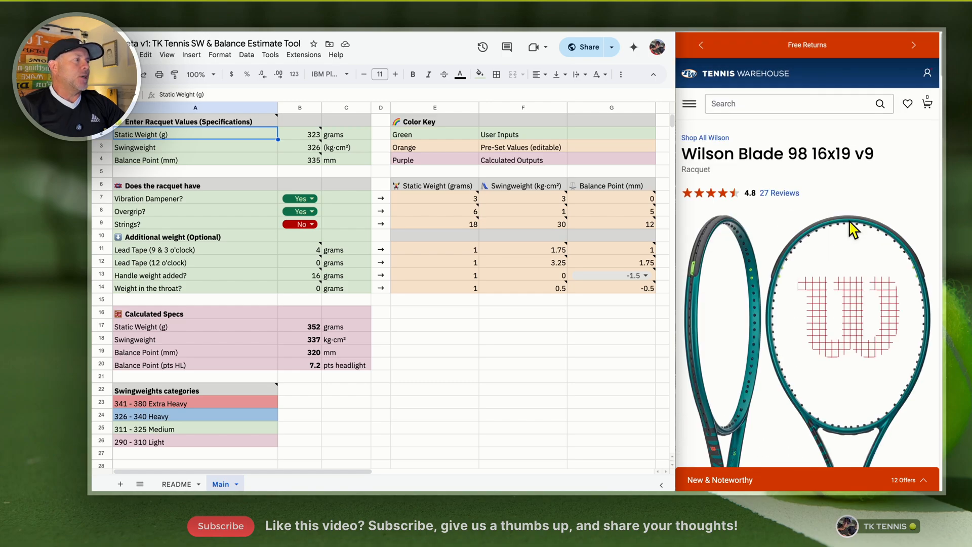
mouse_move(788, 208)
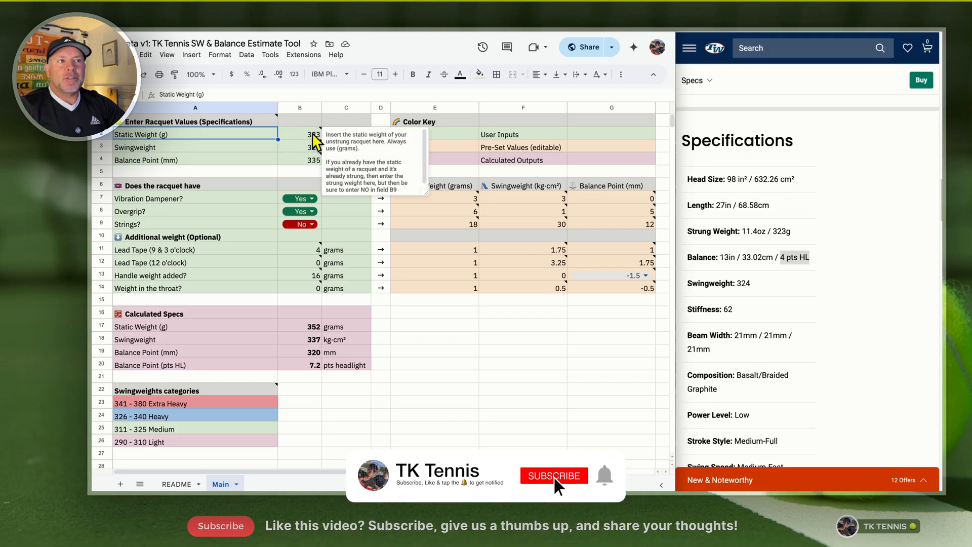
left_click(554, 476)
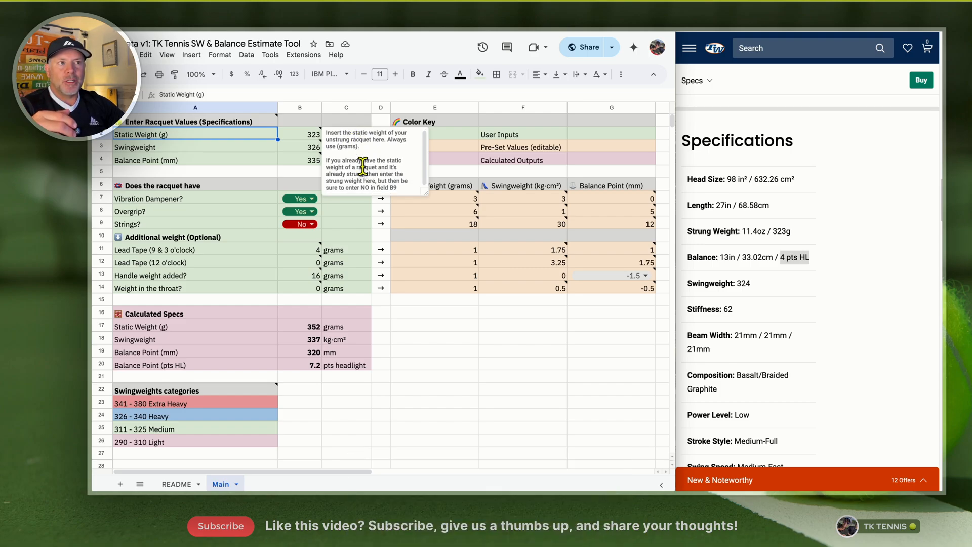
mouse_move(266, 171)
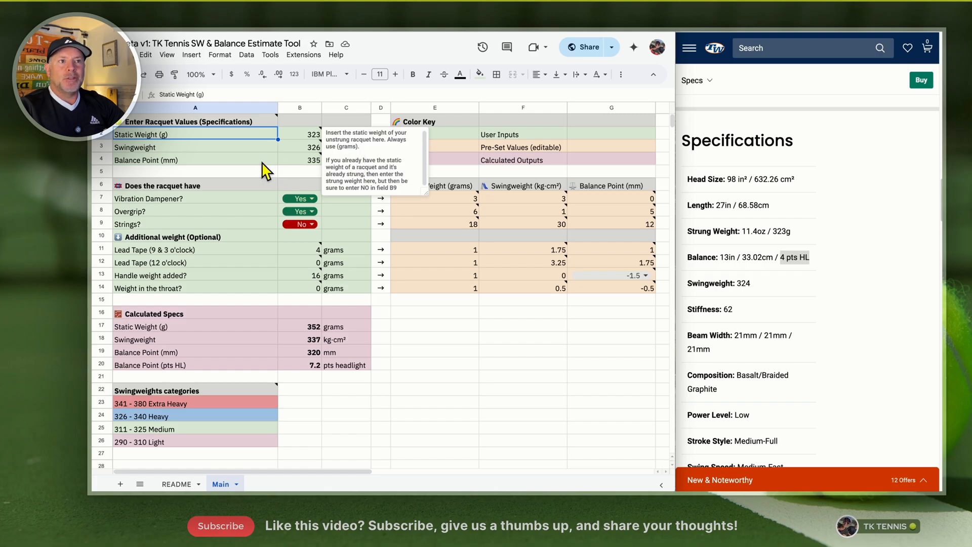
left_click(196, 160)
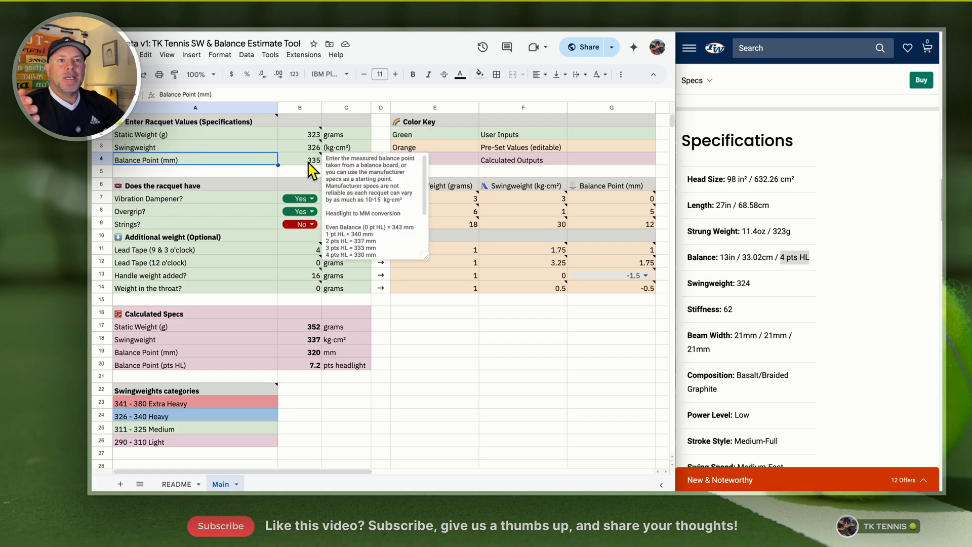
left_click(299, 160)
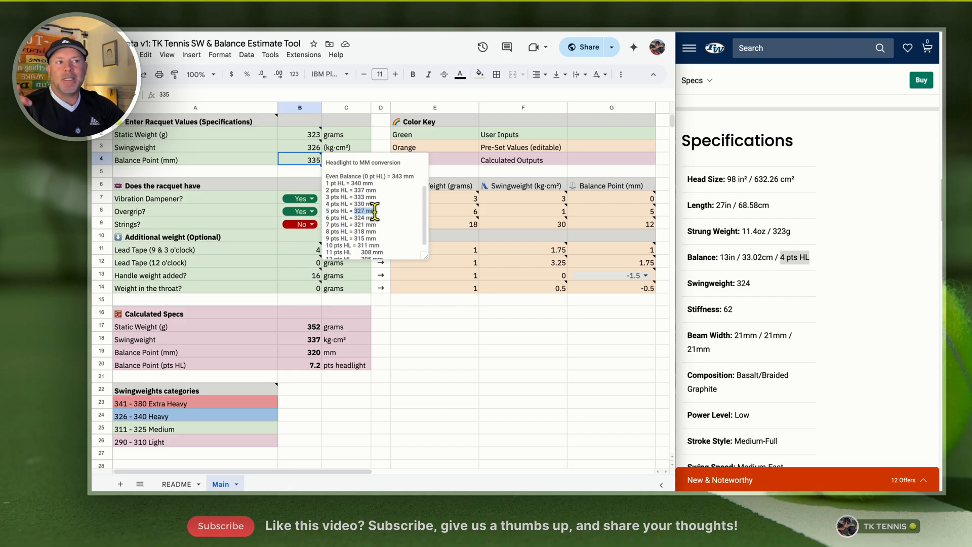
left_click(195, 134)
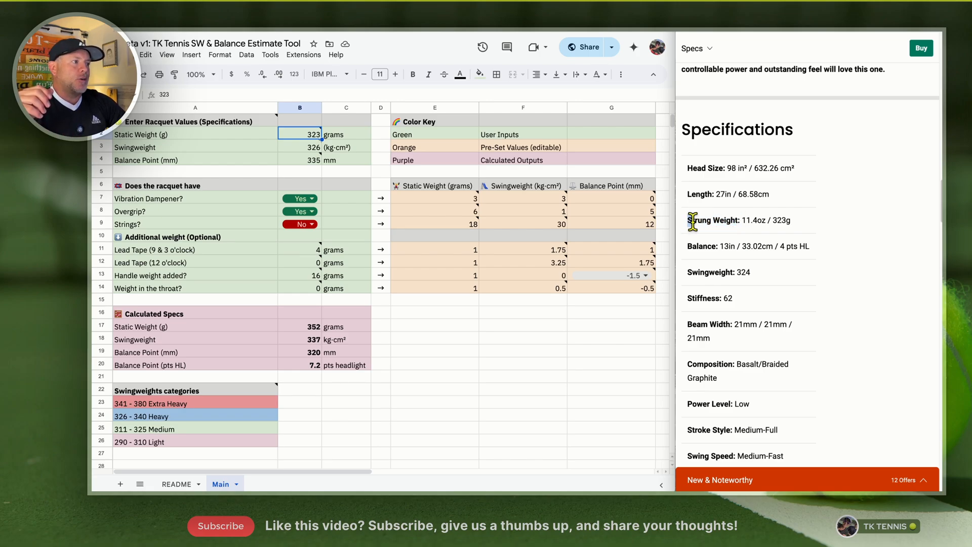
Compare Wilson's 323 g strung weight and 33.02 cm balance with the sheet inputs
double_click(702, 247)
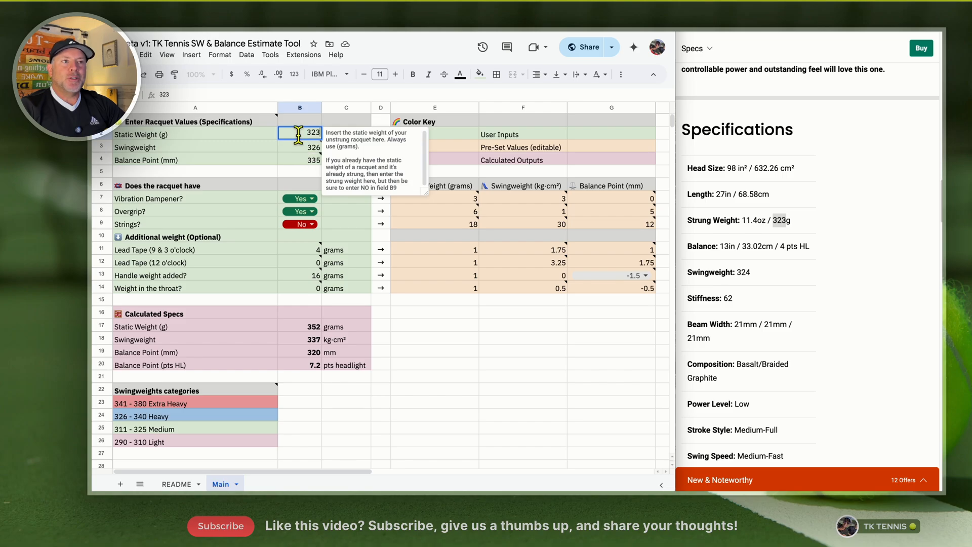
left_click(300, 147)
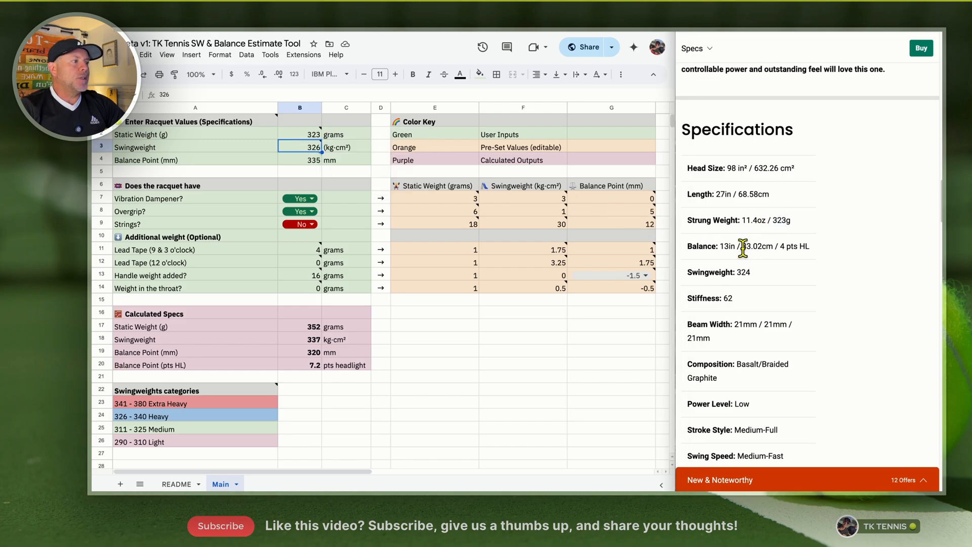
double_click(759, 246)
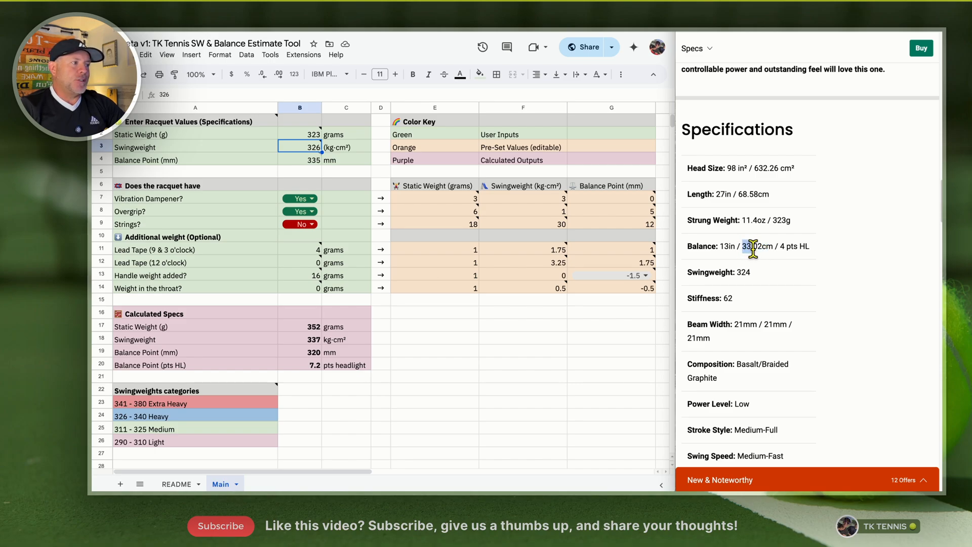
mouse_move(766, 249)
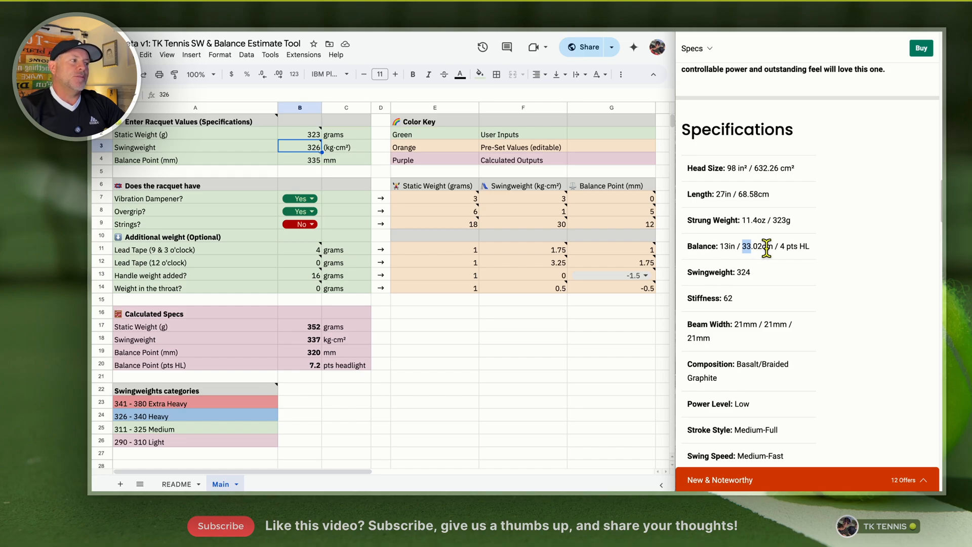
mouse_move(307, 168)
type("330")
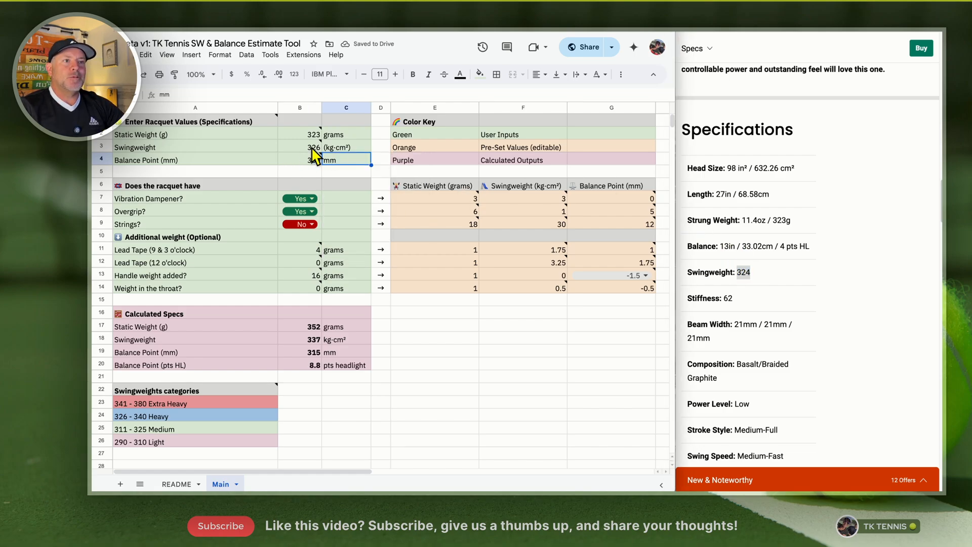
Enter 324 as the B3 swingweight input and view the B2 static weight note
left_click(300, 147)
type("324")
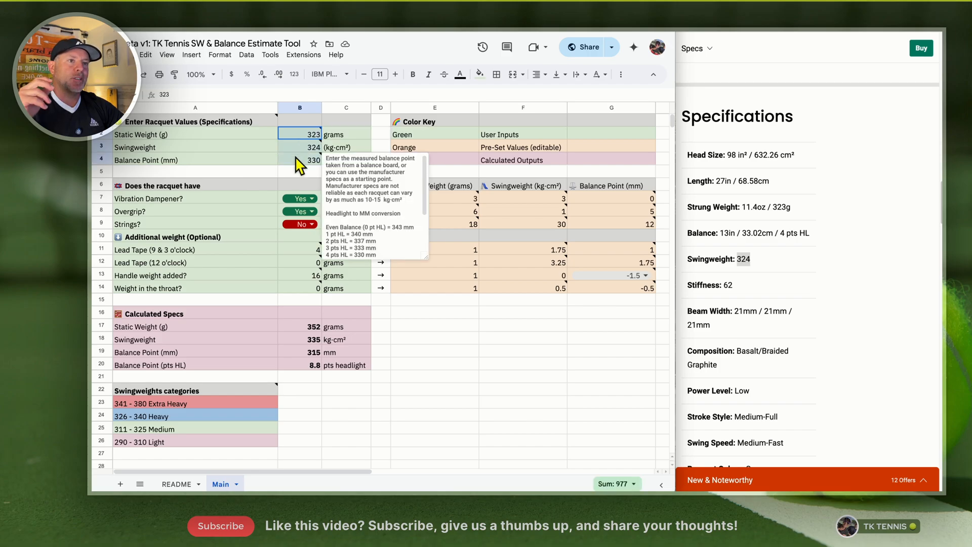
left_click(195, 134)
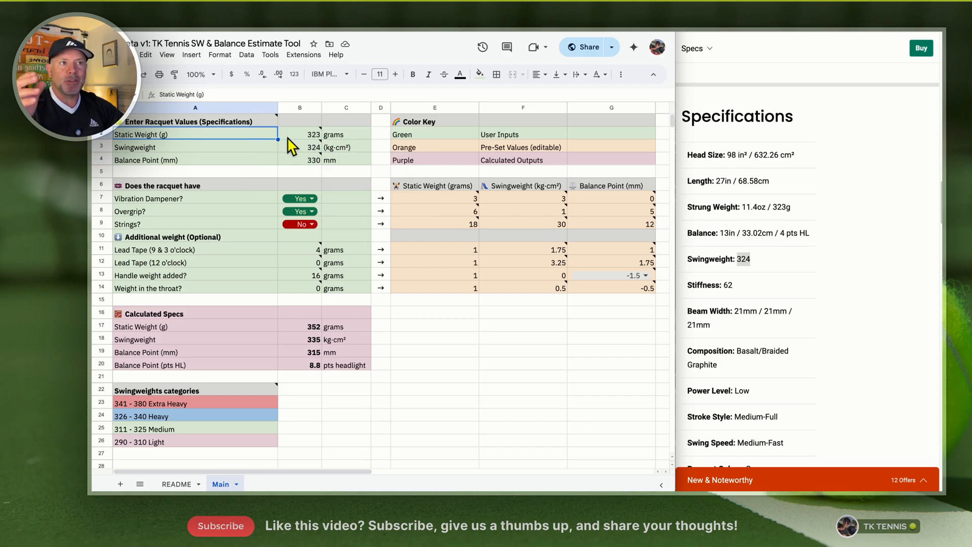
mouse_move(292, 145)
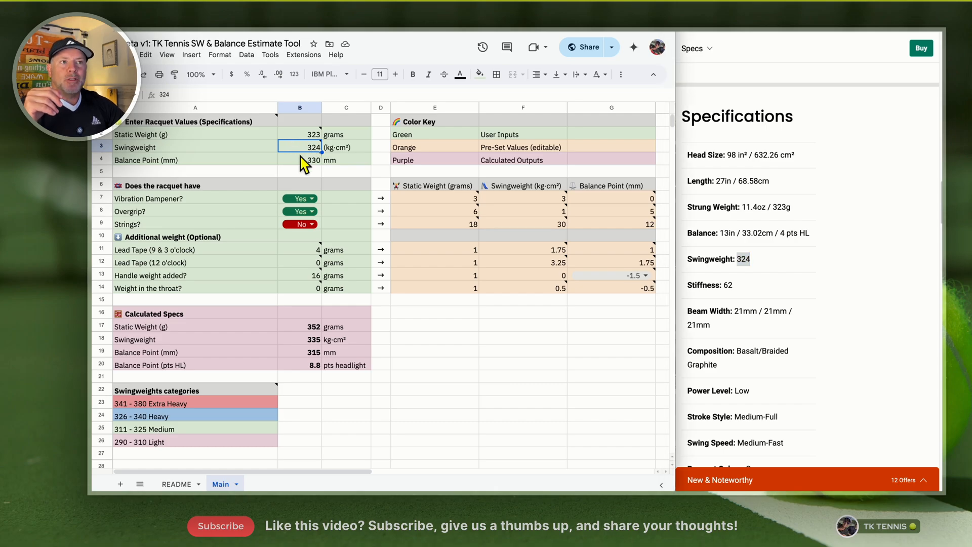
left_click(300, 134)
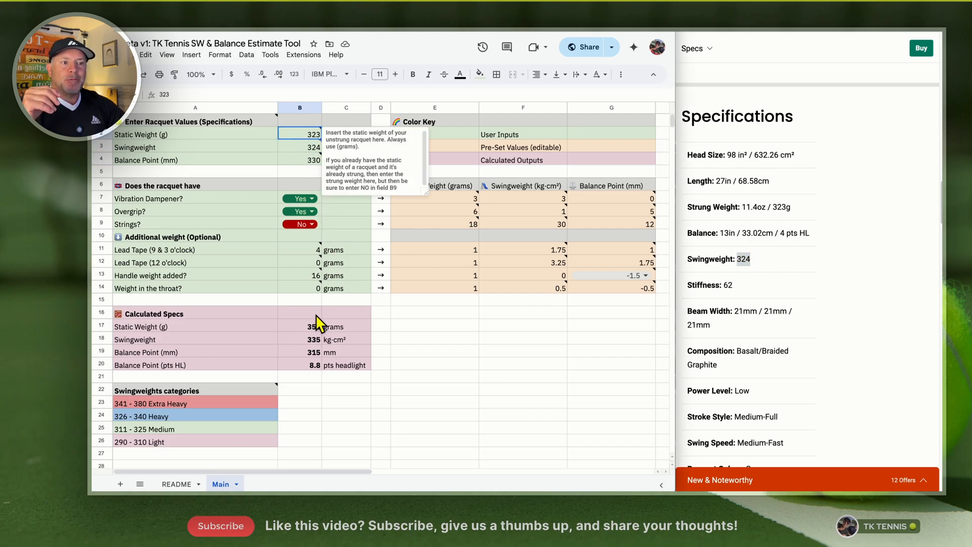
Set the 9 & 3 o'clock lead tape amount to 0
left_click(299, 327)
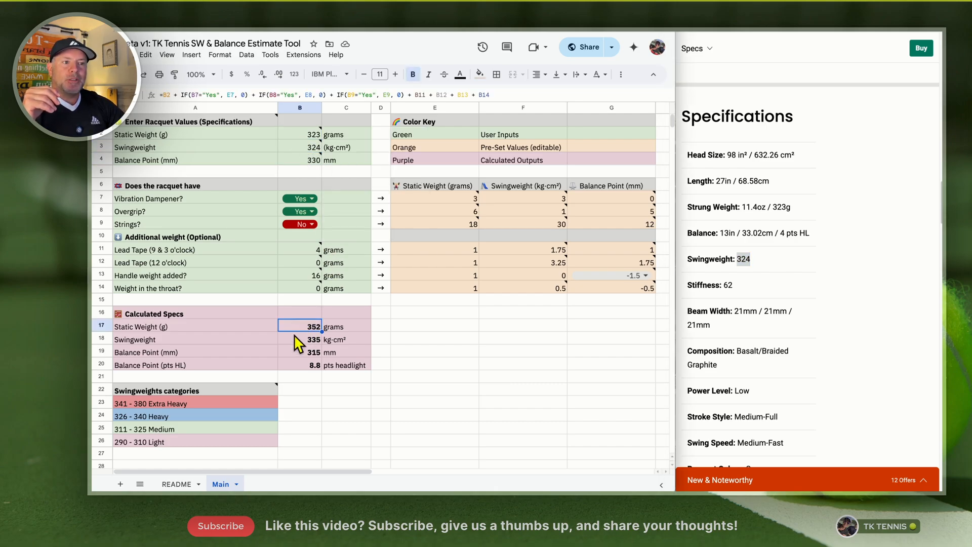
left_click(299, 250)
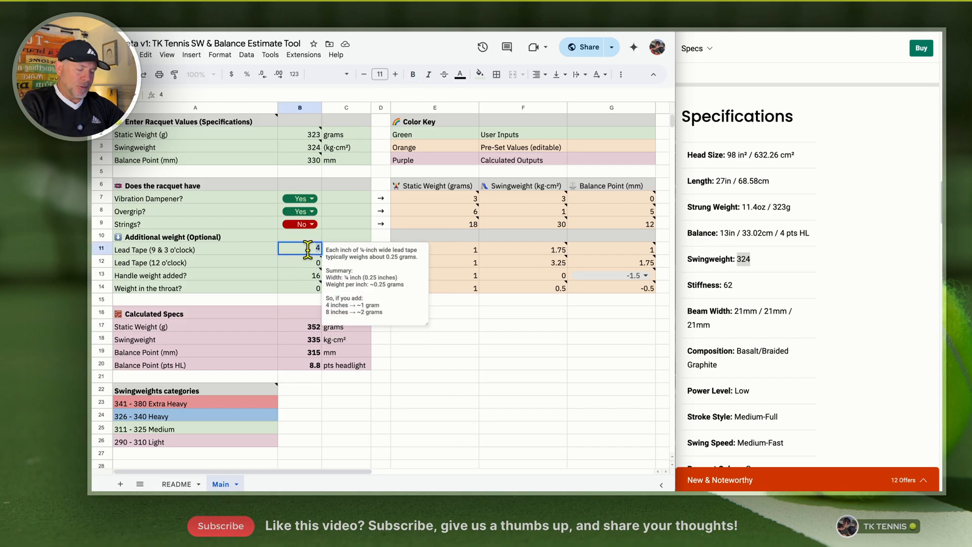
type("0")
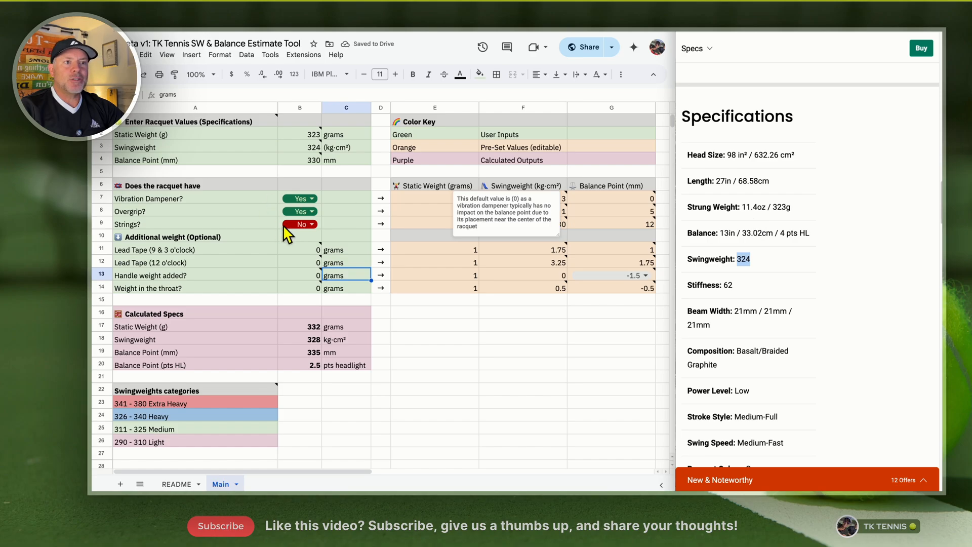
Toggle the B9 Strings dropdown to Yes and back to No
left_click(312, 224)
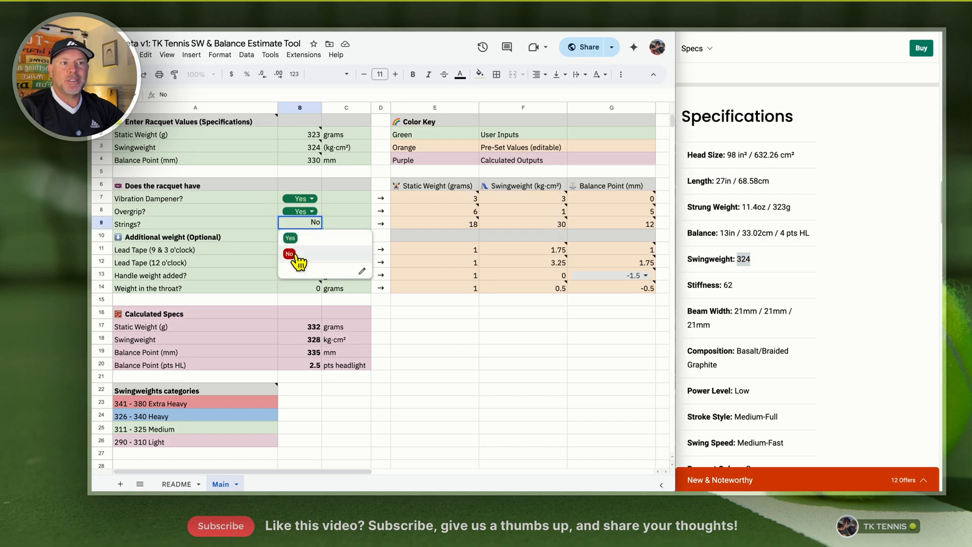
left_click(289, 254)
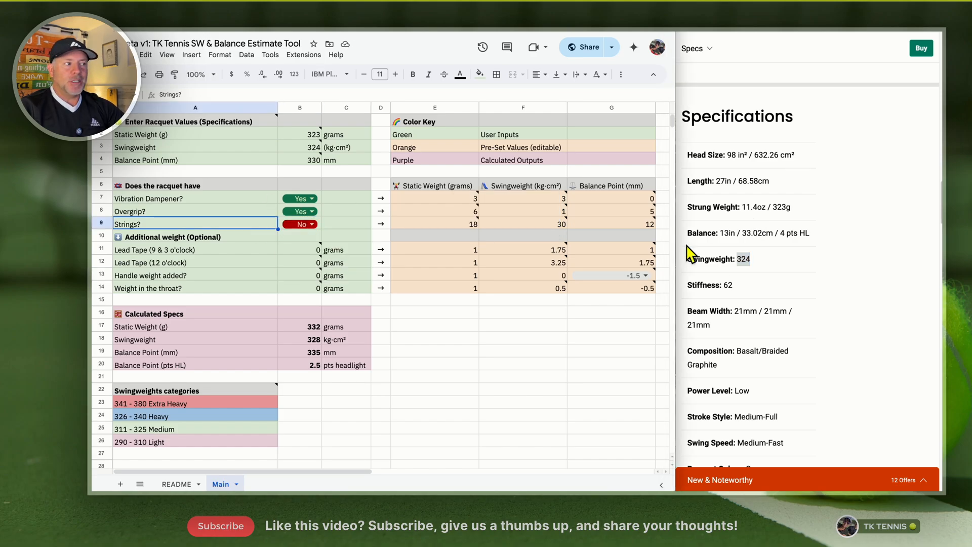
mouse_move(795, 246)
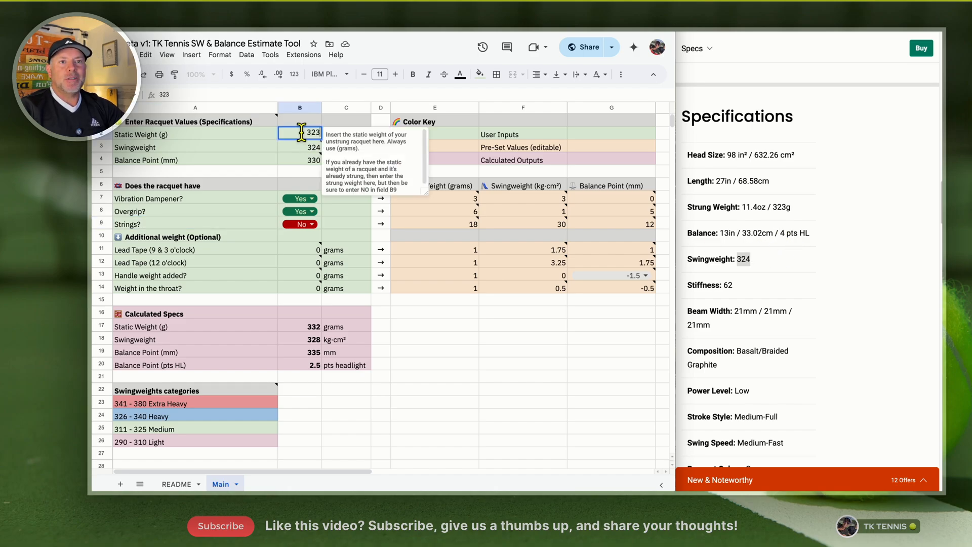
mouse_move(302, 149)
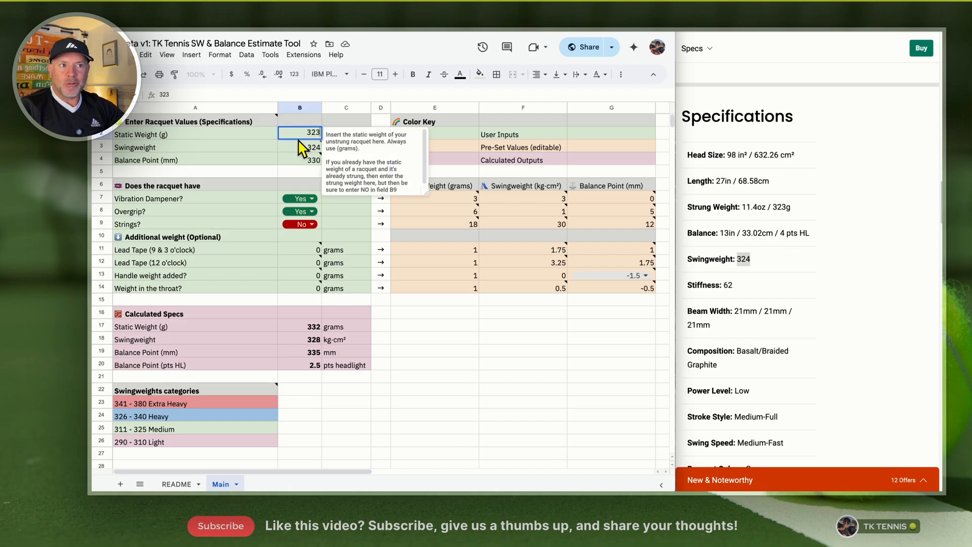
left_click(314, 223)
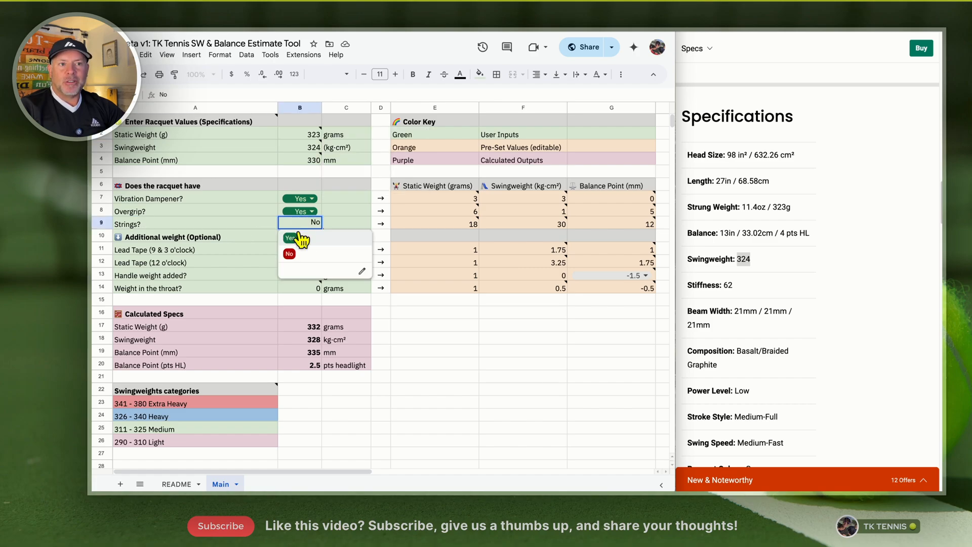
left_click(291, 237)
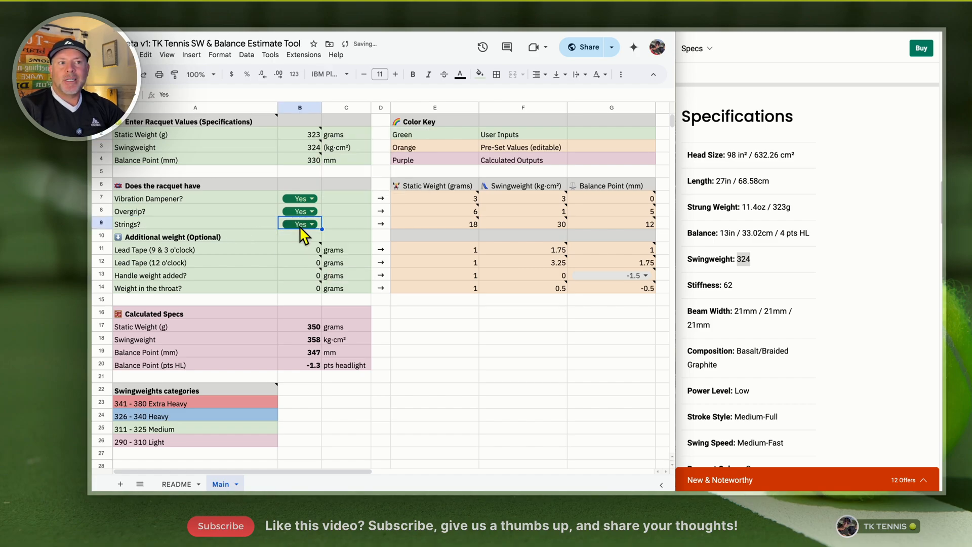
left_click(314, 224)
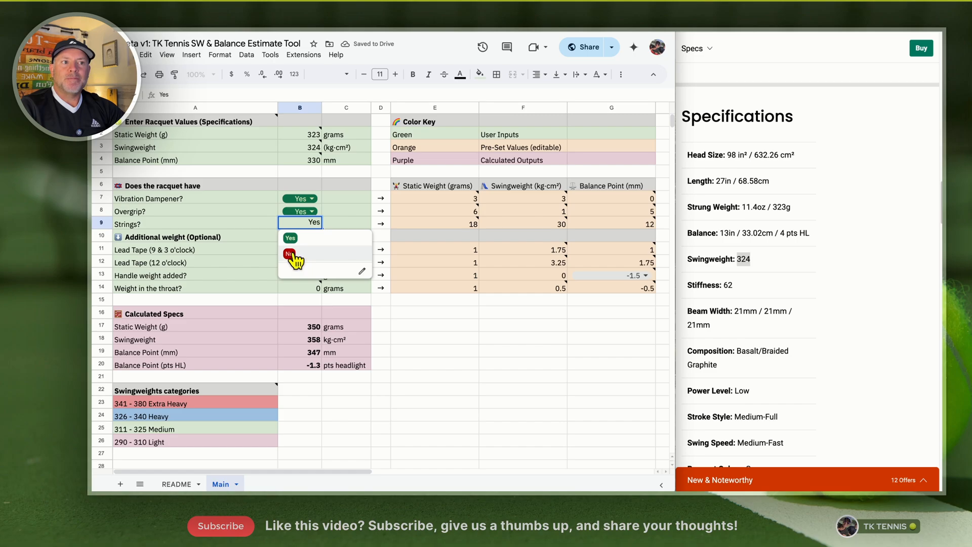
left_click(289, 254)
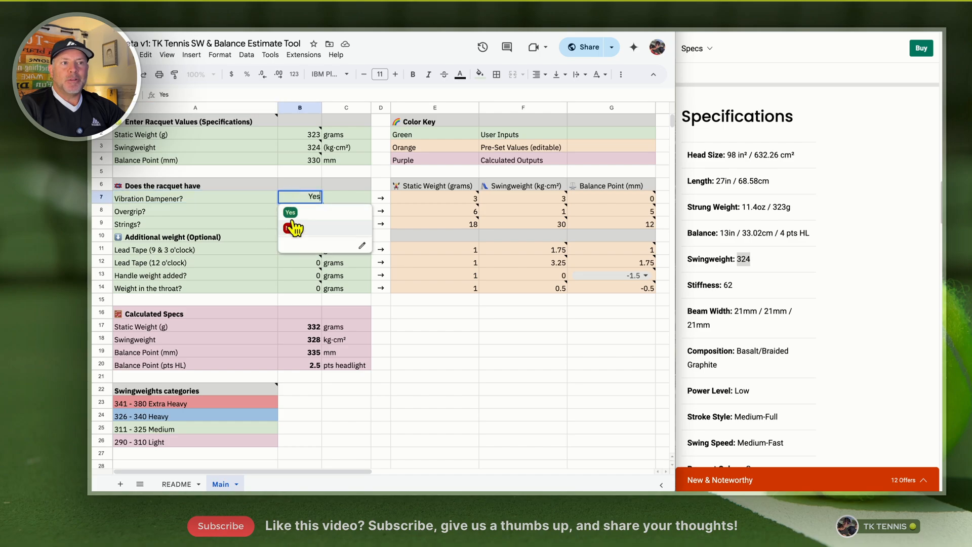
Set the vibration dampener dropdown to Yes, leaving overgrip and strings at No
left_click(291, 227)
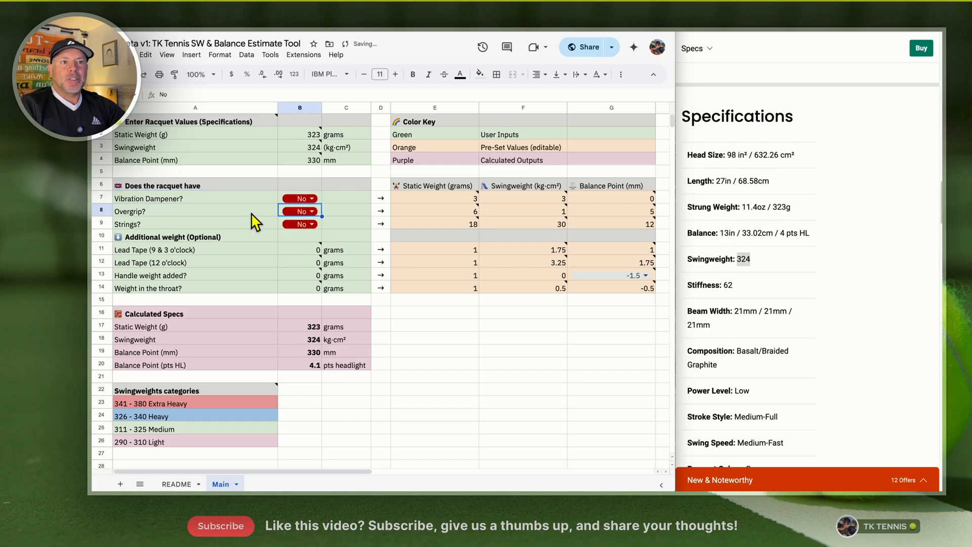
left_click(195, 199)
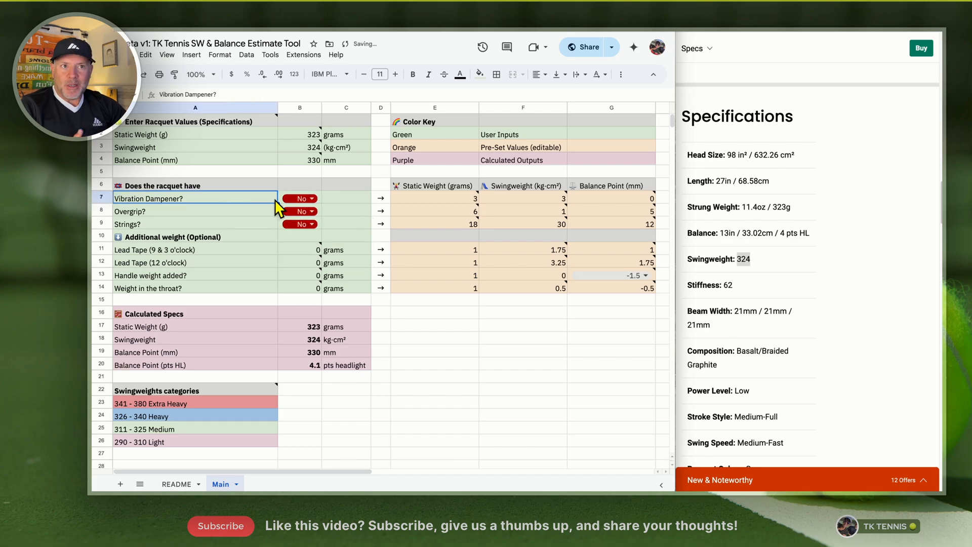
left_click(300, 134)
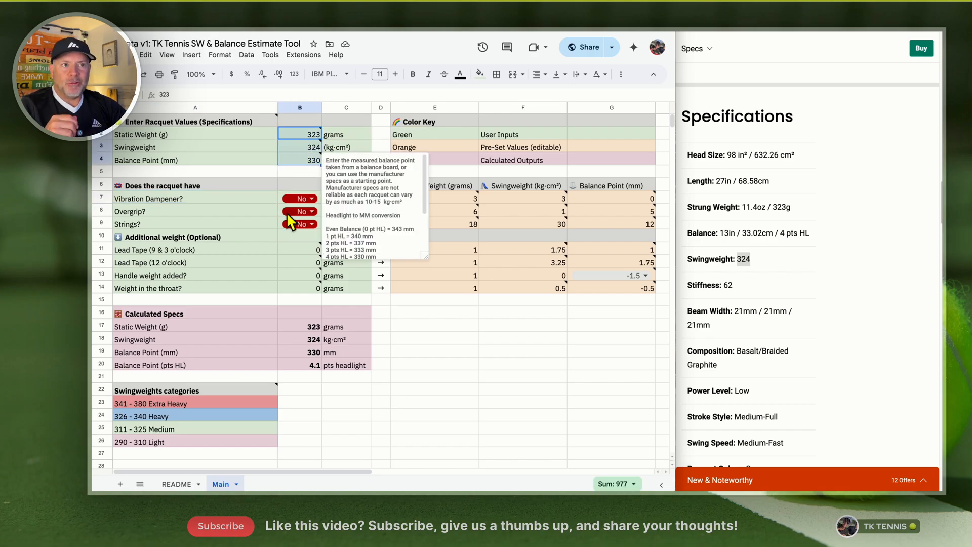
mouse_move(234, 214)
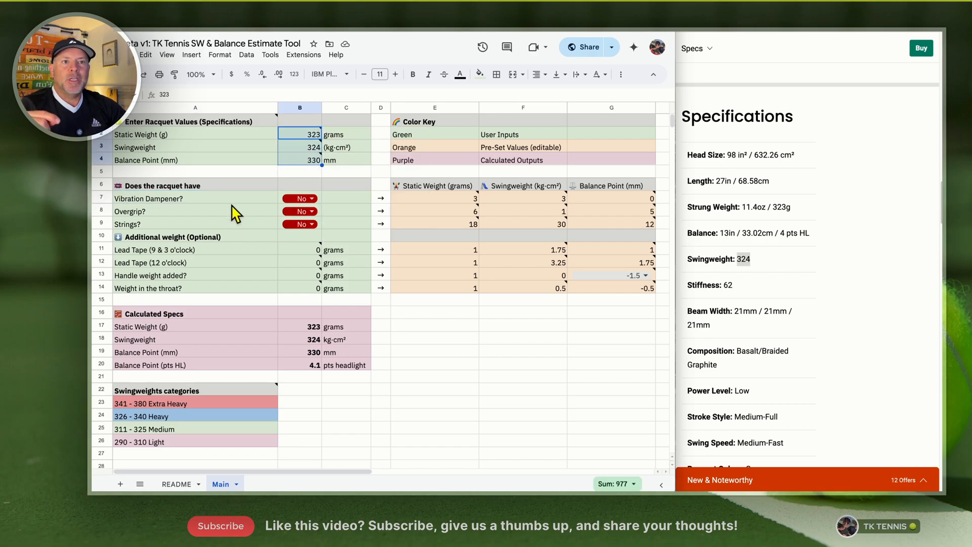
left_click(195, 199)
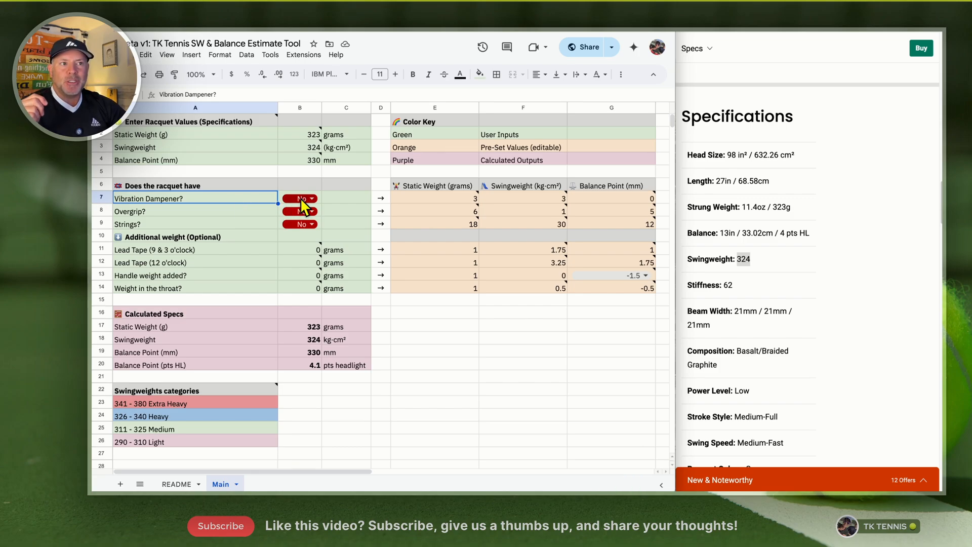
left_click(312, 198)
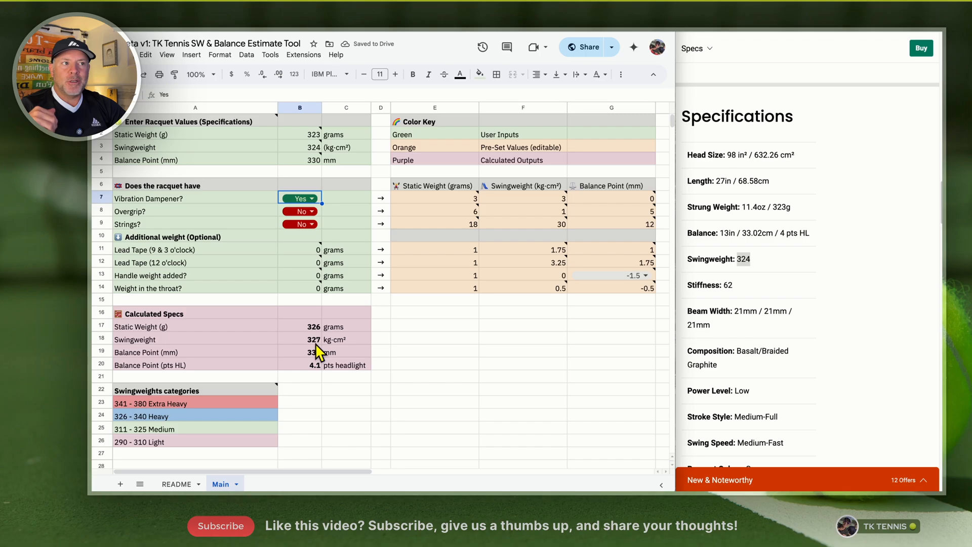
mouse_move(446, 204)
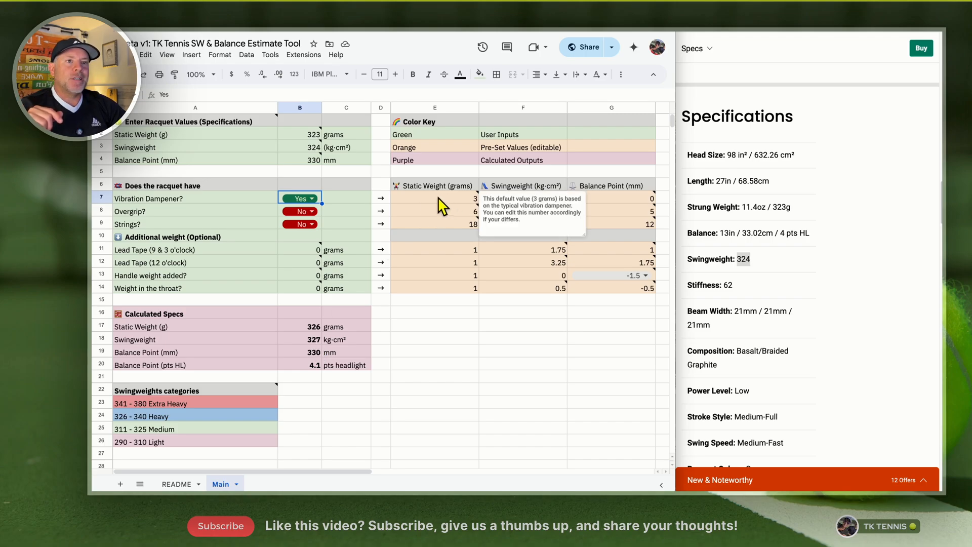
mouse_move(424, 206)
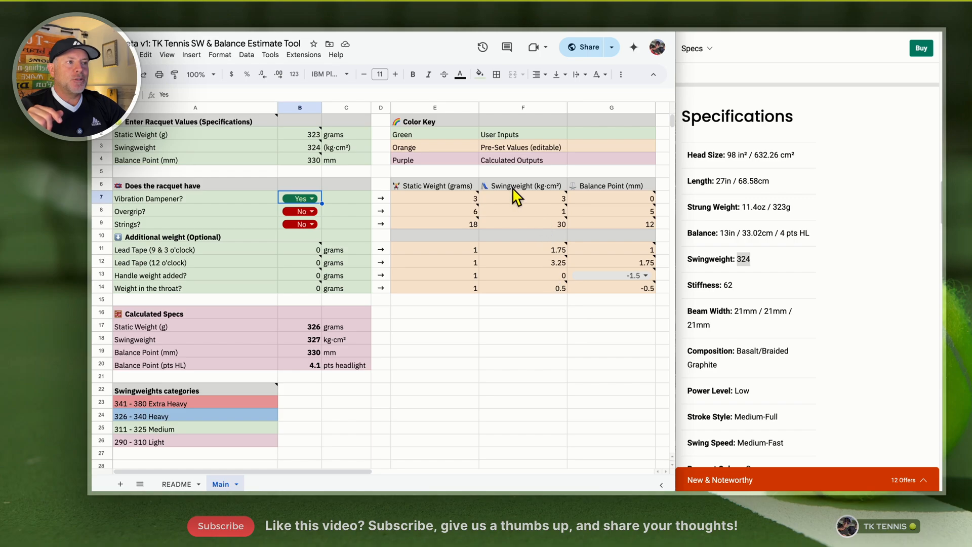
mouse_move(545, 195)
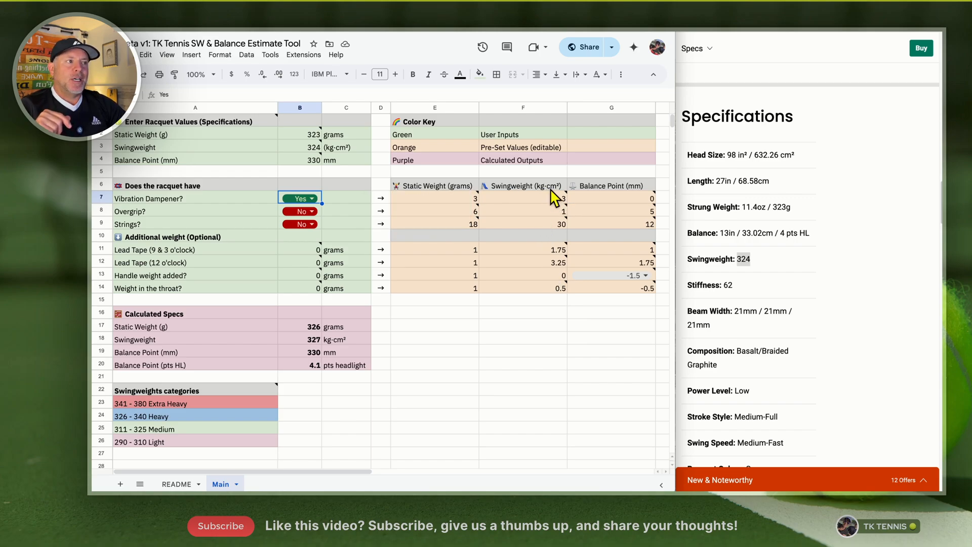
mouse_move(653, 207)
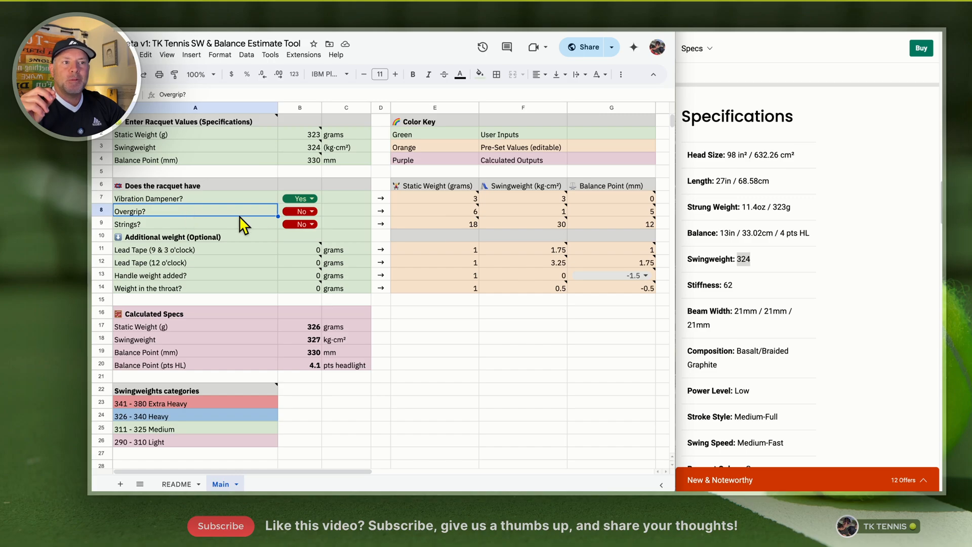
left_click(299, 212)
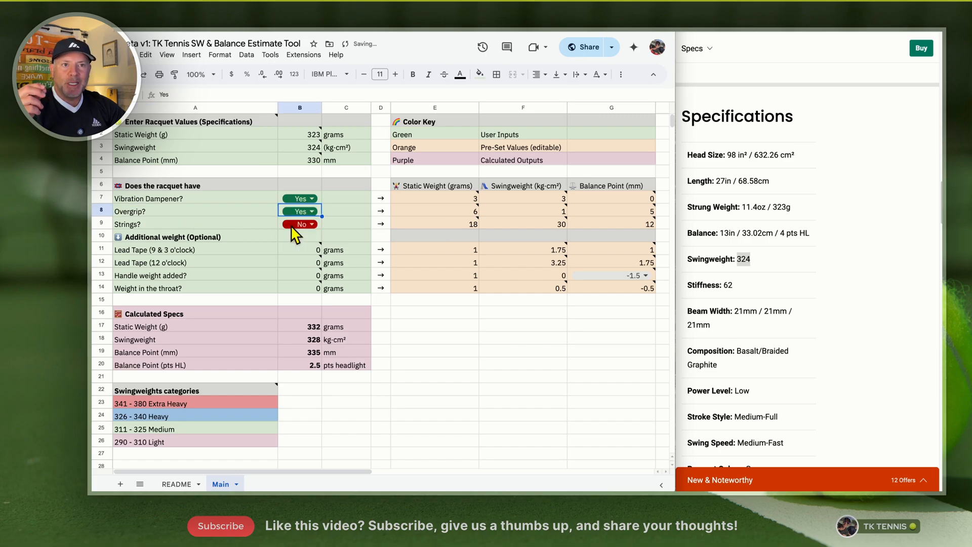
mouse_move(248, 220)
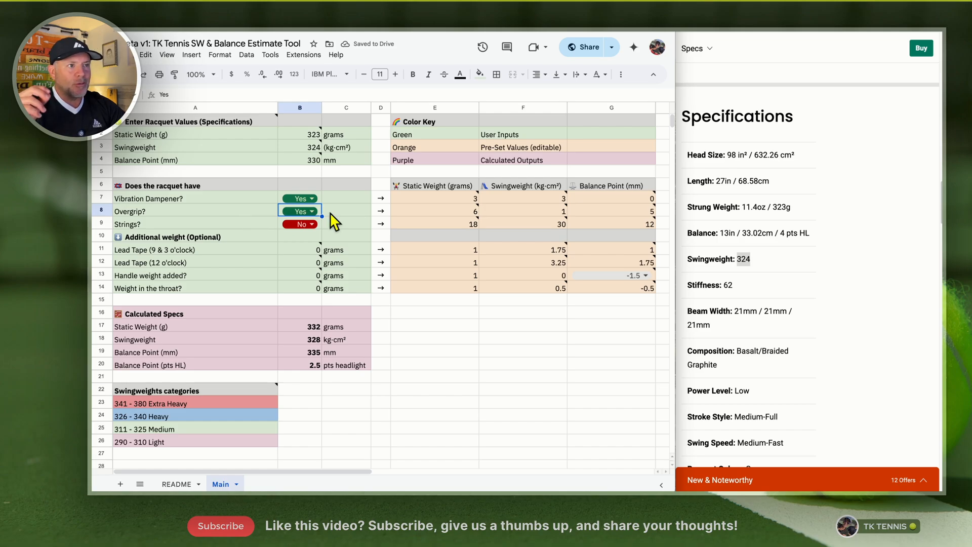
mouse_move(463, 217)
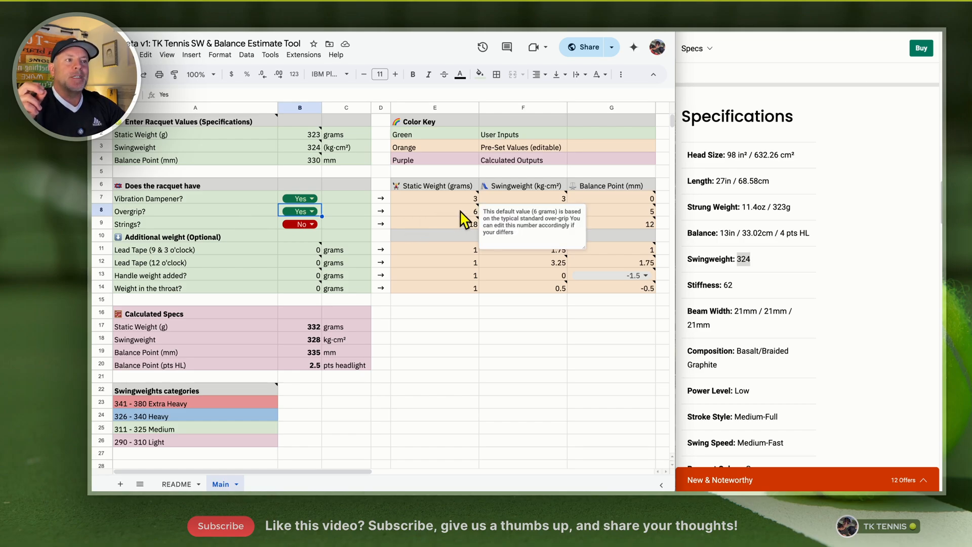
left_click(435, 212)
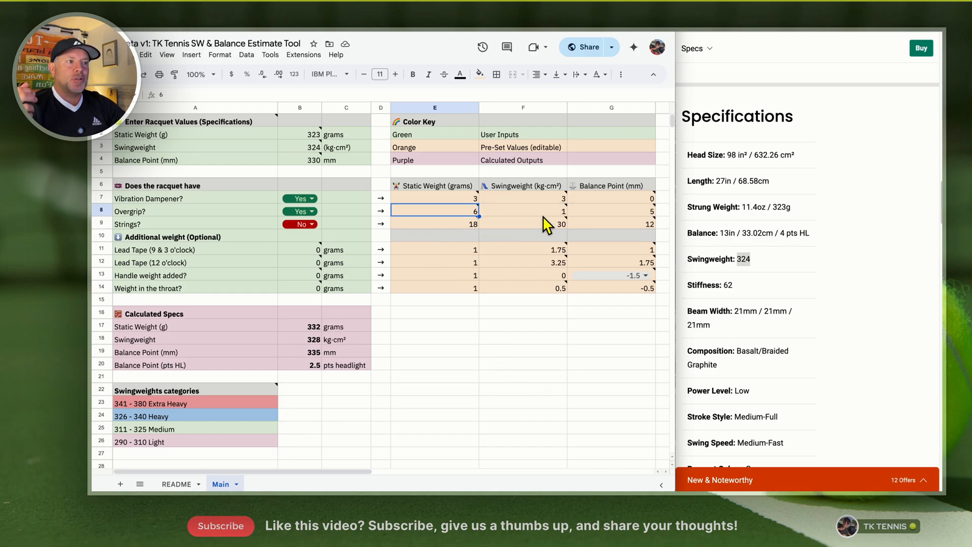
mouse_move(559, 220)
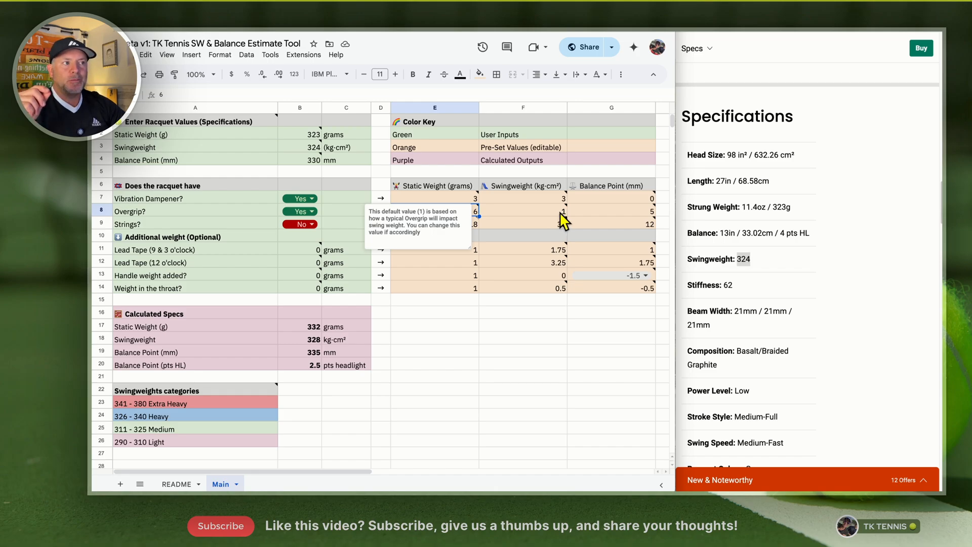
left_click(523, 211)
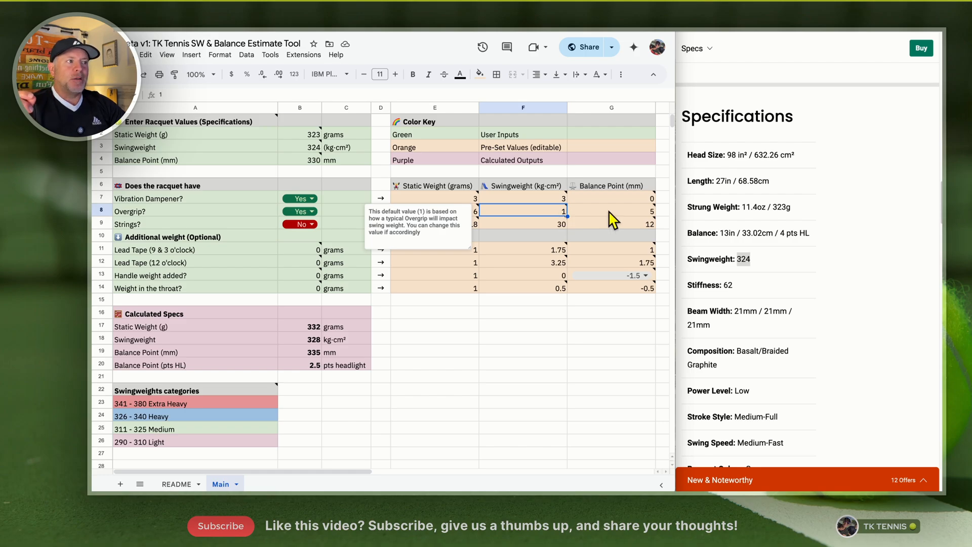
left_click(611, 211)
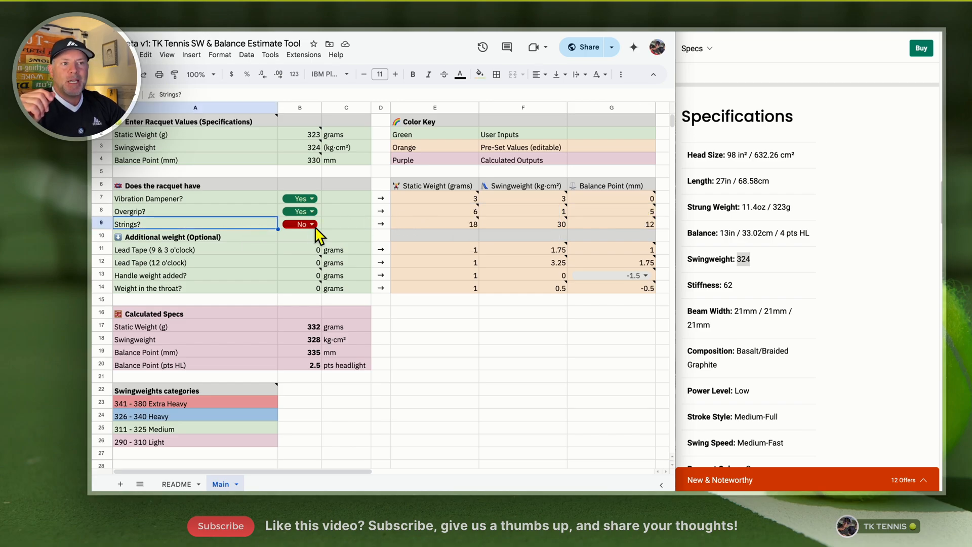
mouse_move(309, 140)
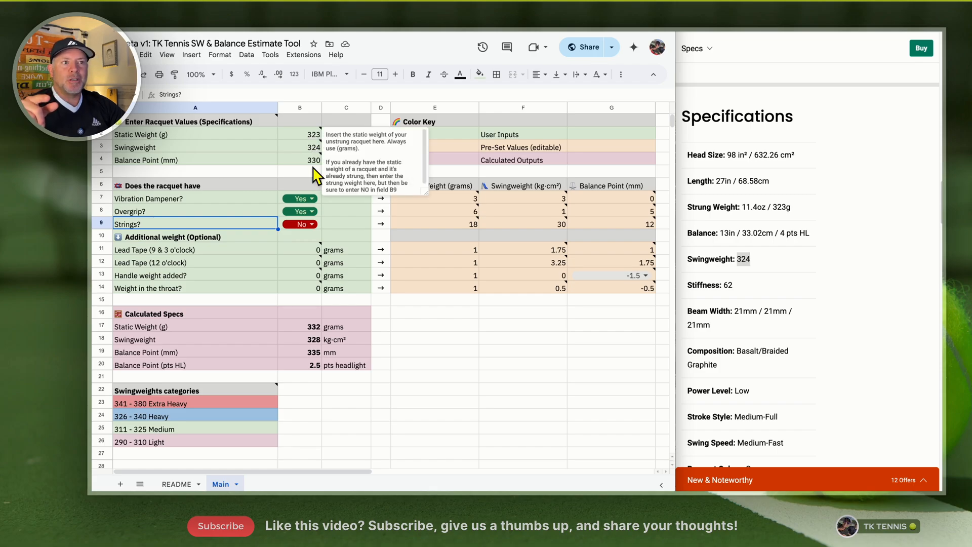
Set Strings? to Yes and read the 18 g string weight default in E9
left_click(299, 224)
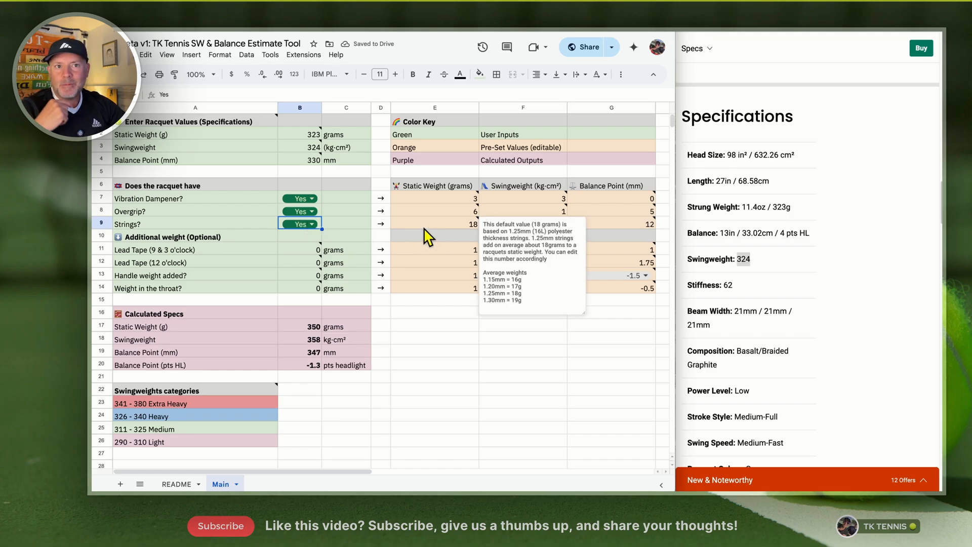
mouse_move(462, 233)
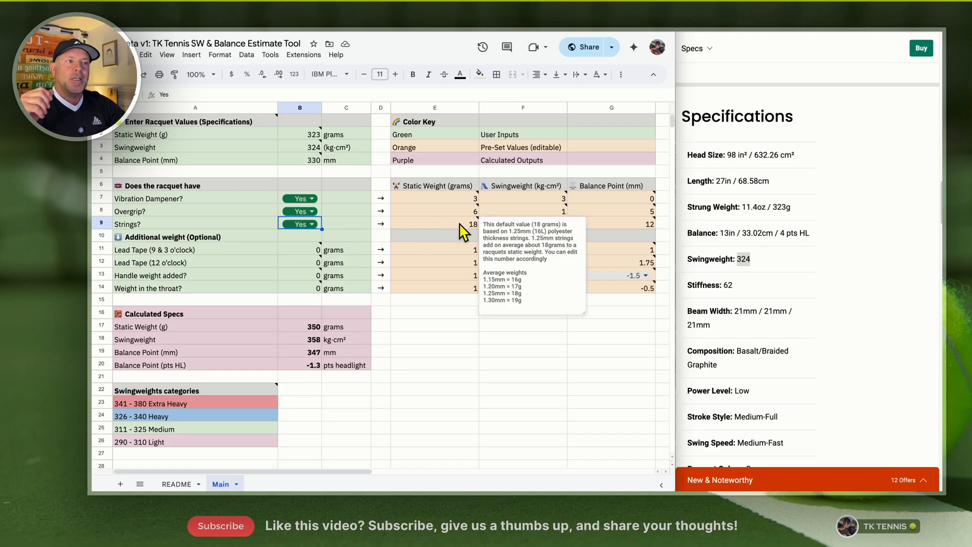
left_click(434, 224)
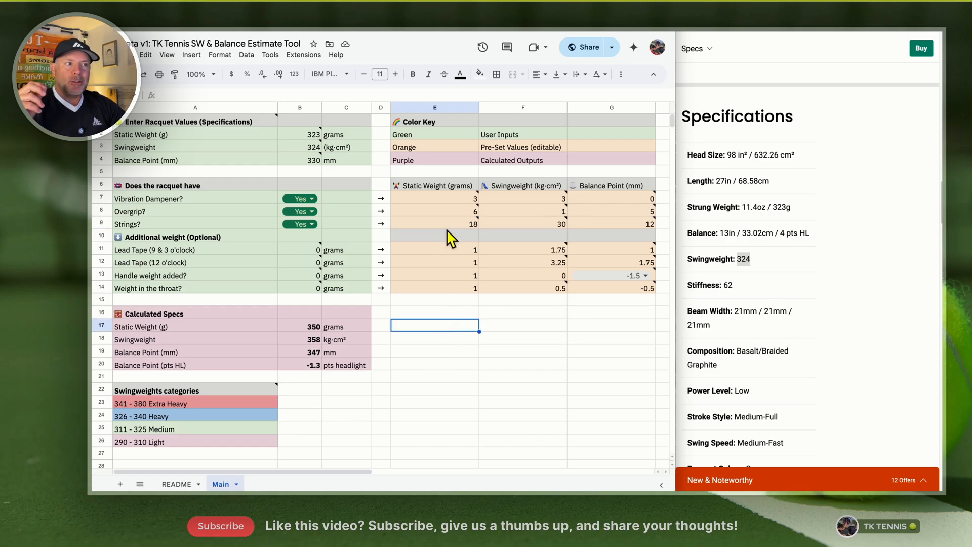
left_click(445, 224)
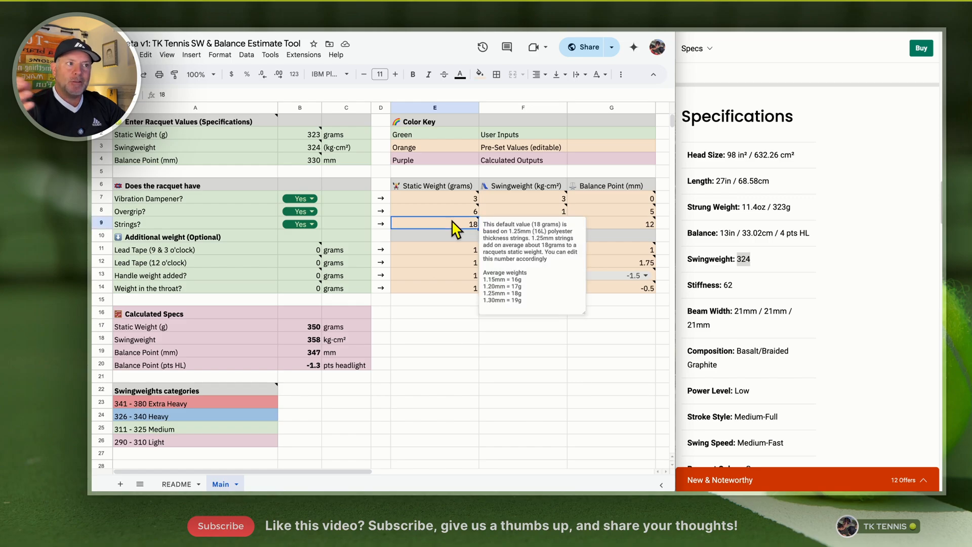
left_click(434, 337)
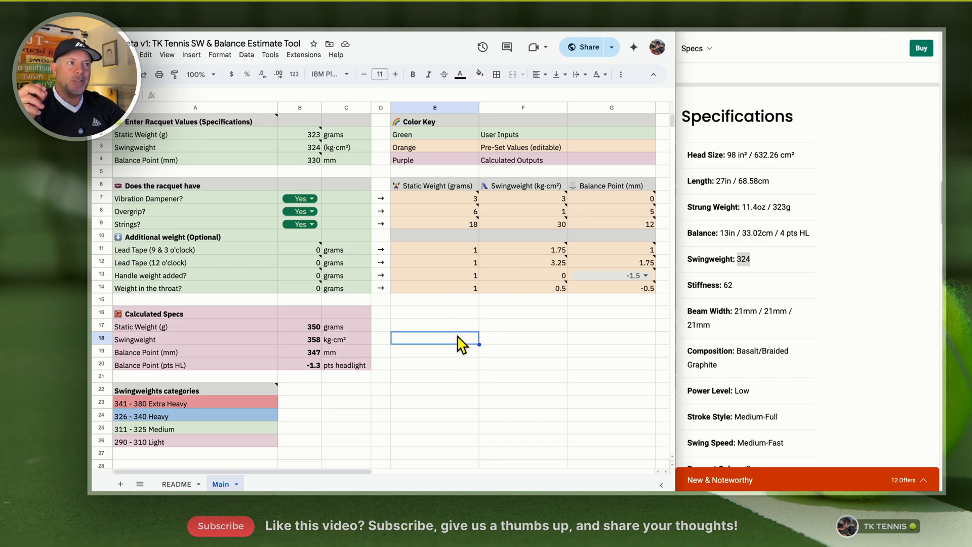
mouse_move(563, 224)
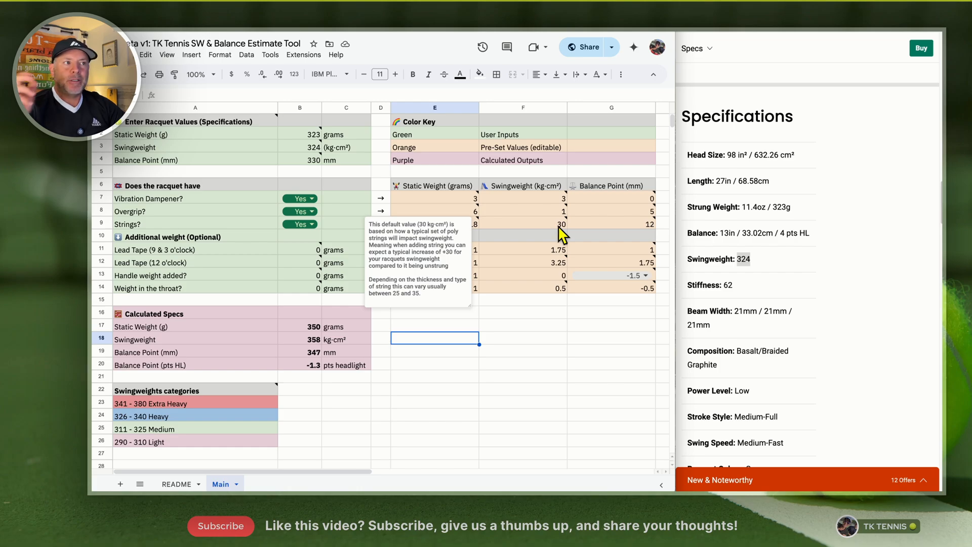
mouse_move(567, 234)
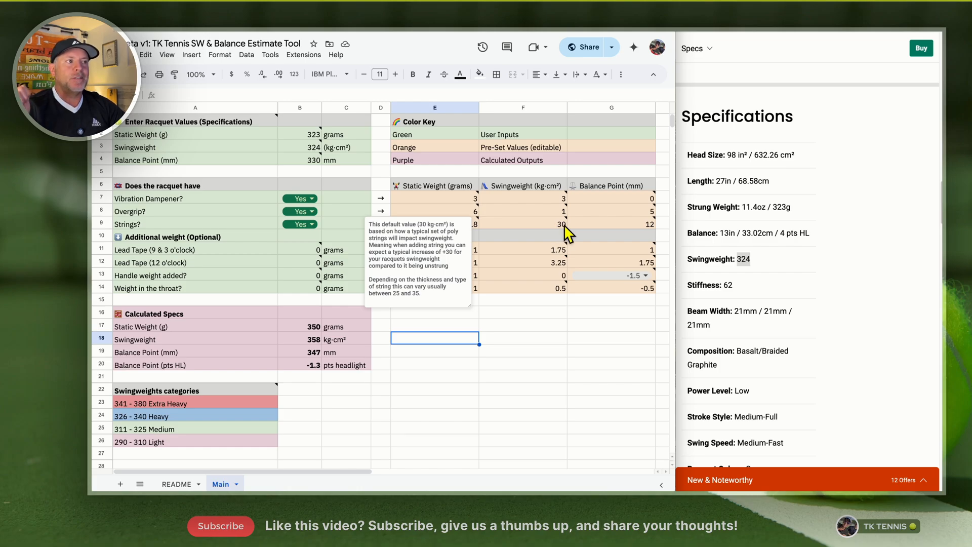
mouse_move(642, 233)
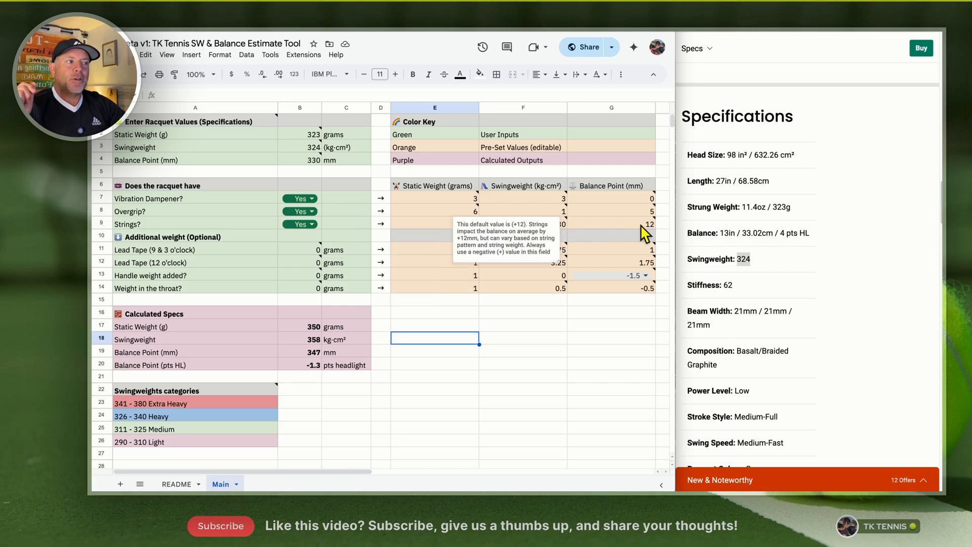
mouse_move(649, 235)
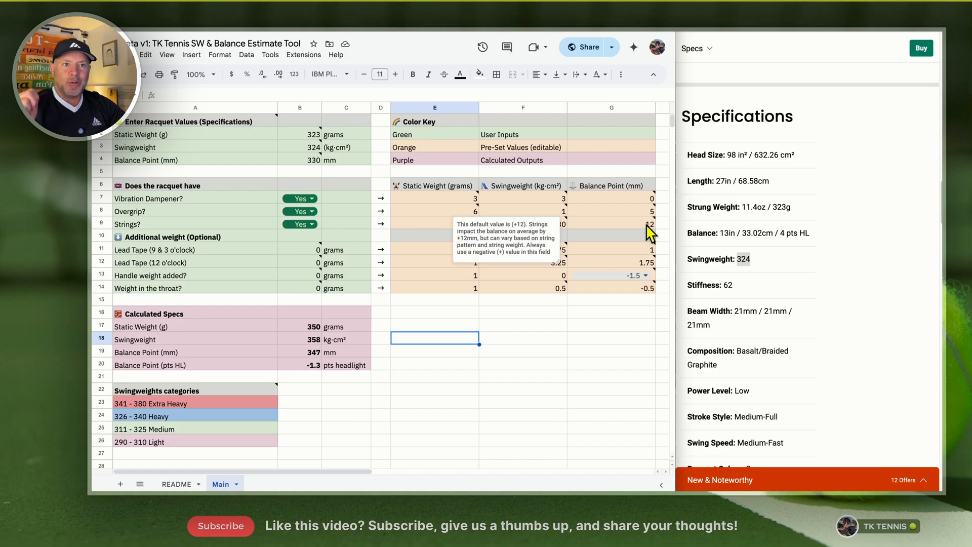
left_click(435, 223)
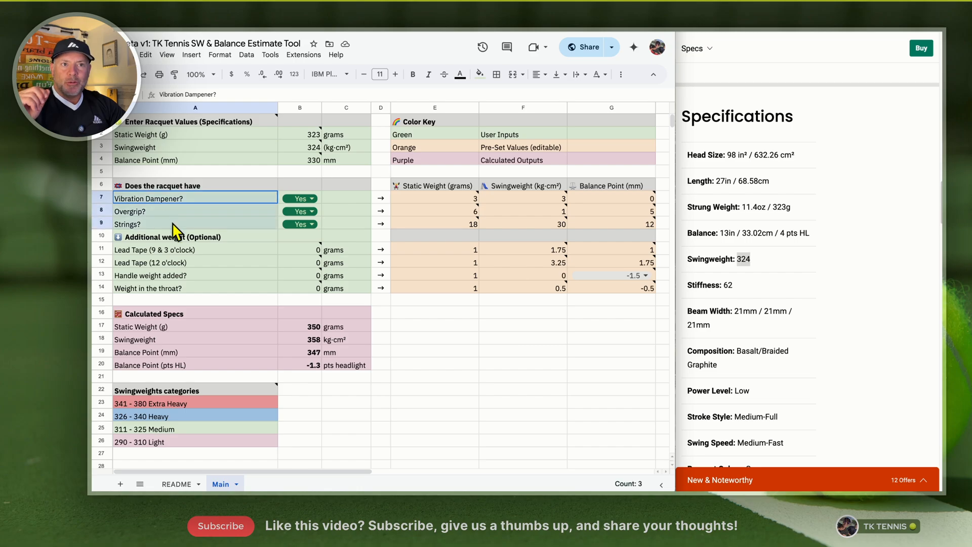
mouse_move(196, 243)
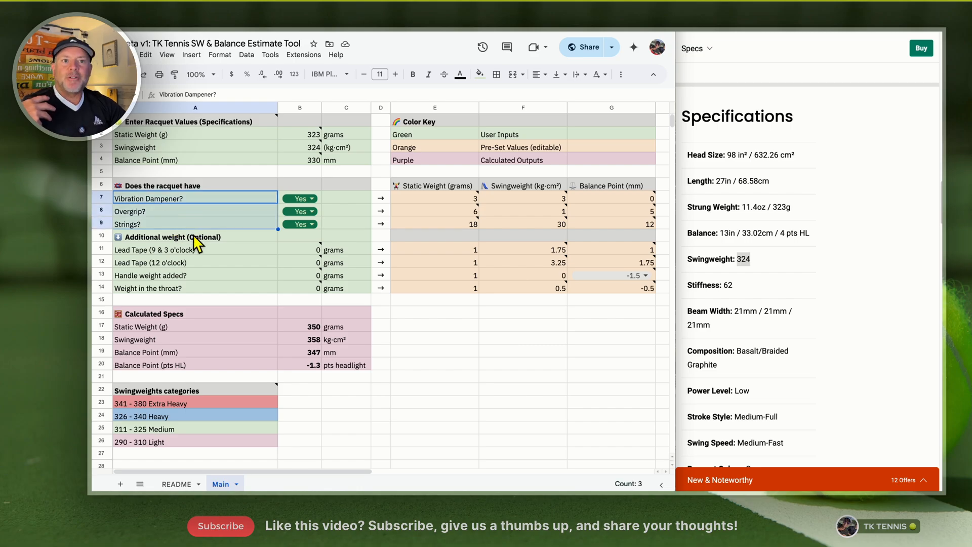
mouse_move(198, 256)
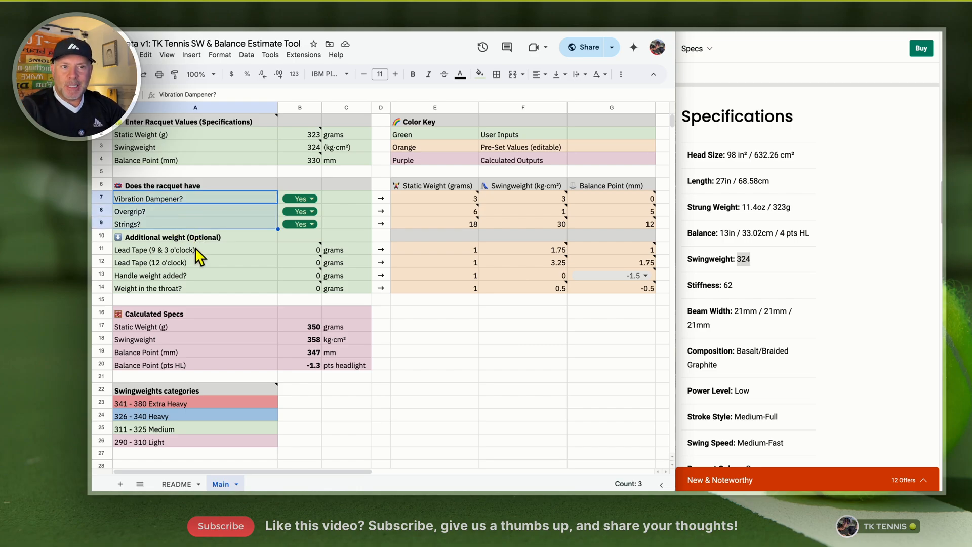
mouse_move(305, 260)
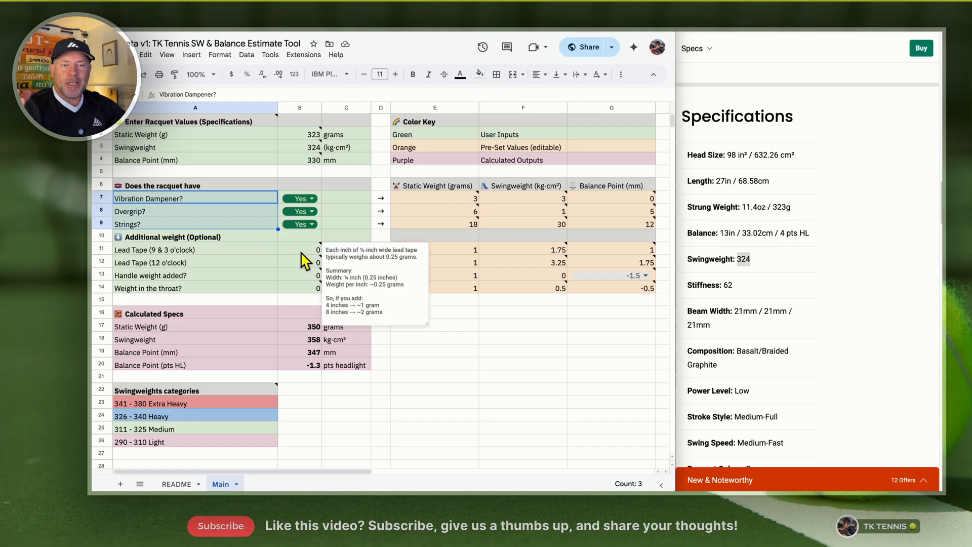
Return Strings to No and review the B17–B20 weight, swingweight, balance and headlight formulas
left_click(310, 224)
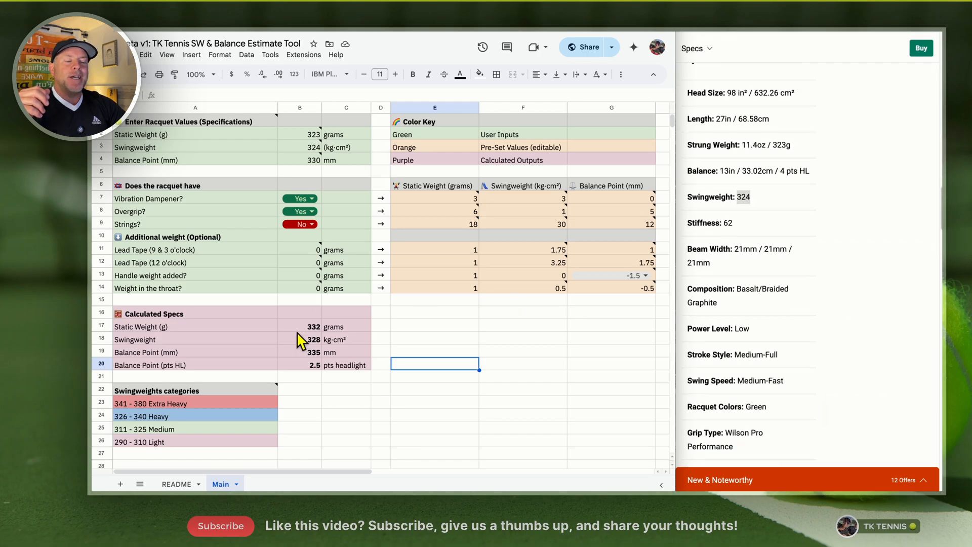
left_click(300, 327)
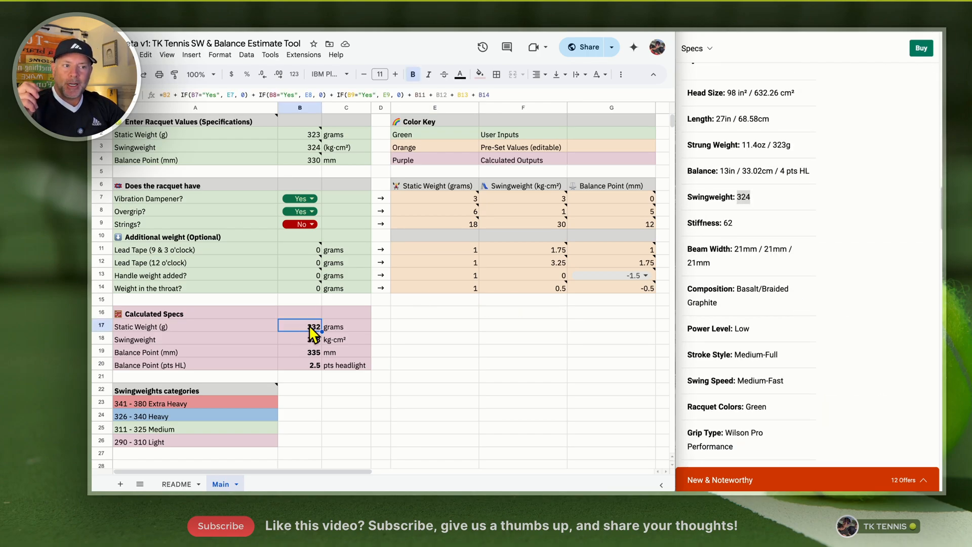
left_click(299, 339)
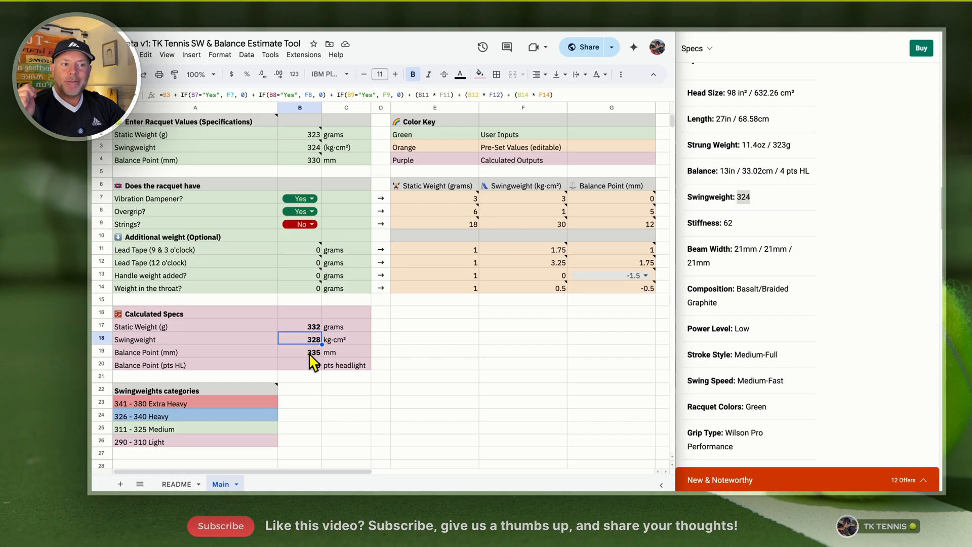
left_click(299, 353)
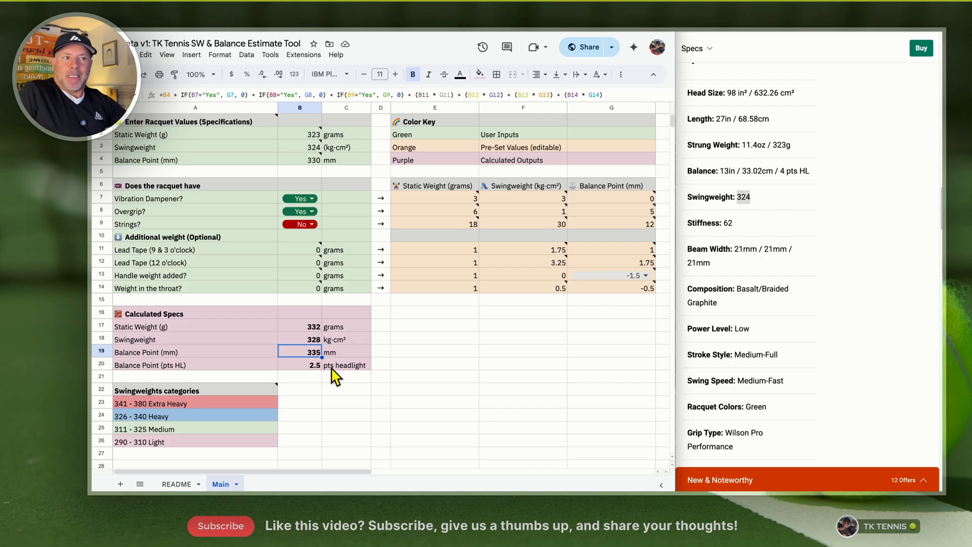
left_click(299, 365)
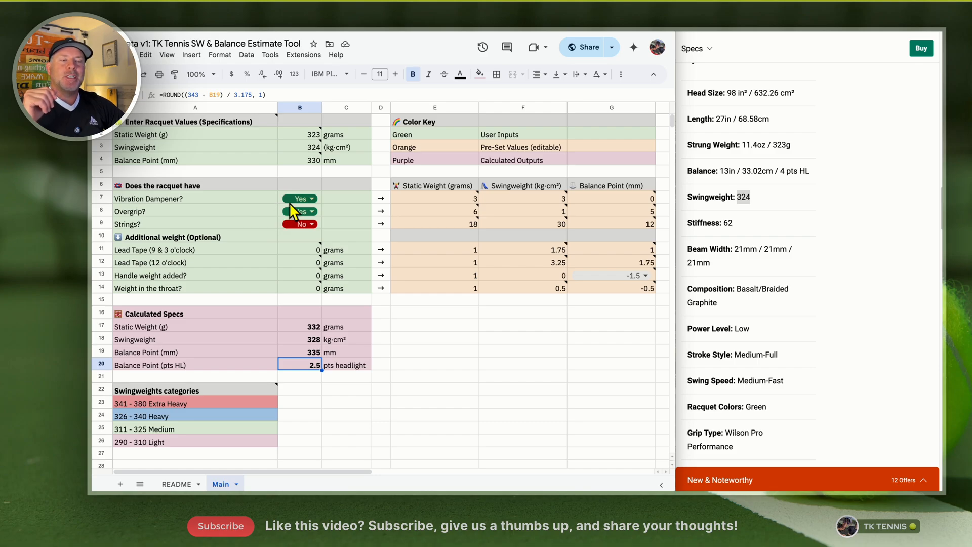
left_click(299, 160)
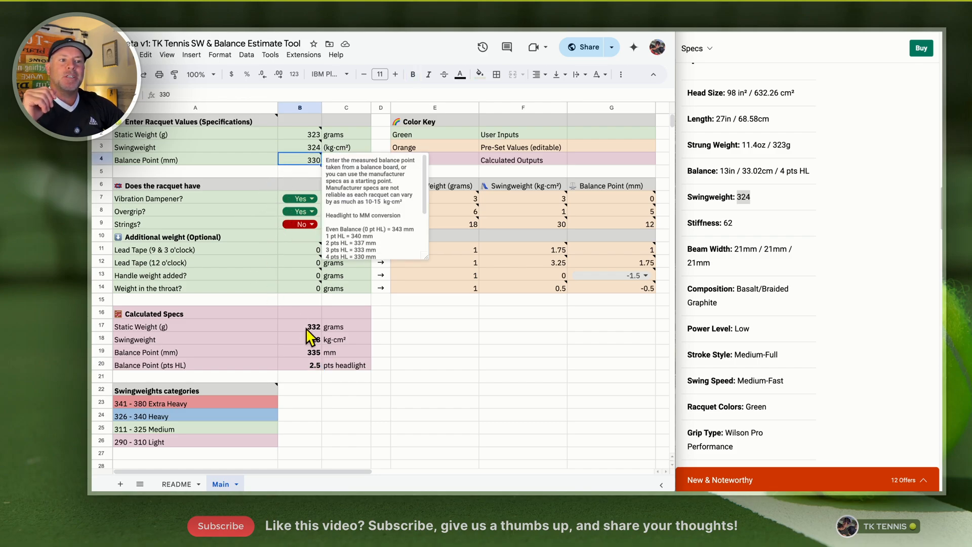
left_click(300, 365)
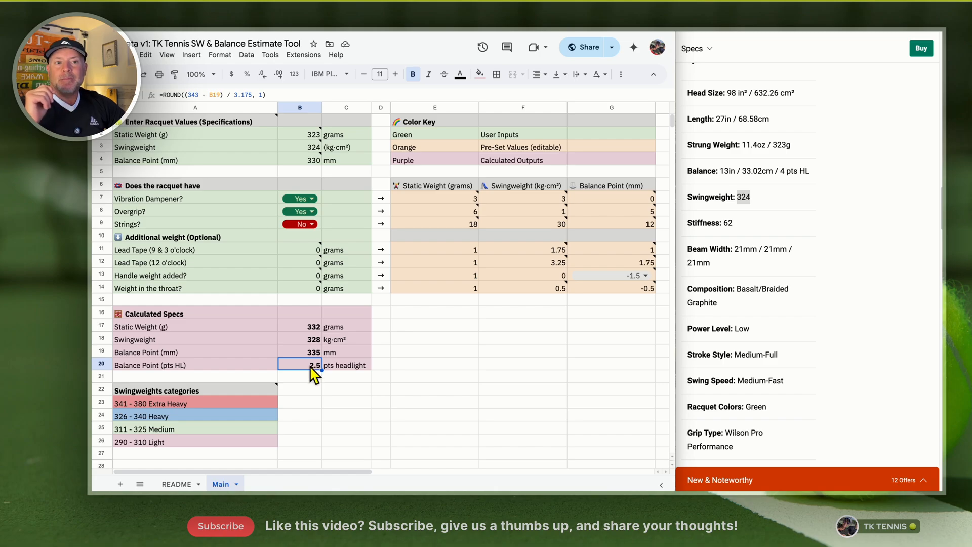
mouse_move(260, 282)
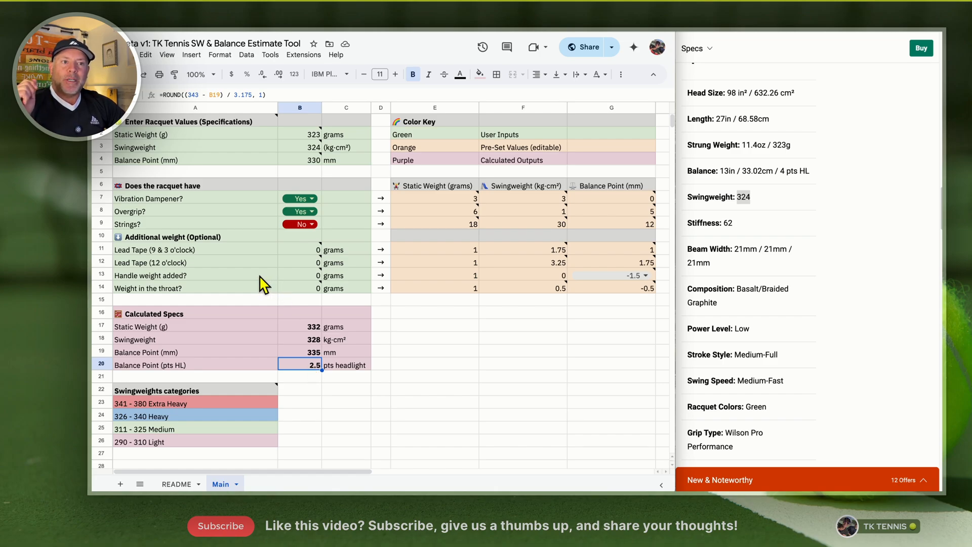
mouse_move(273, 280)
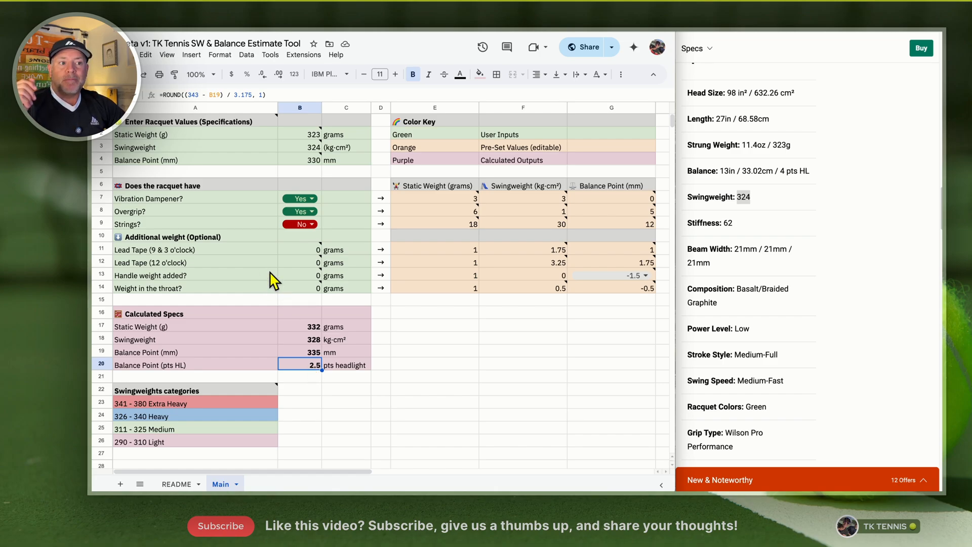
mouse_move(313, 350)
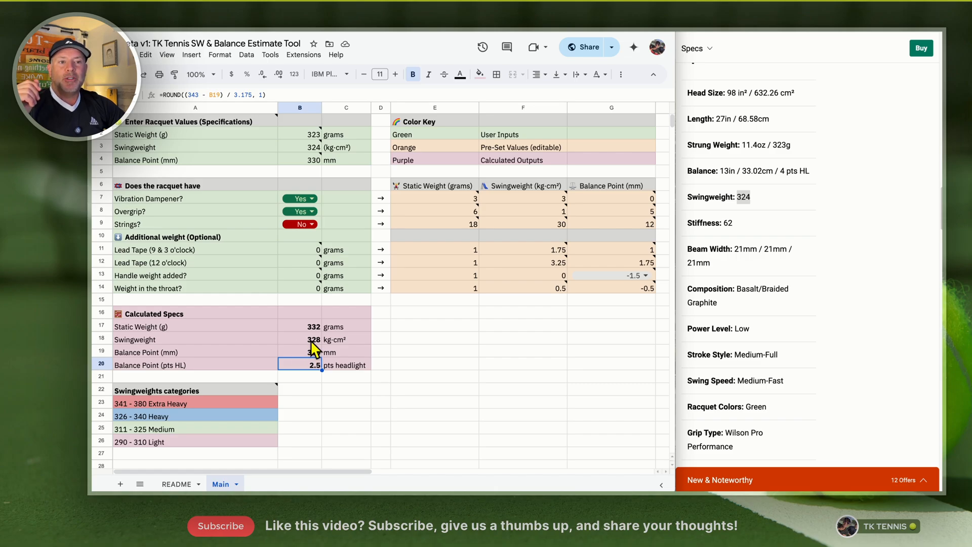
left_click(300, 249)
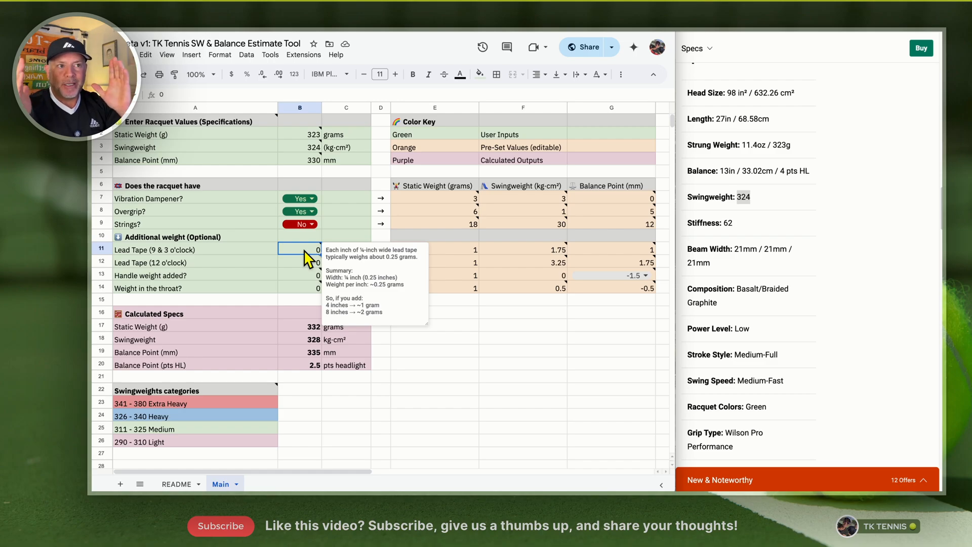
mouse_move(317, 262)
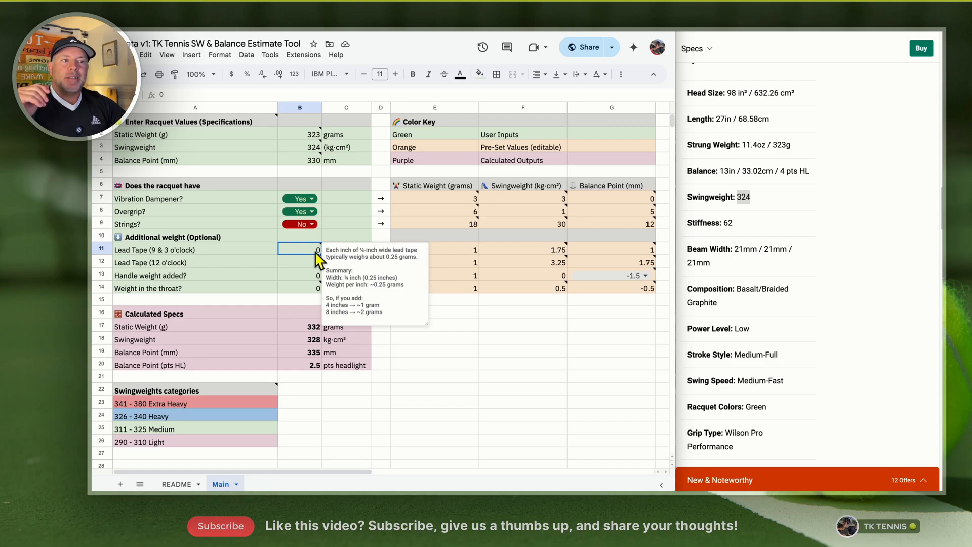
mouse_move(335, 310)
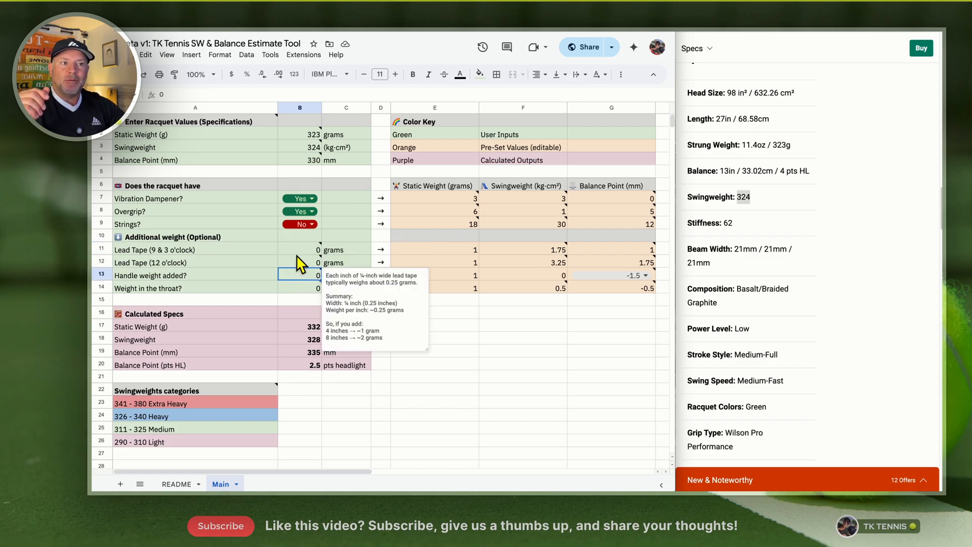
Enter 4 g of 9-and-3 lead tape and inspect the balance and headlight formulas
type("4")
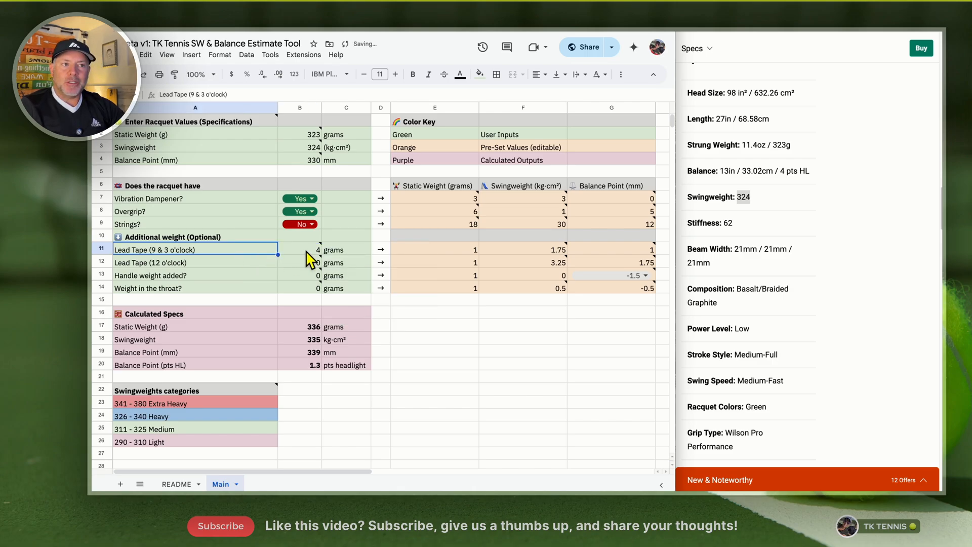
left_click(300, 250)
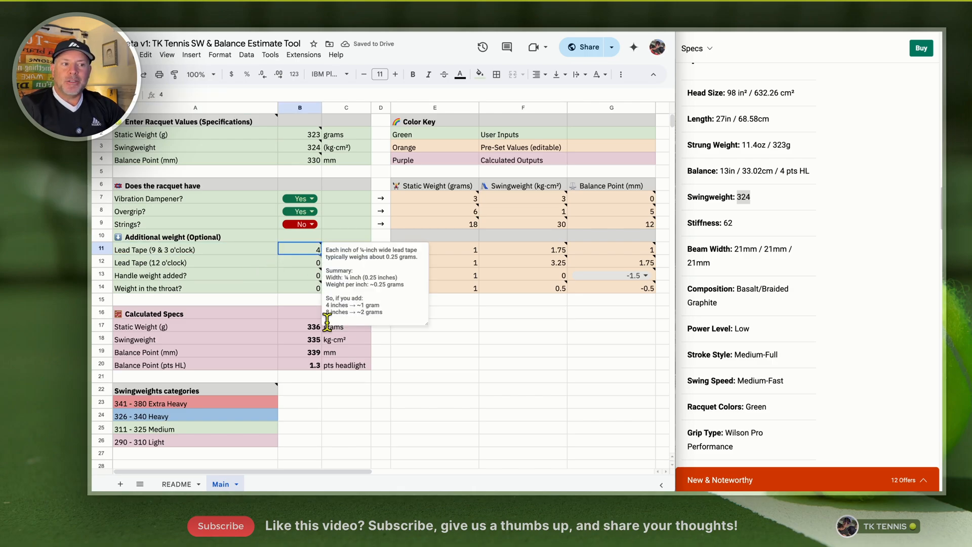
left_click(300, 353)
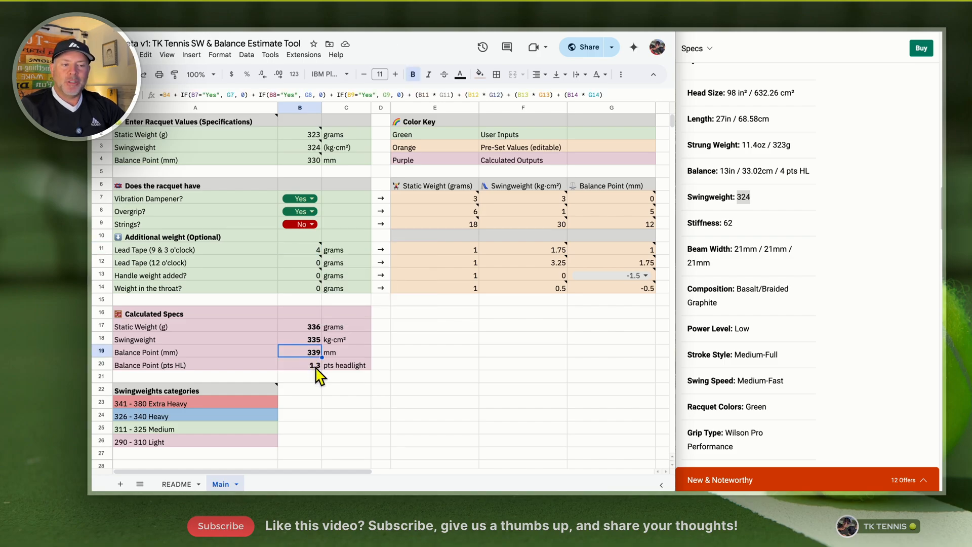
left_click(299, 365)
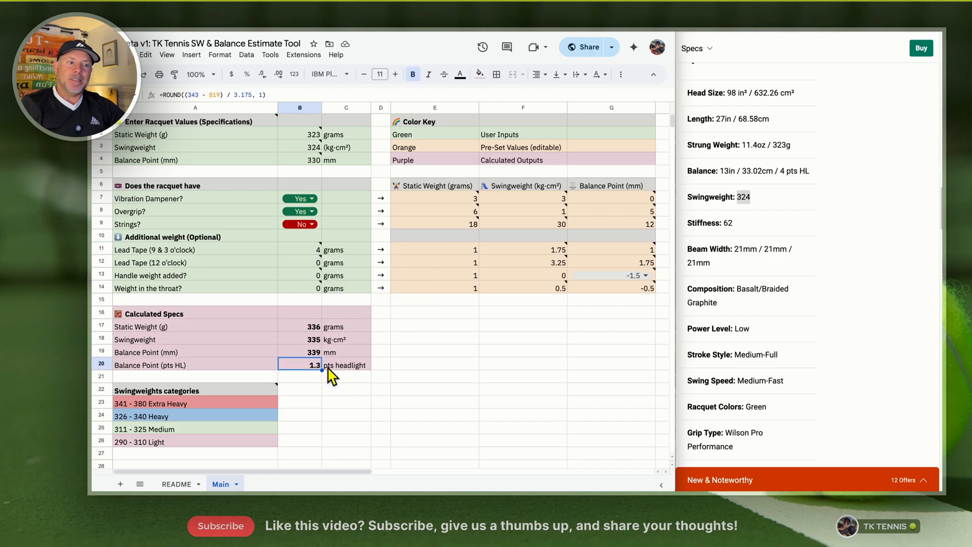
left_click(345, 365)
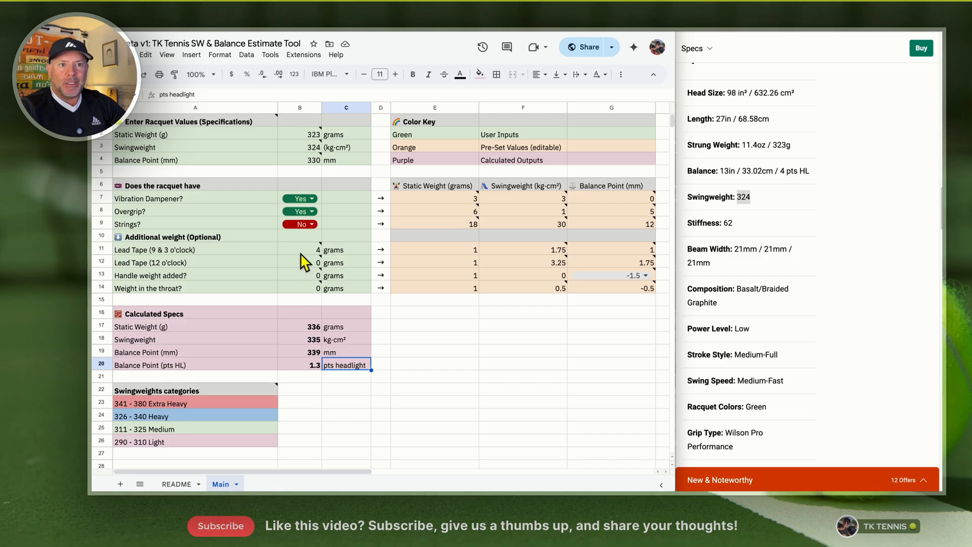
mouse_move(310, 257)
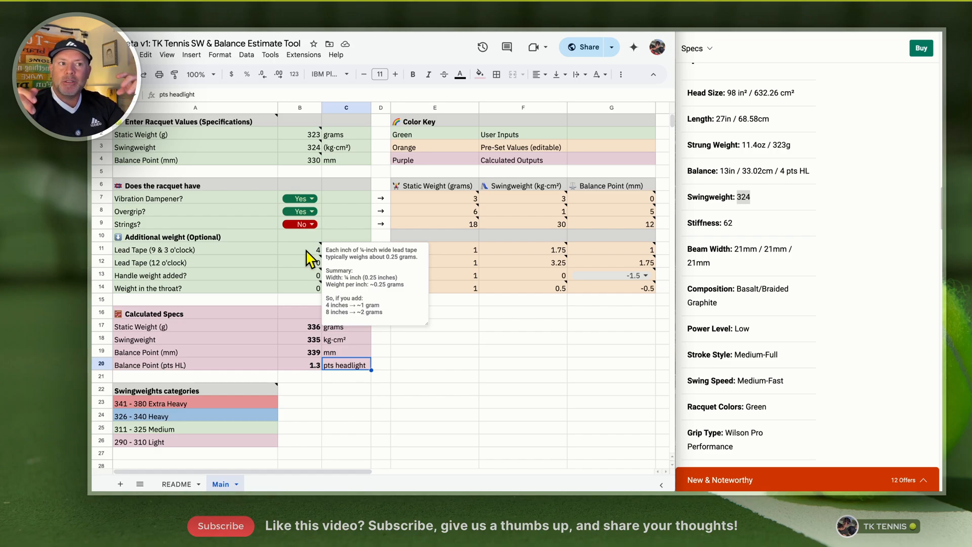
mouse_move(304, 372)
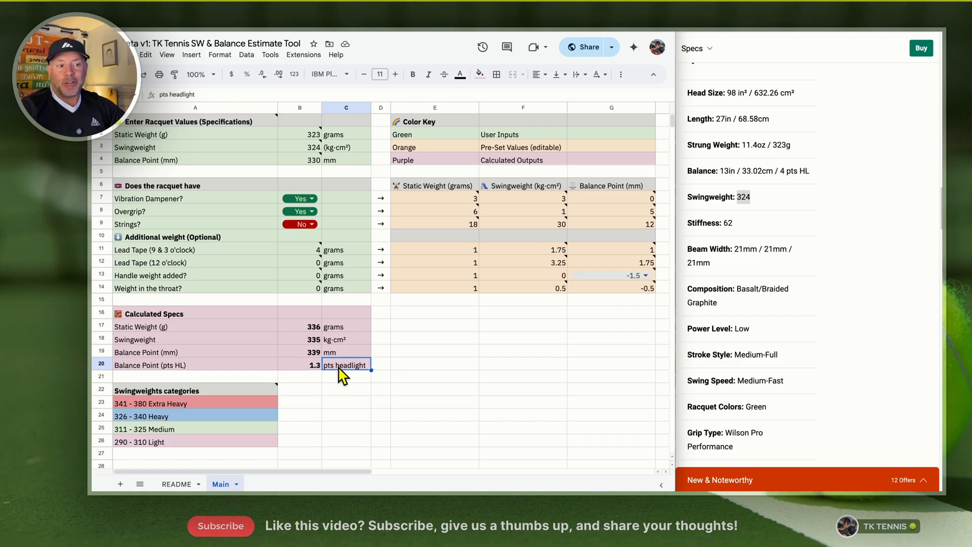
Compare the headlight points result against Wilson's published 4 pts HL balance
left_click(300, 365)
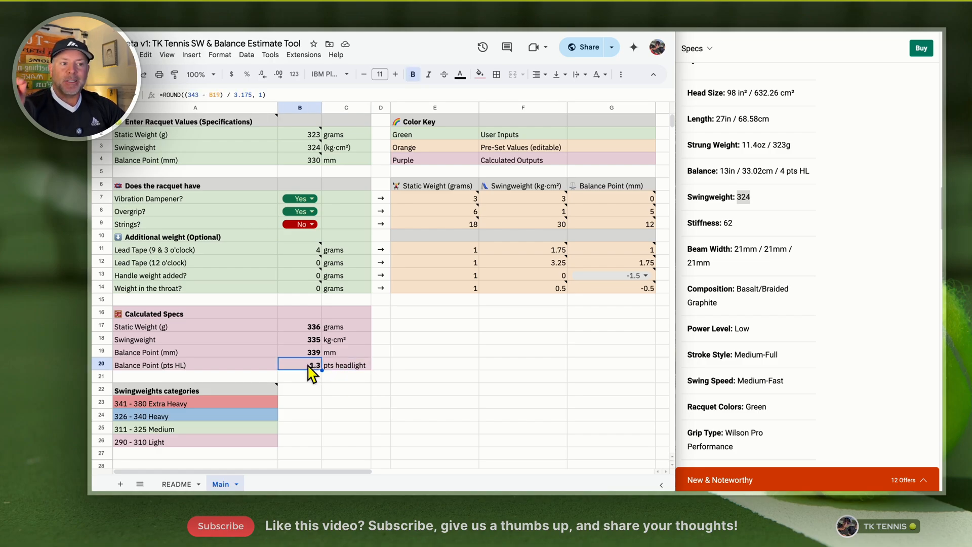
mouse_move(831, 190)
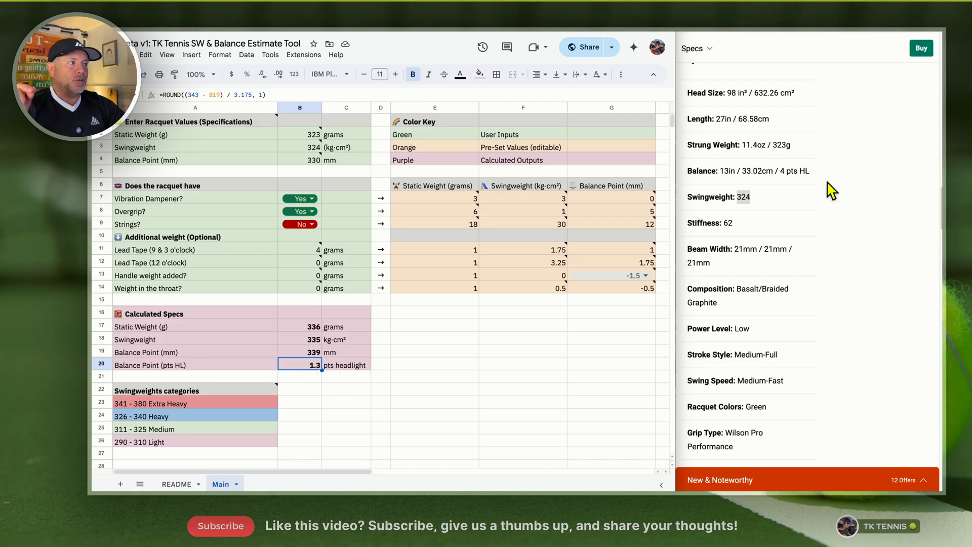
double_click(795, 171)
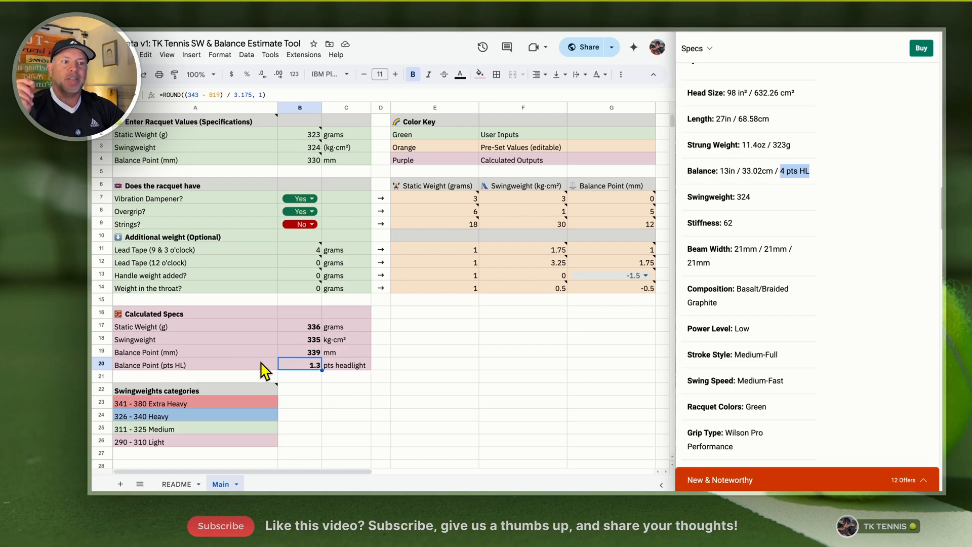
left_click(300, 249)
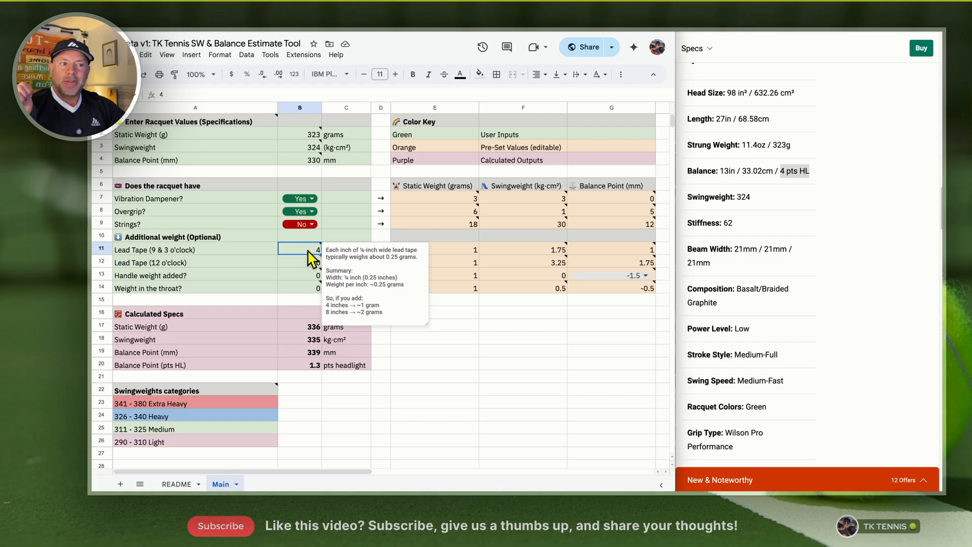
left_click(299, 366)
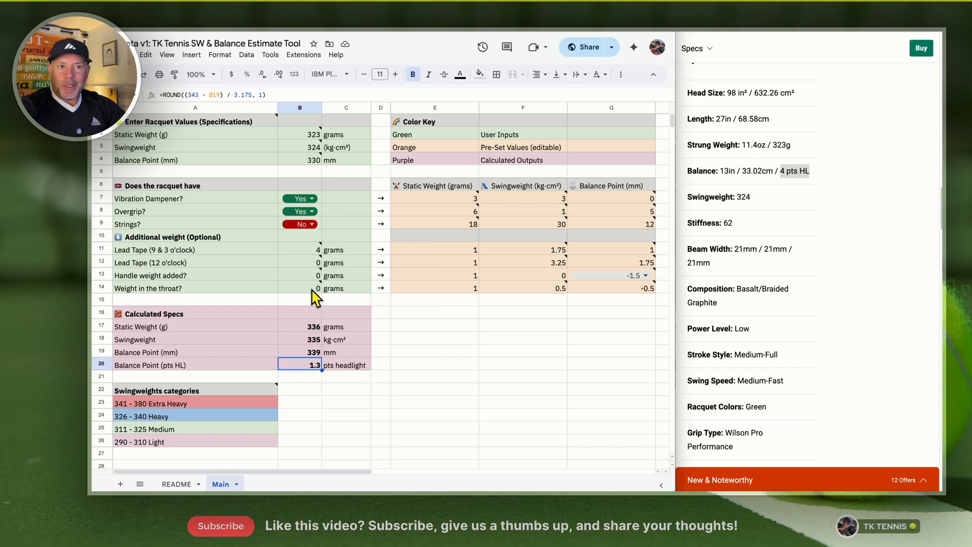
mouse_move(300, 289)
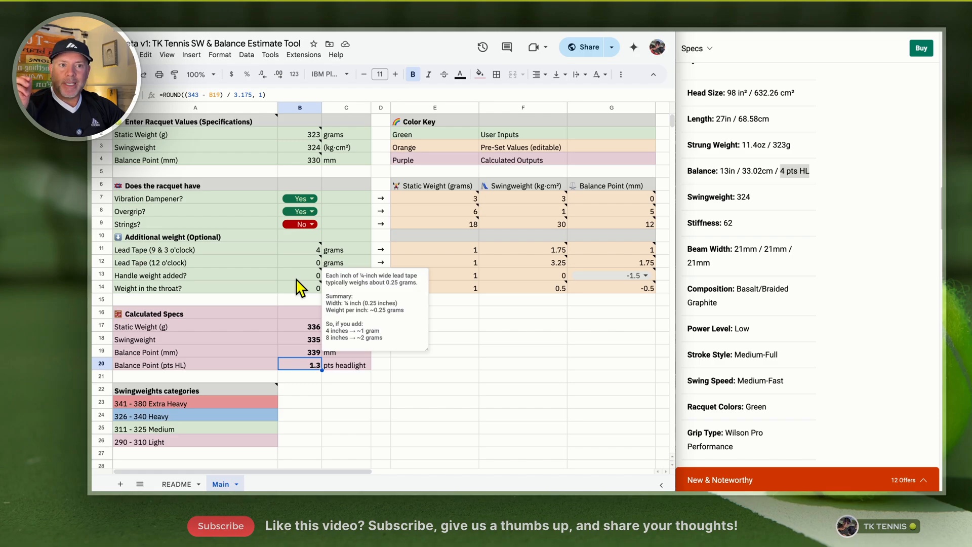
left_click(300, 275)
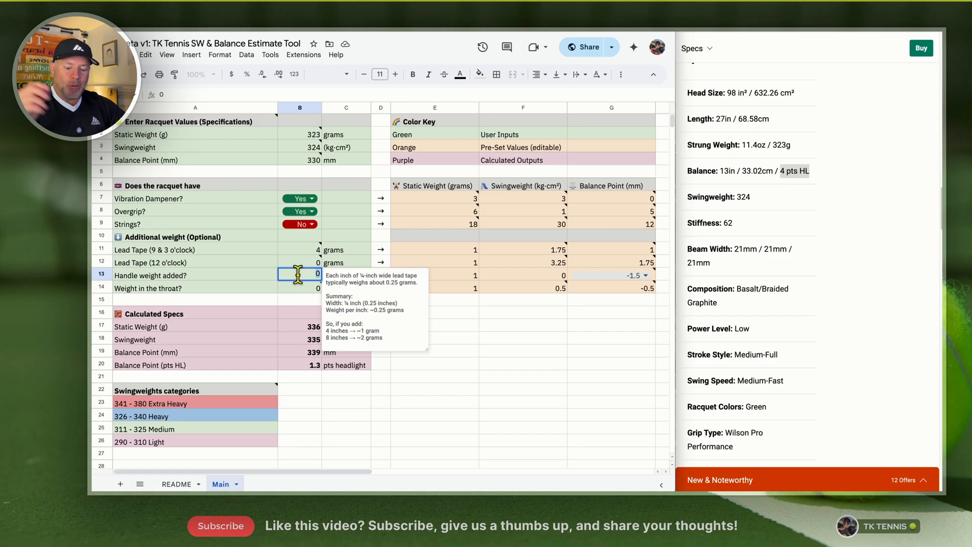
type("10")
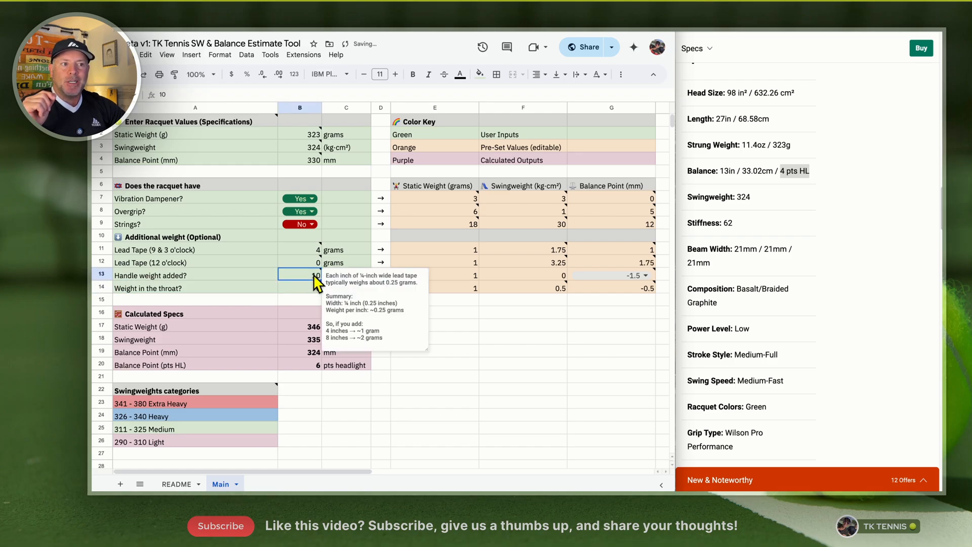
left_click(300, 327)
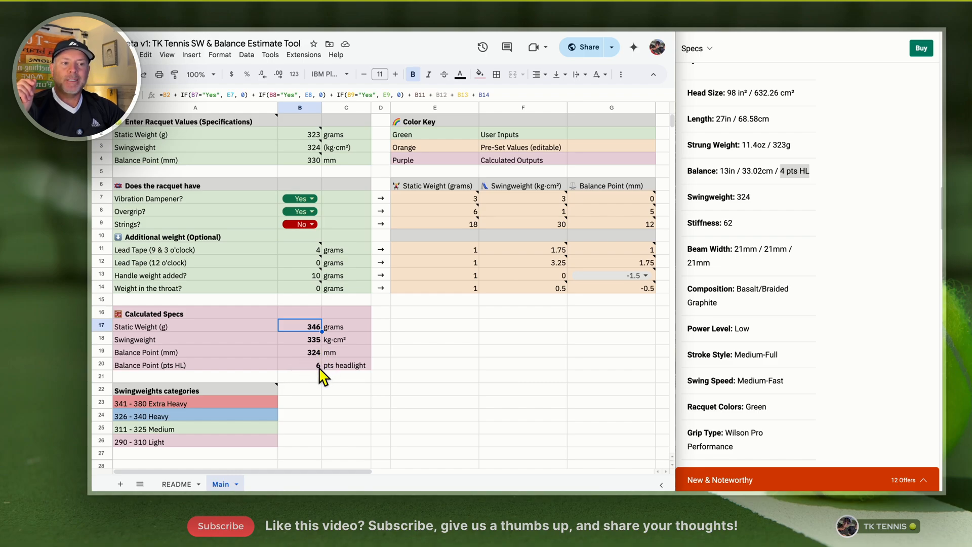
left_click(345, 365)
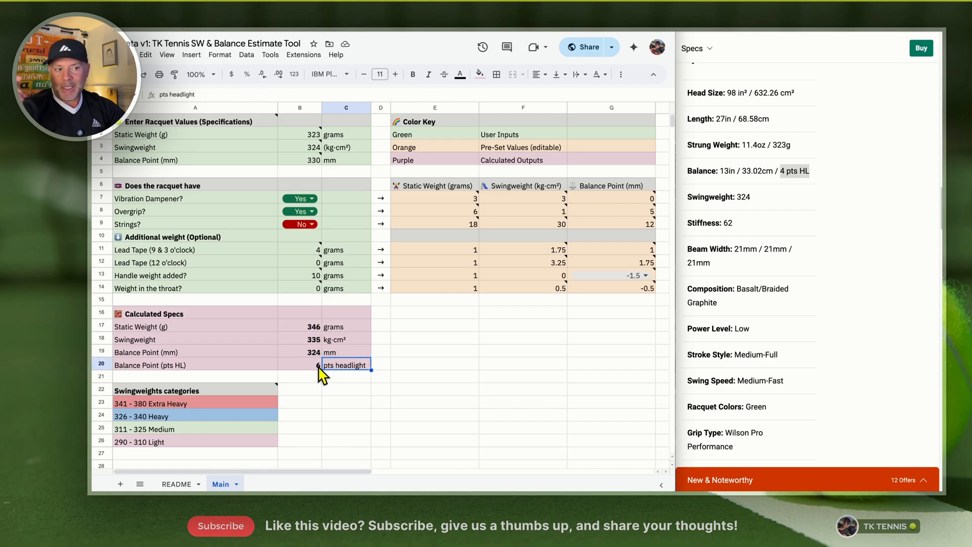
left_click(300, 366)
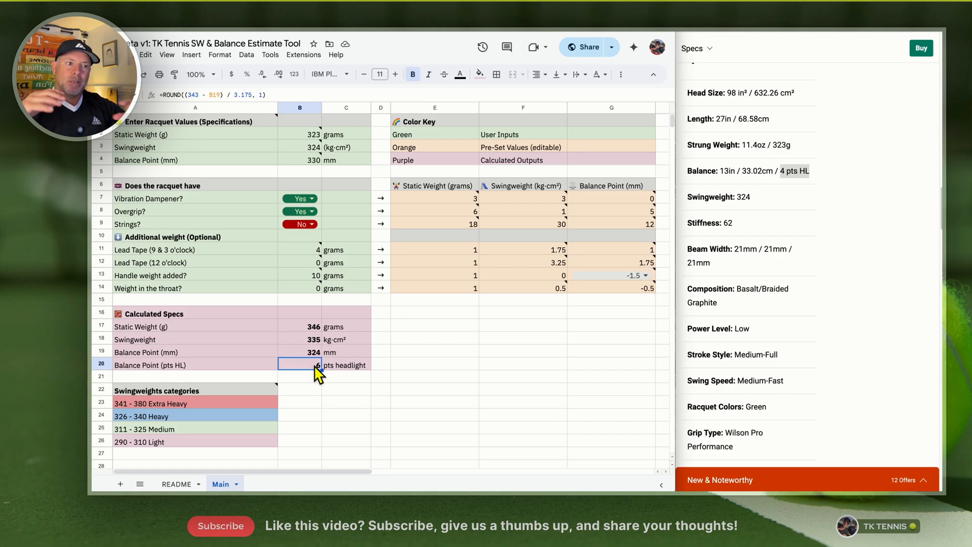
mouse_move(353, 383)
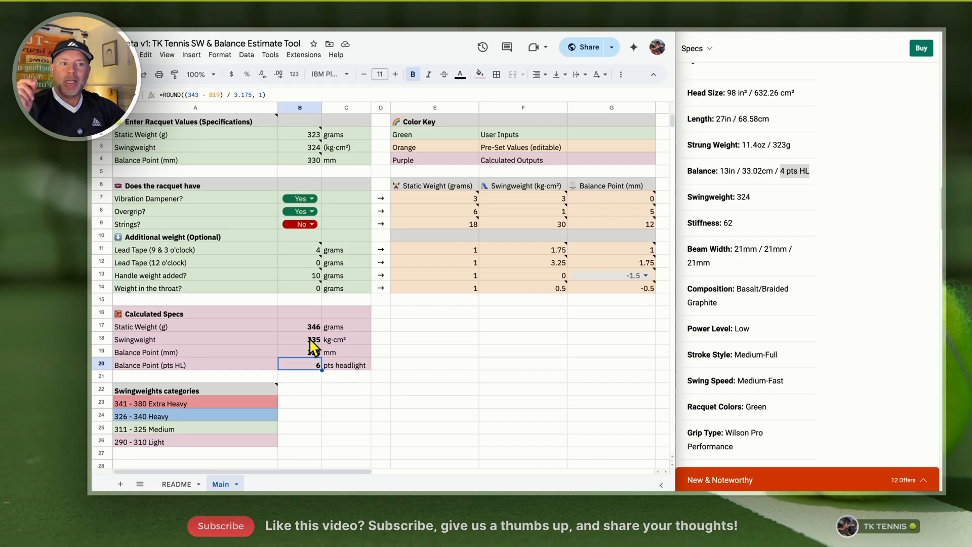
left_click(300, 340)
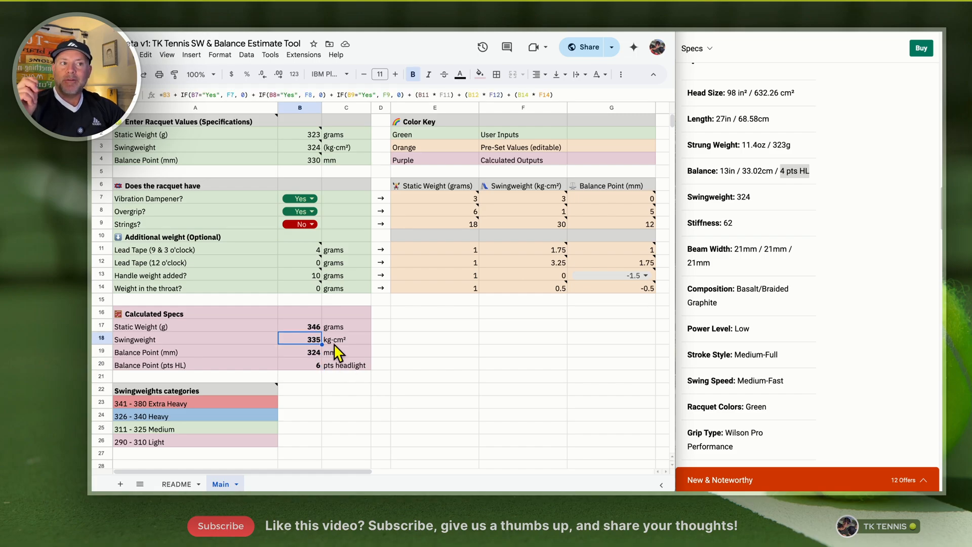
mouse_move(309, 294)
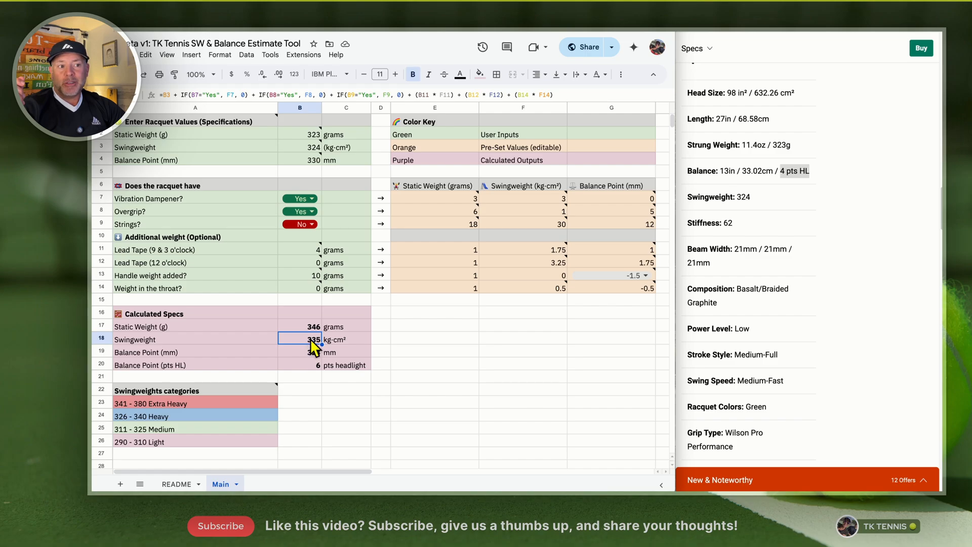
left_click(300, 365)
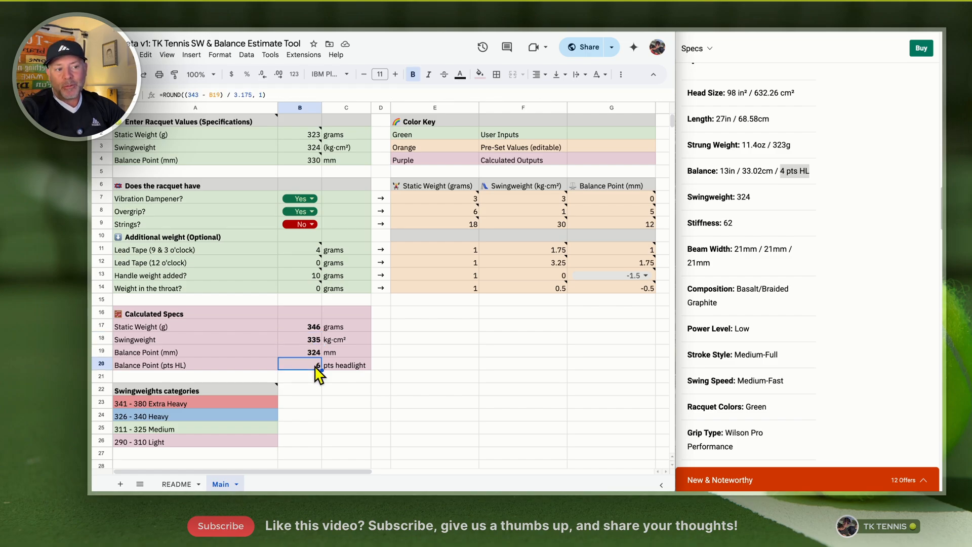
mouse_move(305, 256)
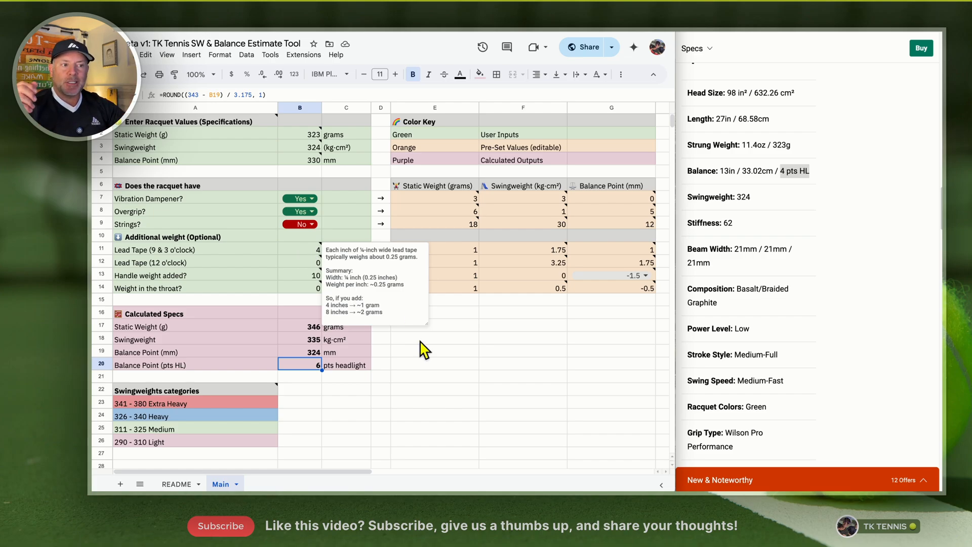
mouse_move(444, 388)
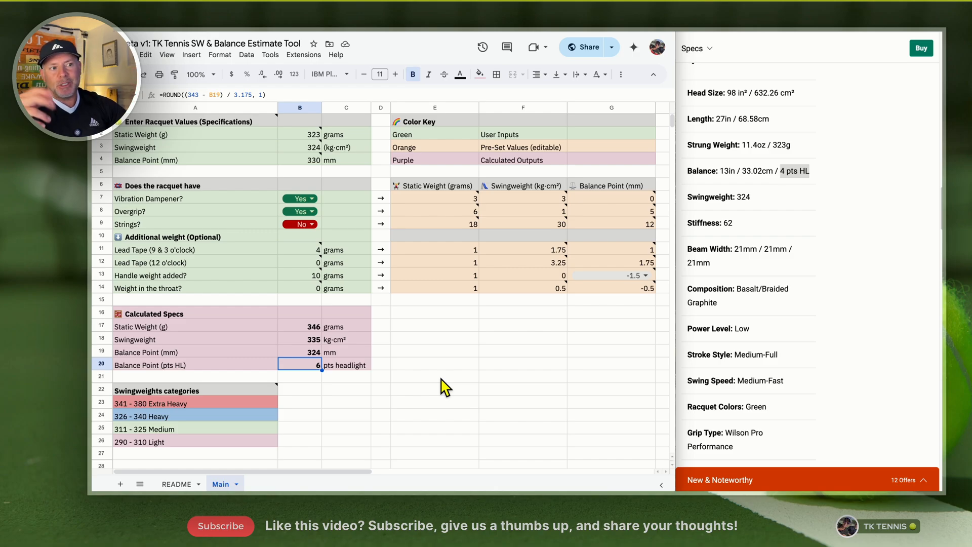
mouse_move(439, 388)
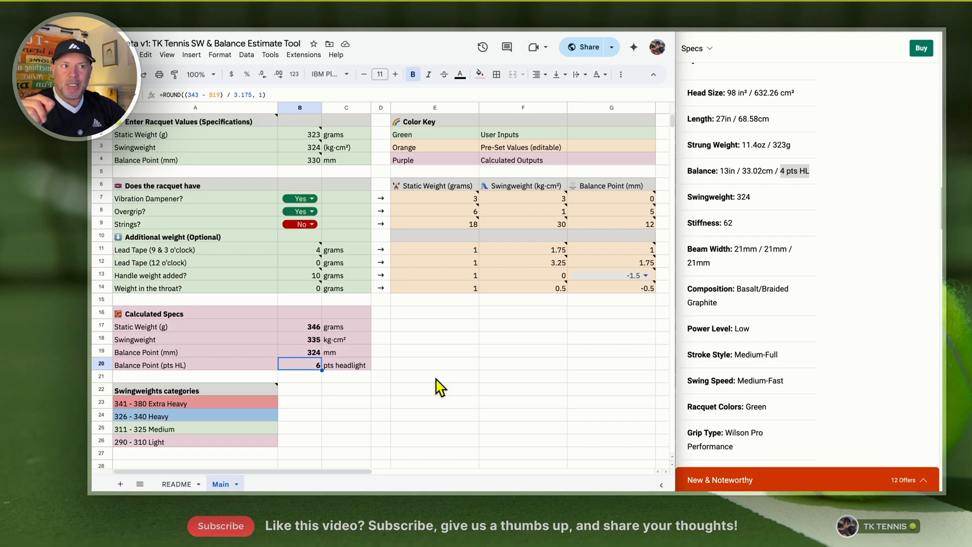
mouse_move(307, 272)
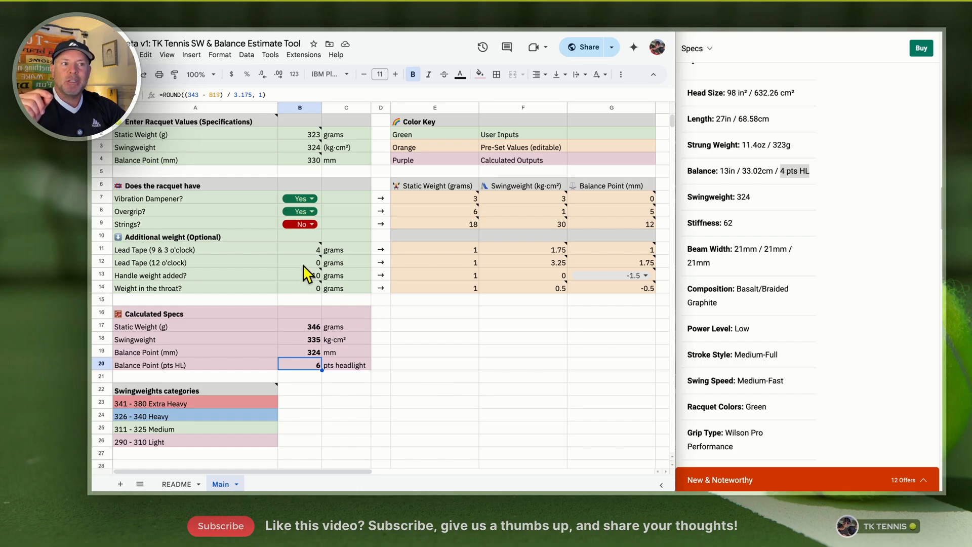
Enter 2 g of 12 o'clock lead tape in B12, giving 348 g and 341.5 swingweight
left_click(300, 262)
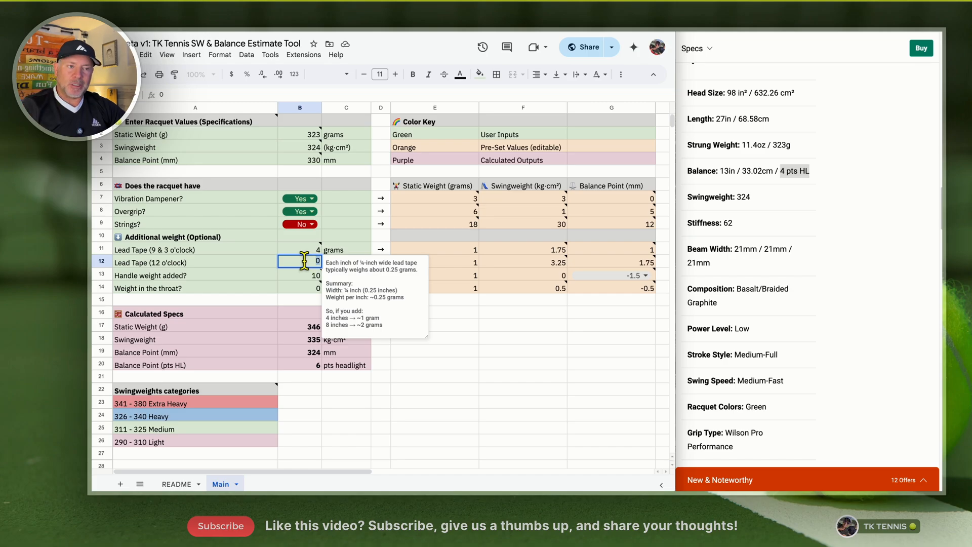
type("2")
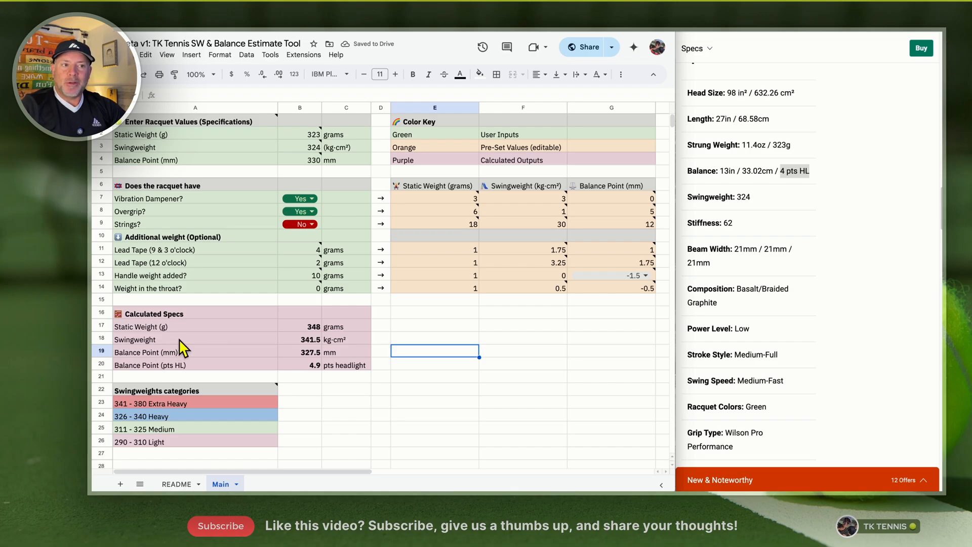
mouse_move(315, 267)
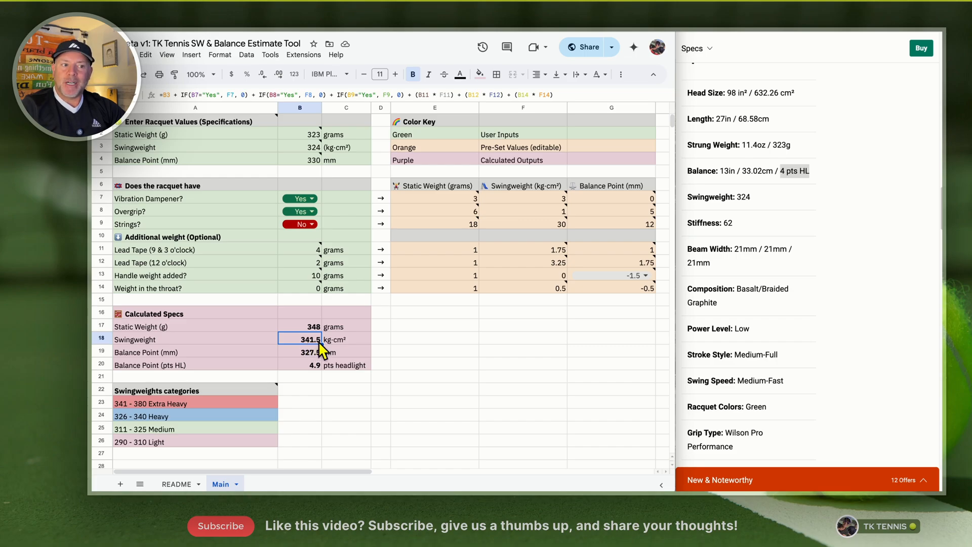
mouse_move(342, 348)
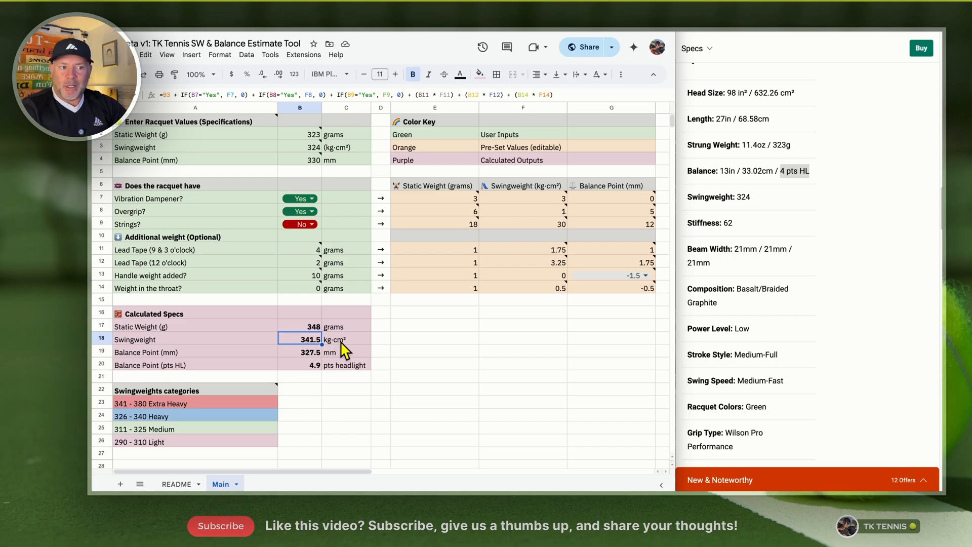
left_click(435, 339)
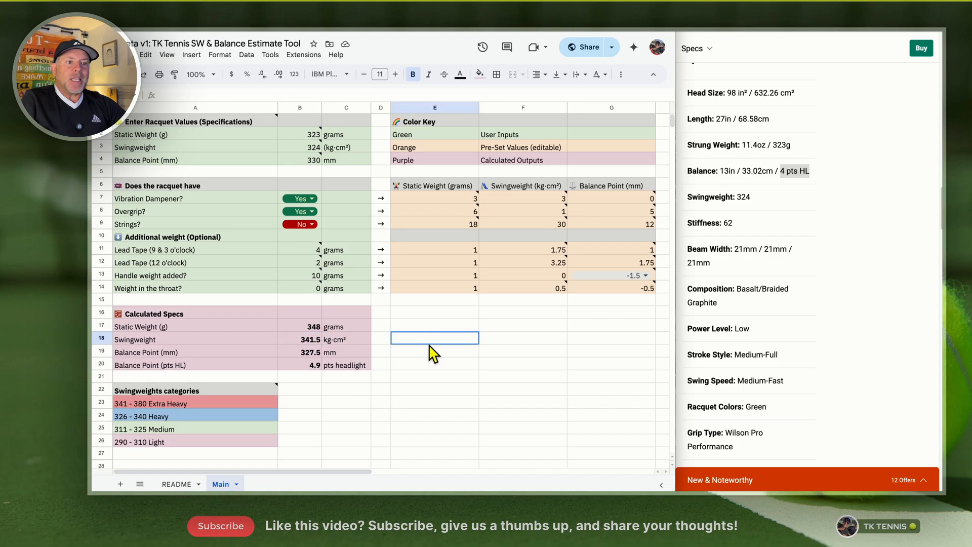
left_click(157, 390)
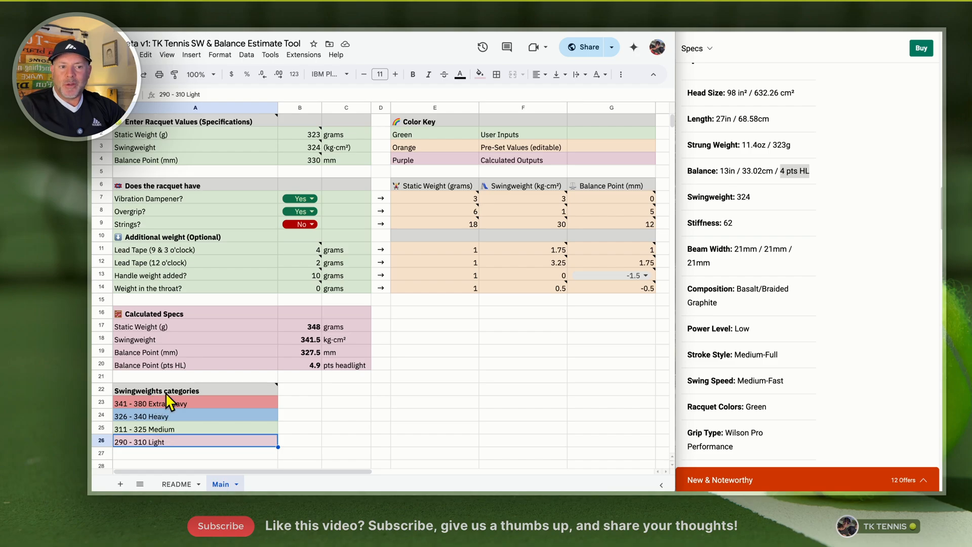
mouse_move(139, 451)
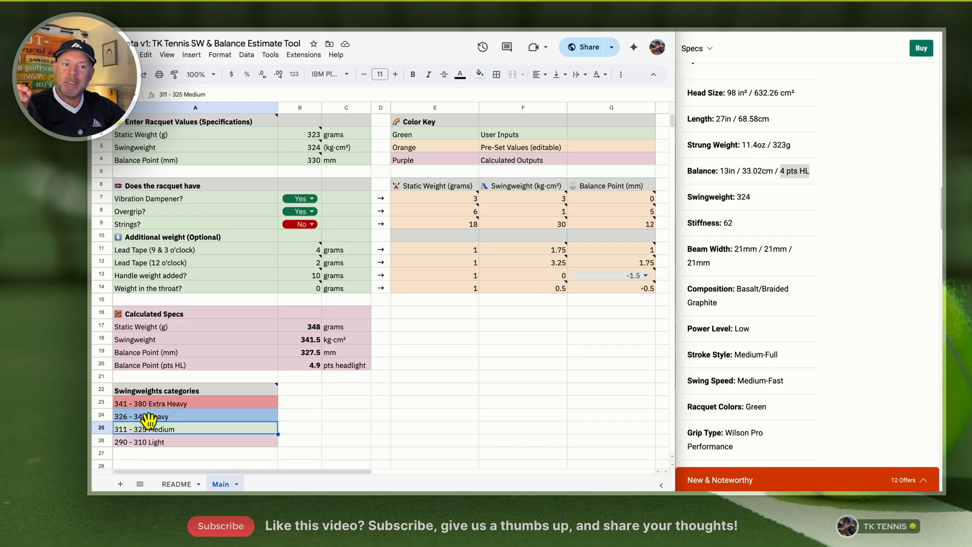
left_click(147, 416)
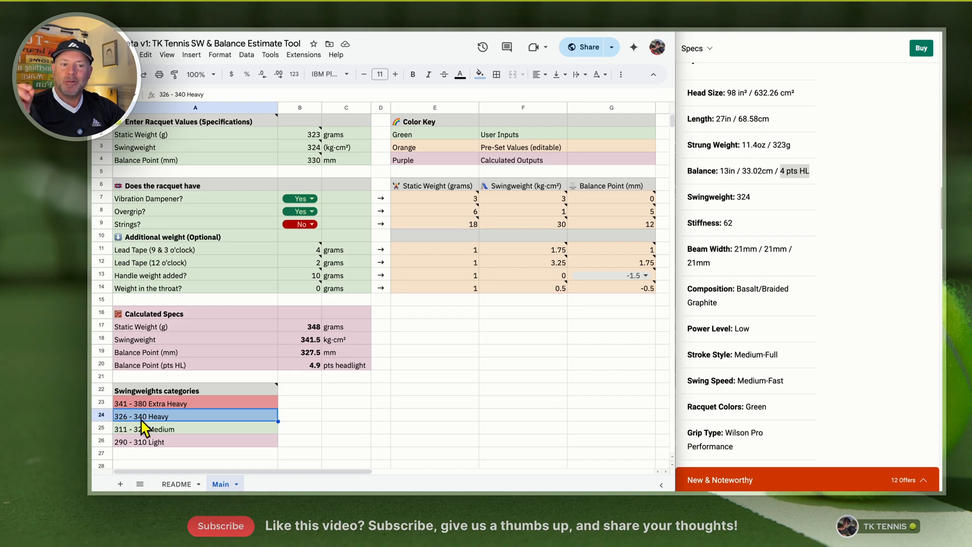
mouse_move(136, 427)
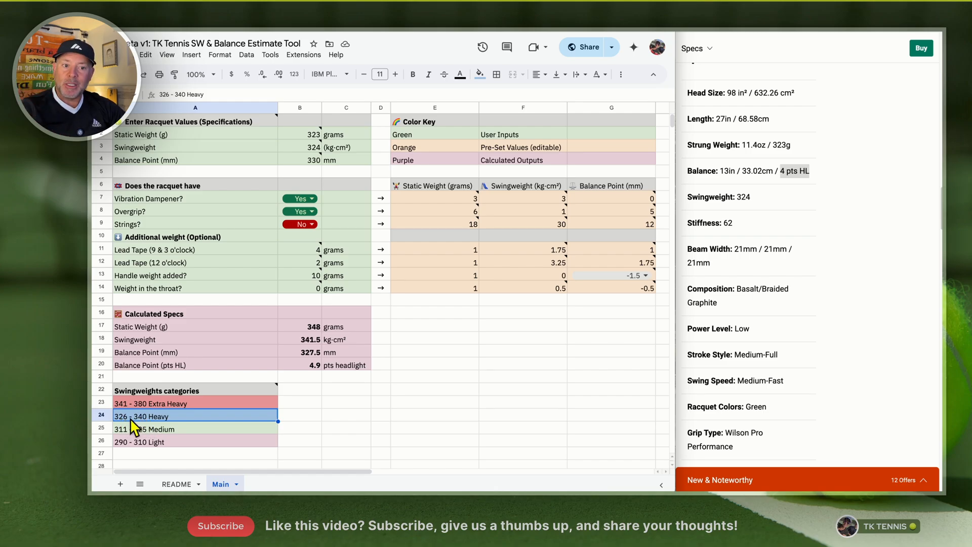
mouse_move(121, 432)
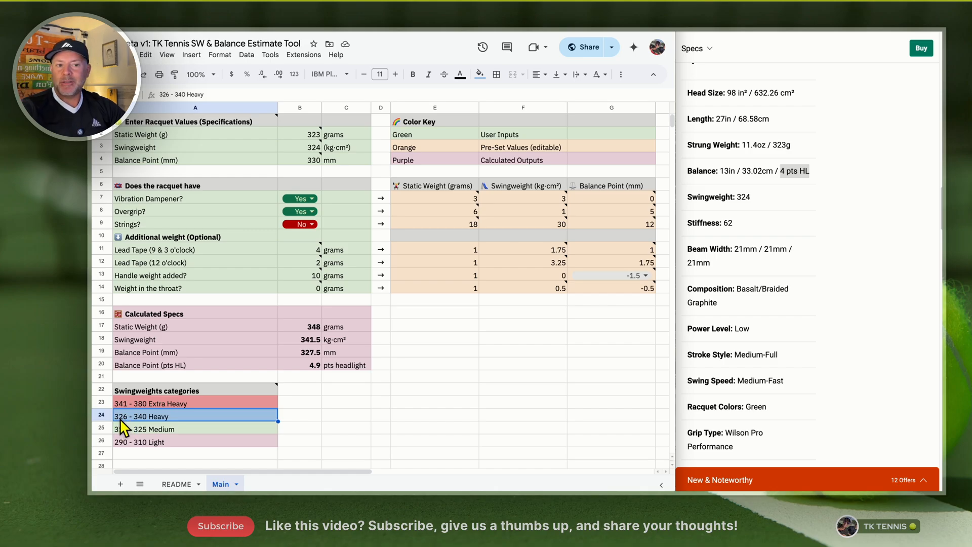
mouse_move(162, 443)
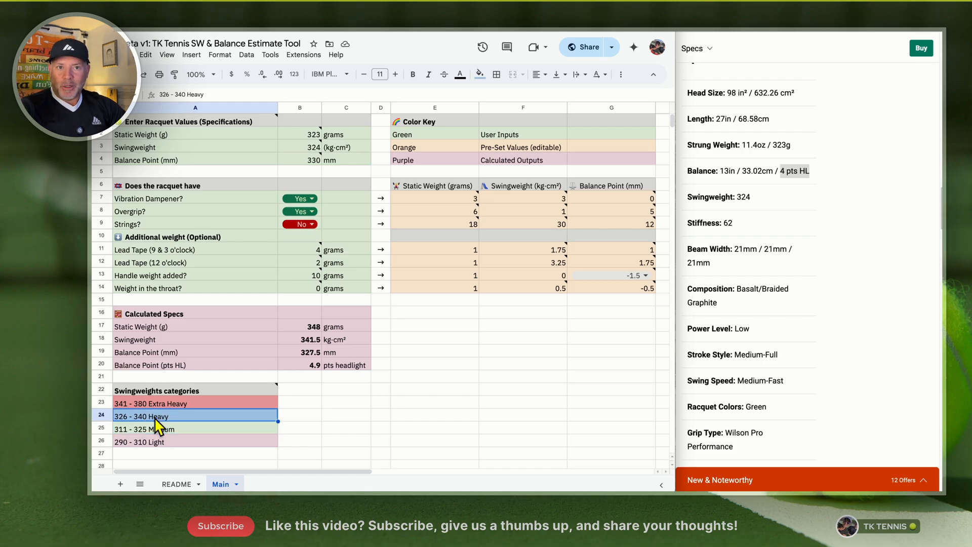
mouse_move(133, 426)
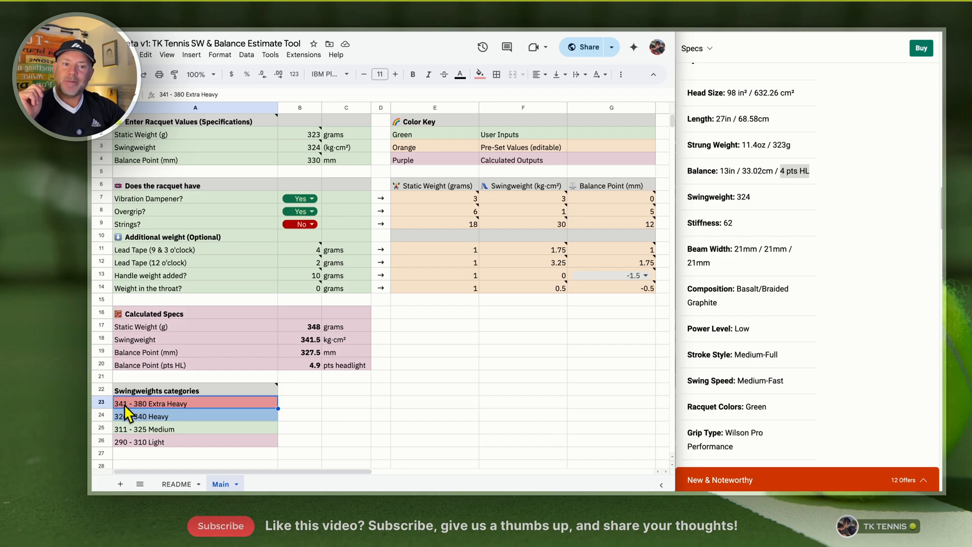
mouse_move(161, 413)
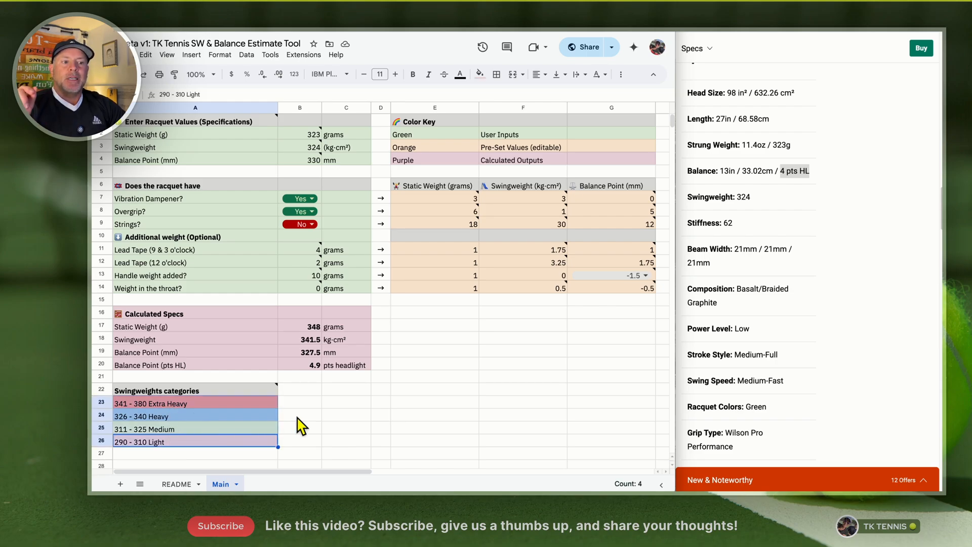
left_click(299, 429)
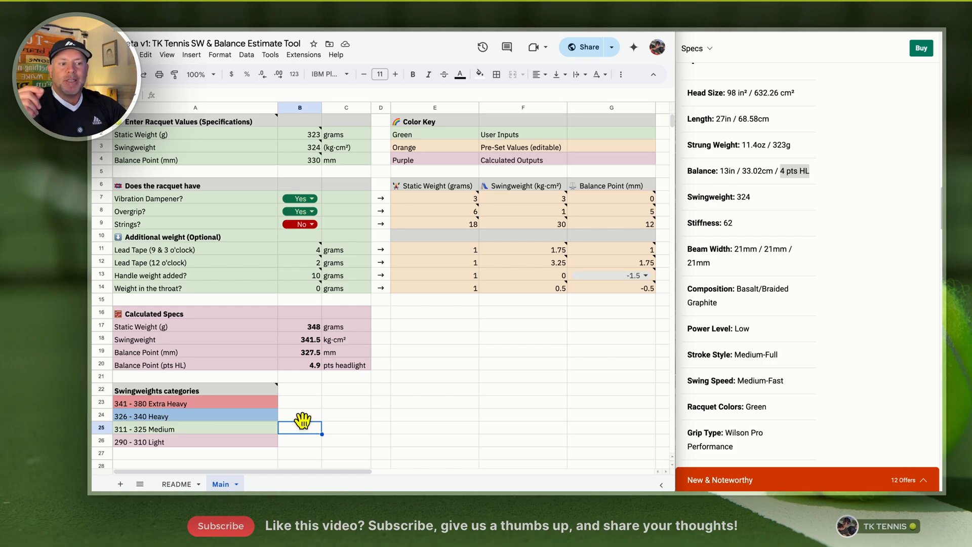
left_click(300, 403)
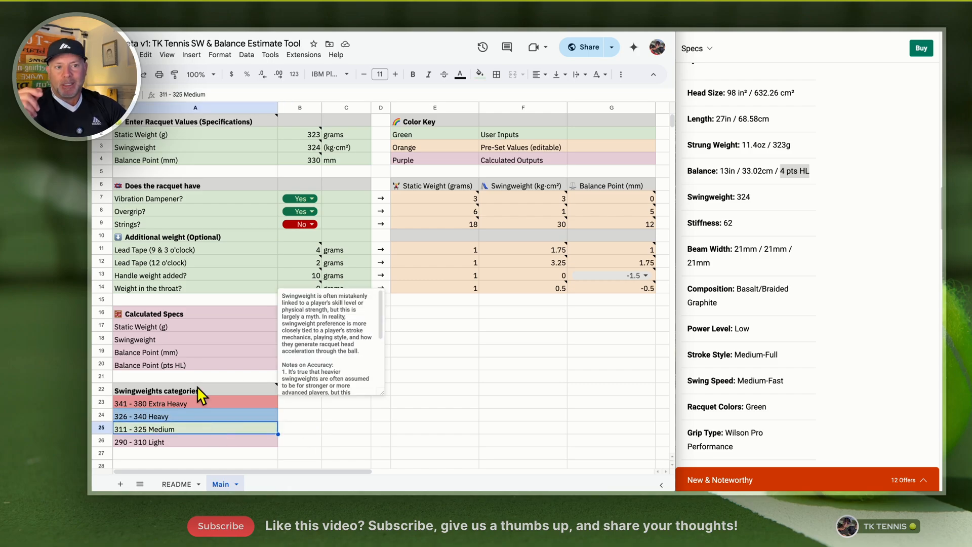
left_click(341, 432)
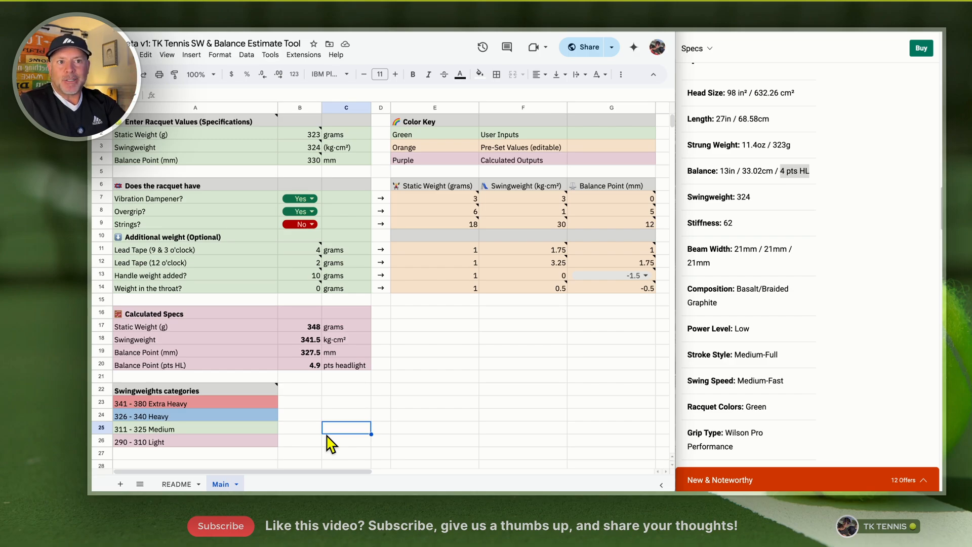
mouse_move(408, 395)
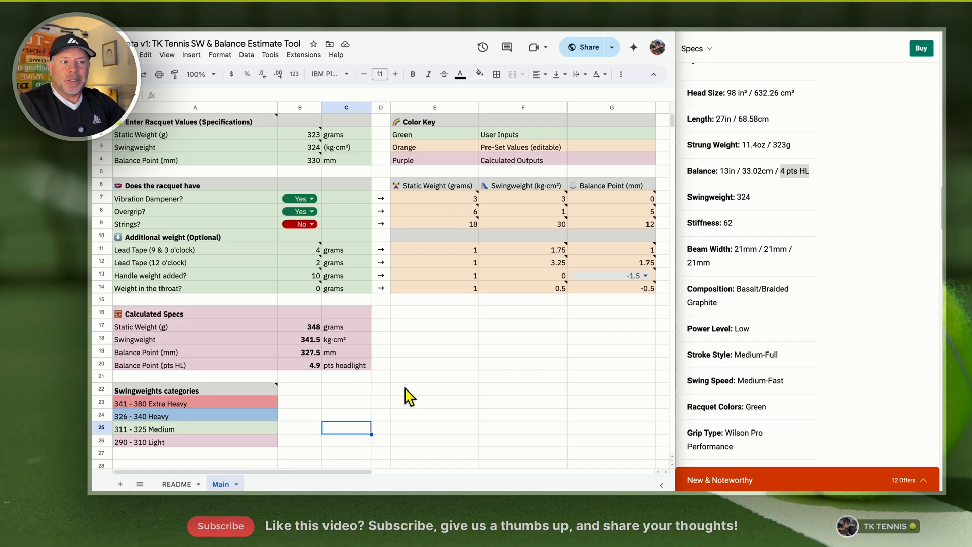
left_click(434, 364)
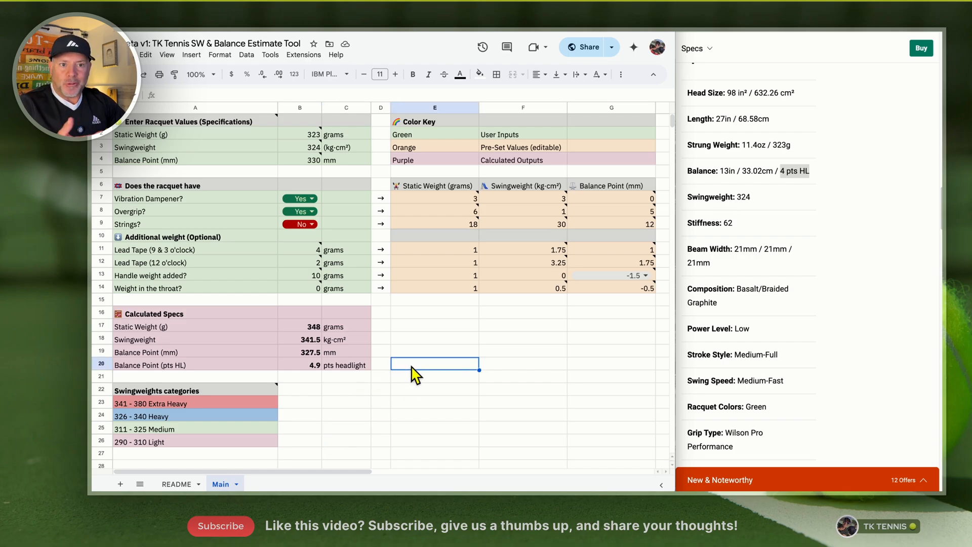
mouse_move(410, 344)
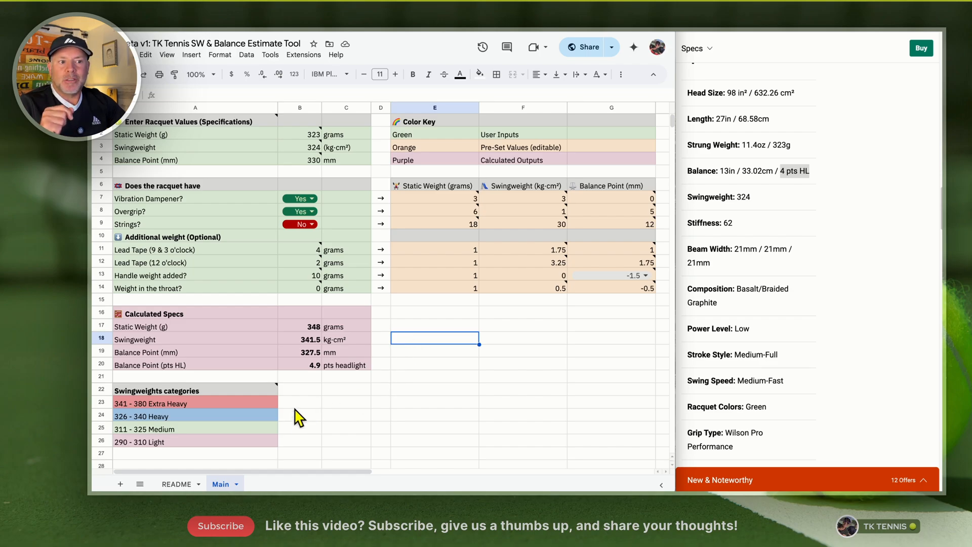
left_click(300, 389)
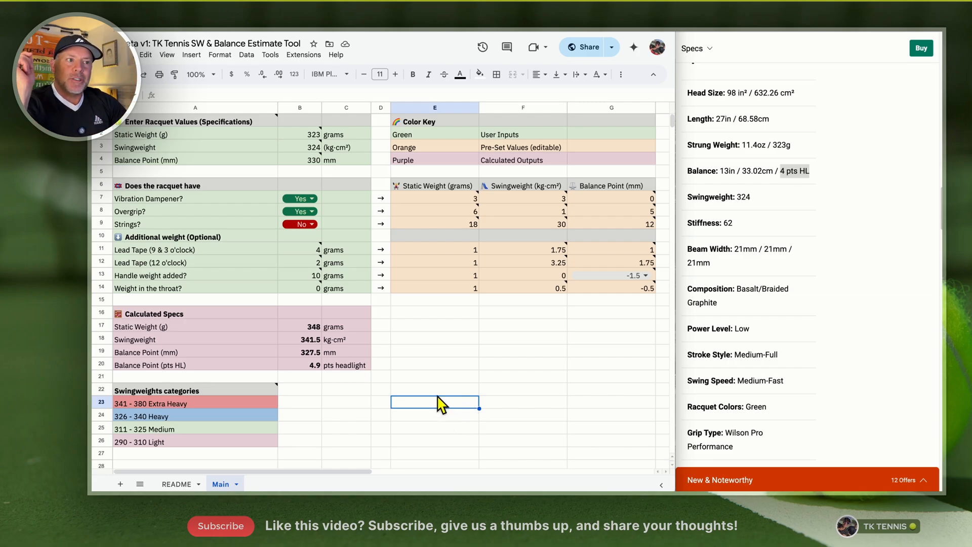
mouse_move(435, 322)
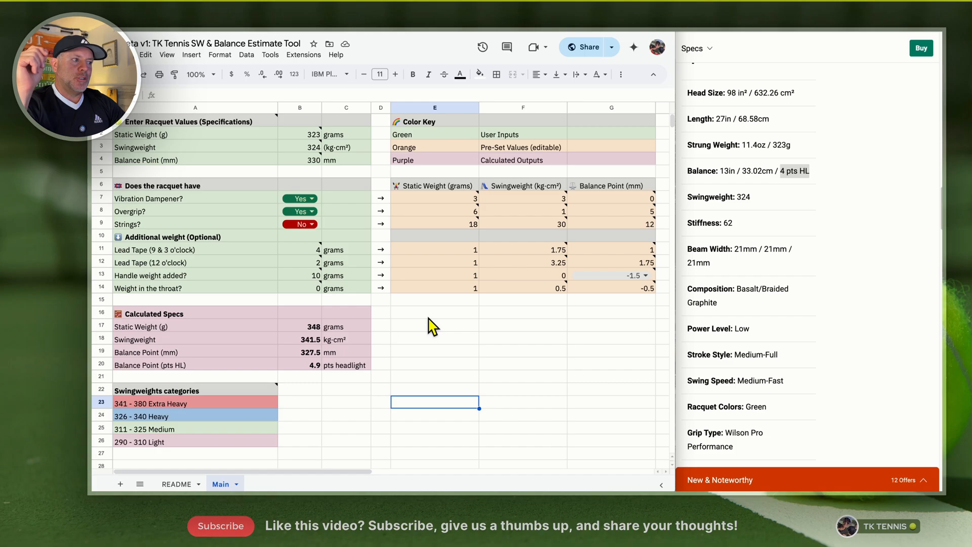
mouse_move(422, 336)
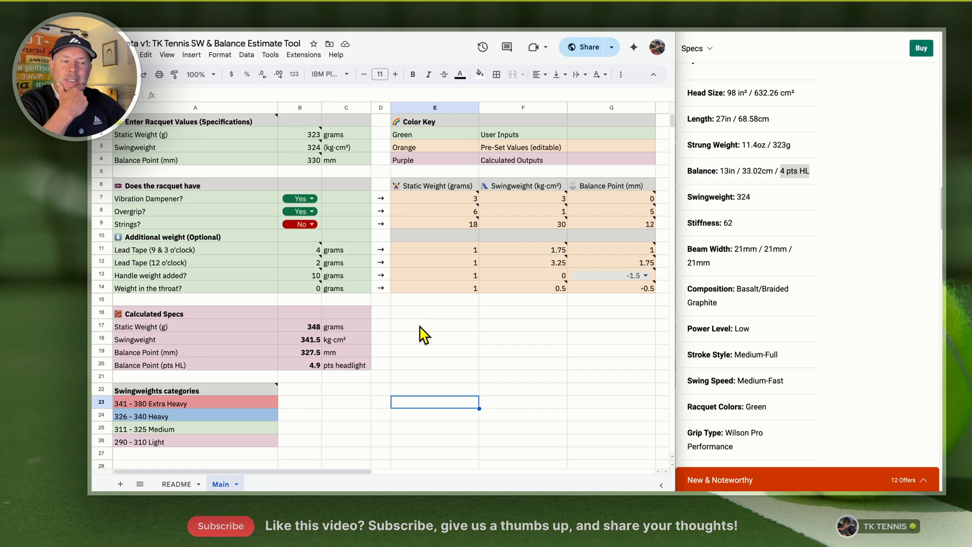
mouse_move(432, 455)
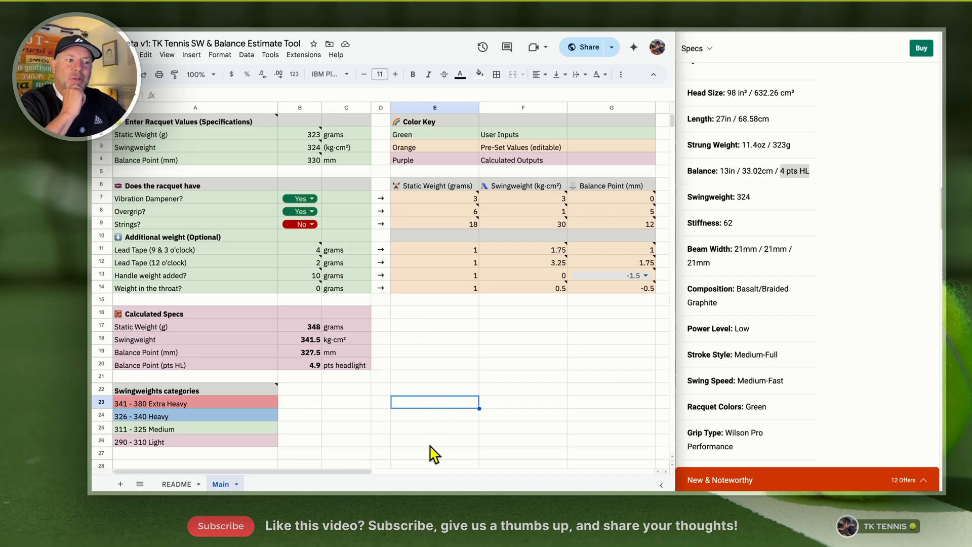
mouse_move(275, 373)
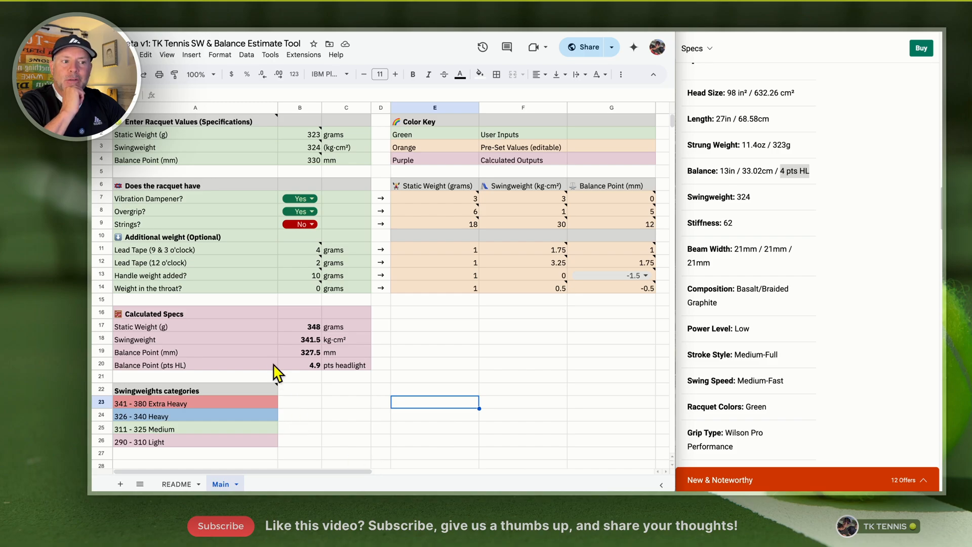
left_click(181, 366)
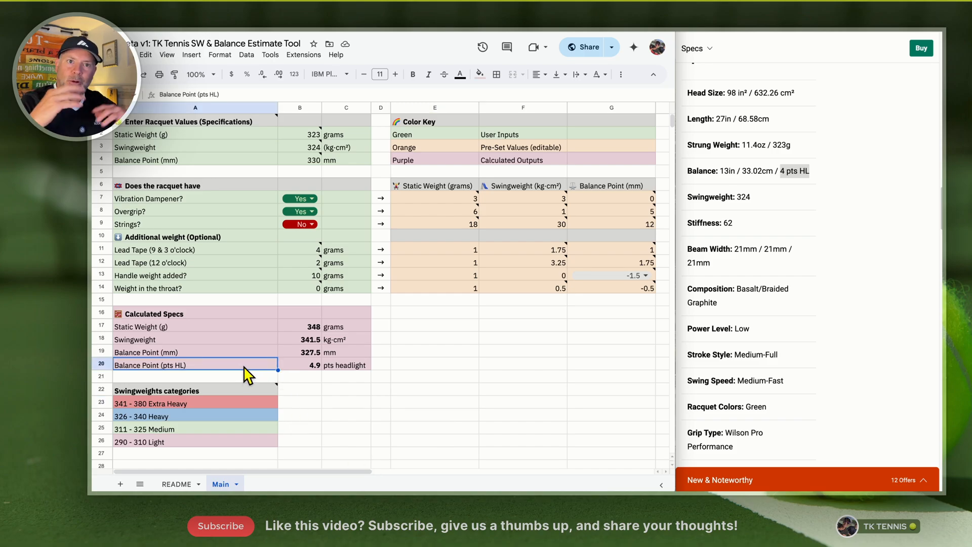